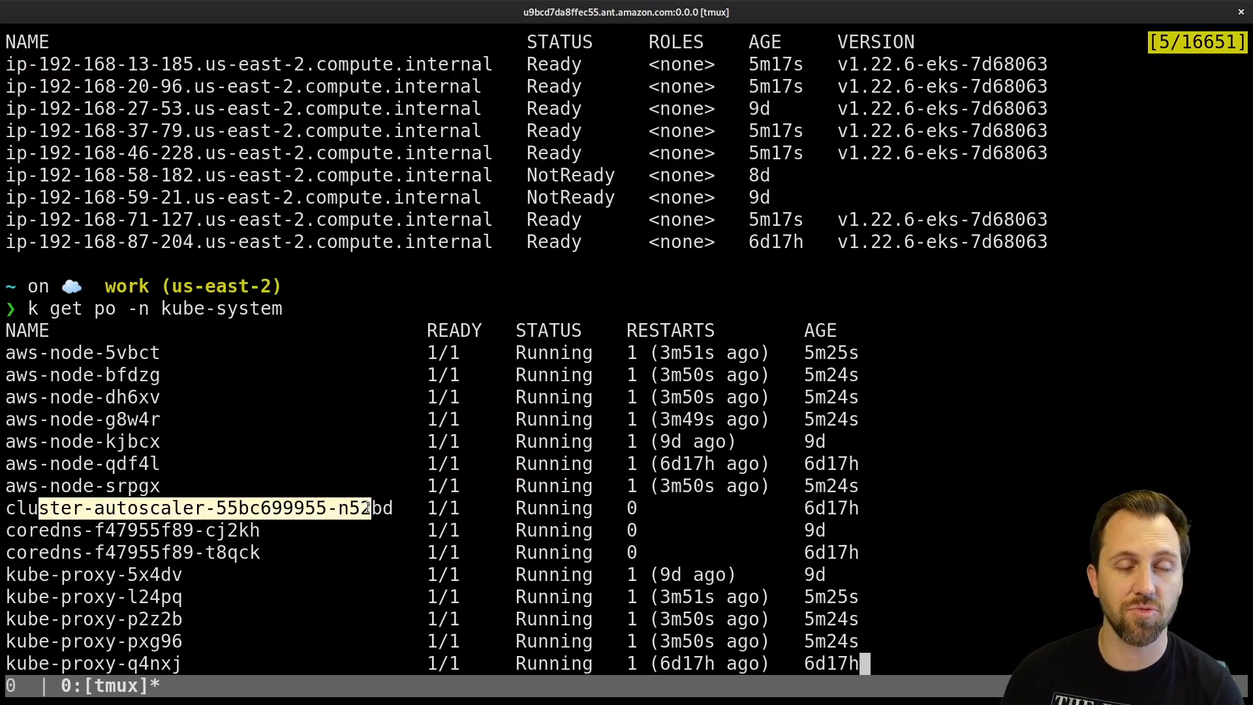
mouse_move(399, 517)
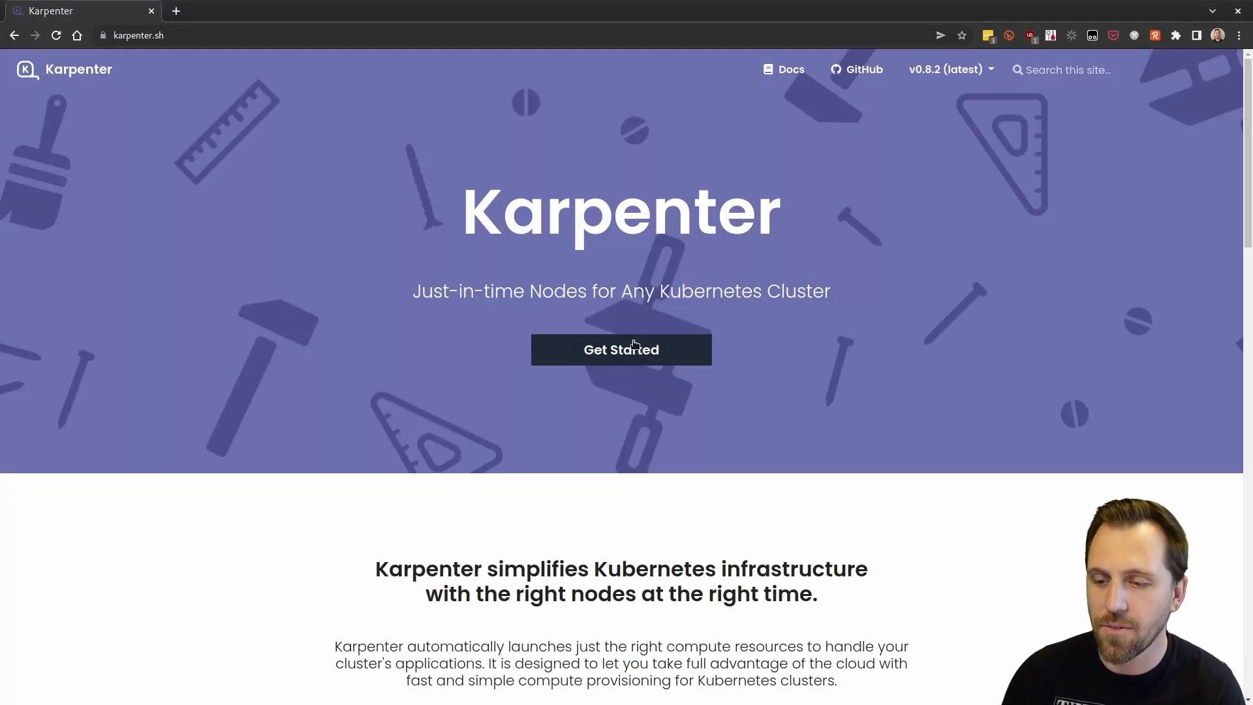
- Open Karpenter's Getting Started docs and the Migrating from Cluster Autoscaler guide
click(621, 349)
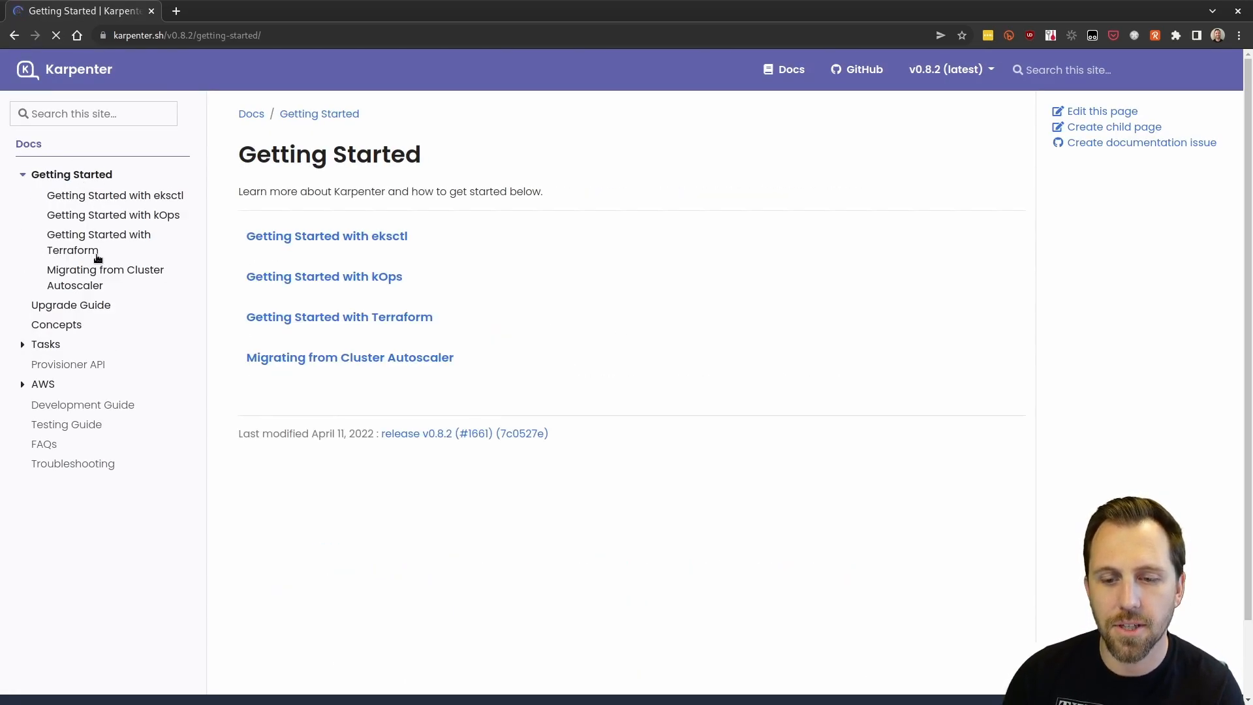
click(105, 278)
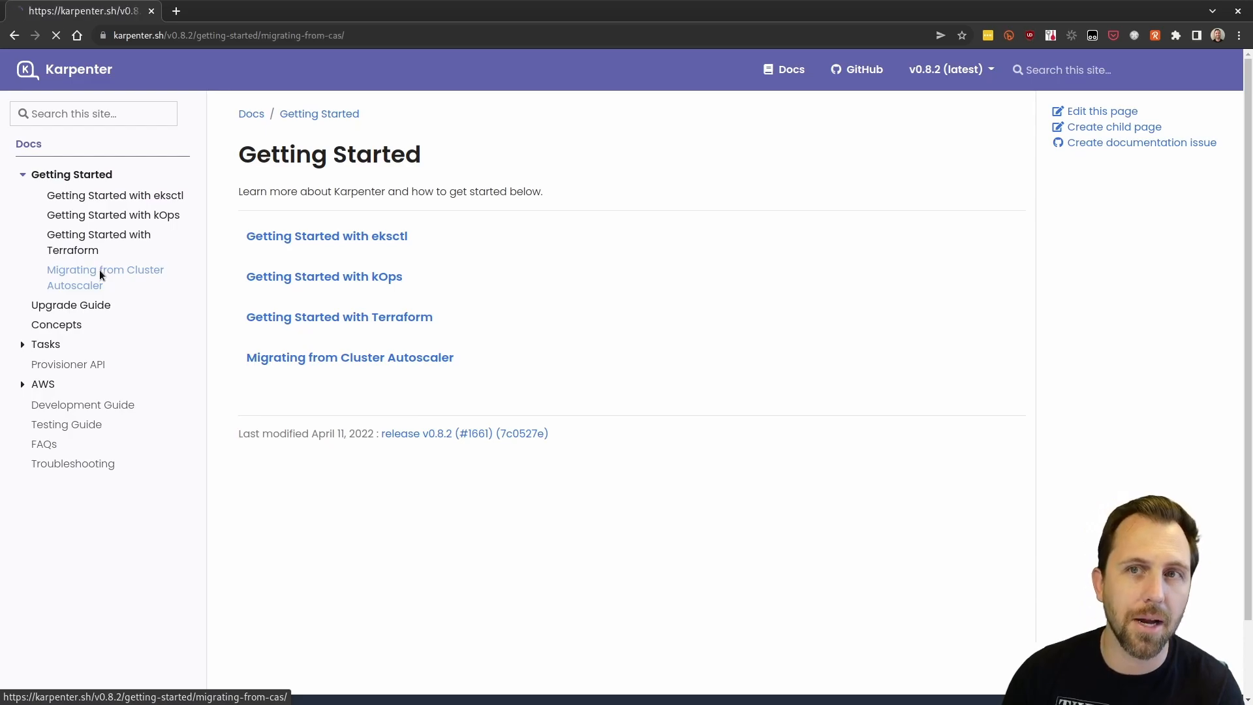
click(105, 277)
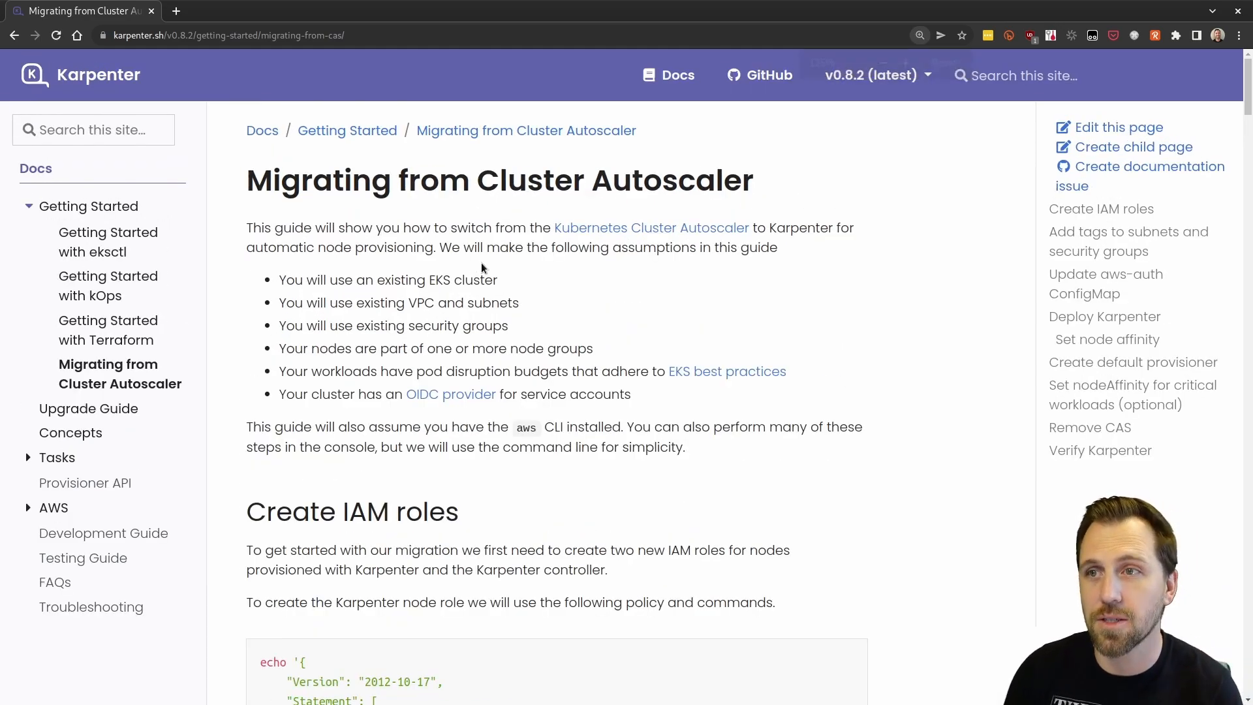
- Select the node role trust policy and create-role commands under Create IAM roles
scroll(down, 3)
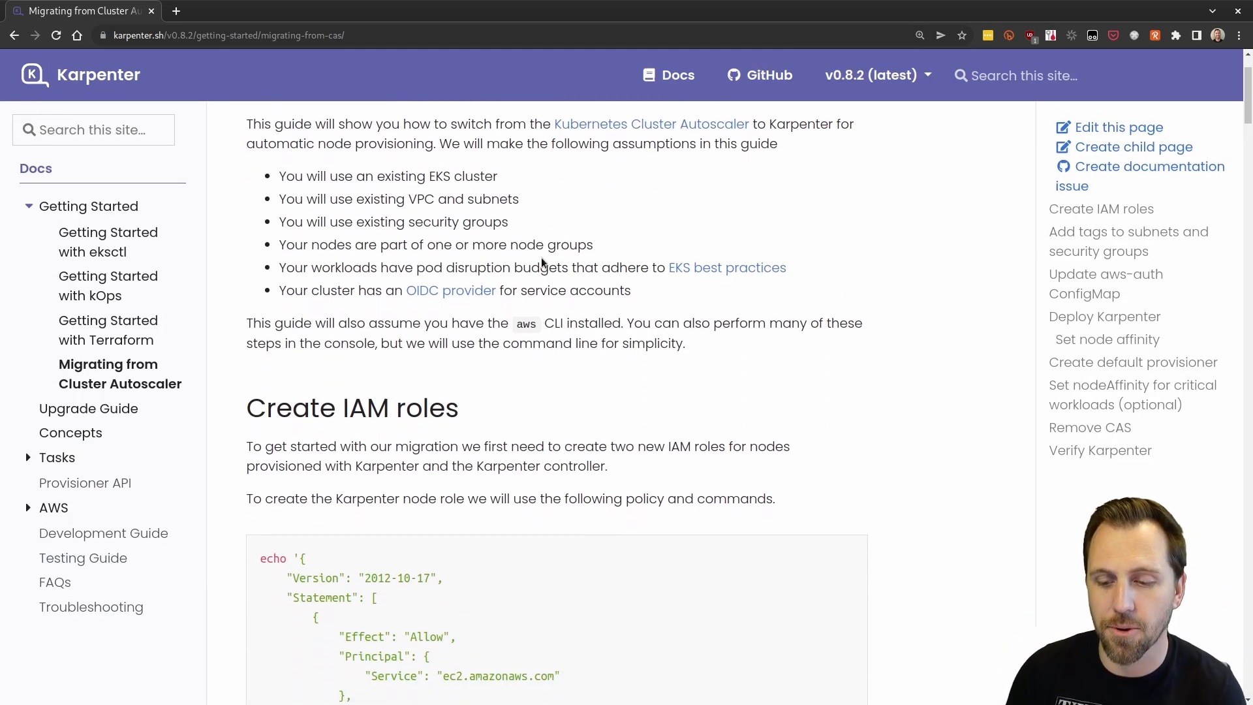
scroll(down, 3)
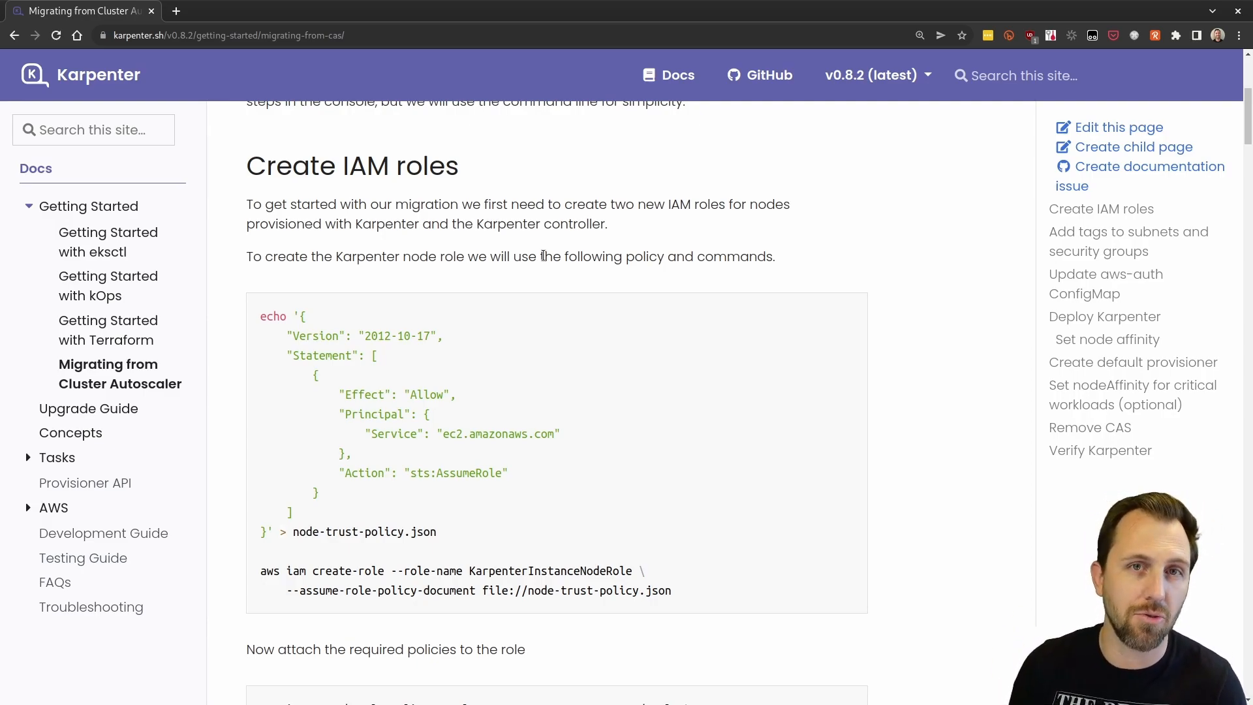
mouse_move(591, 377)
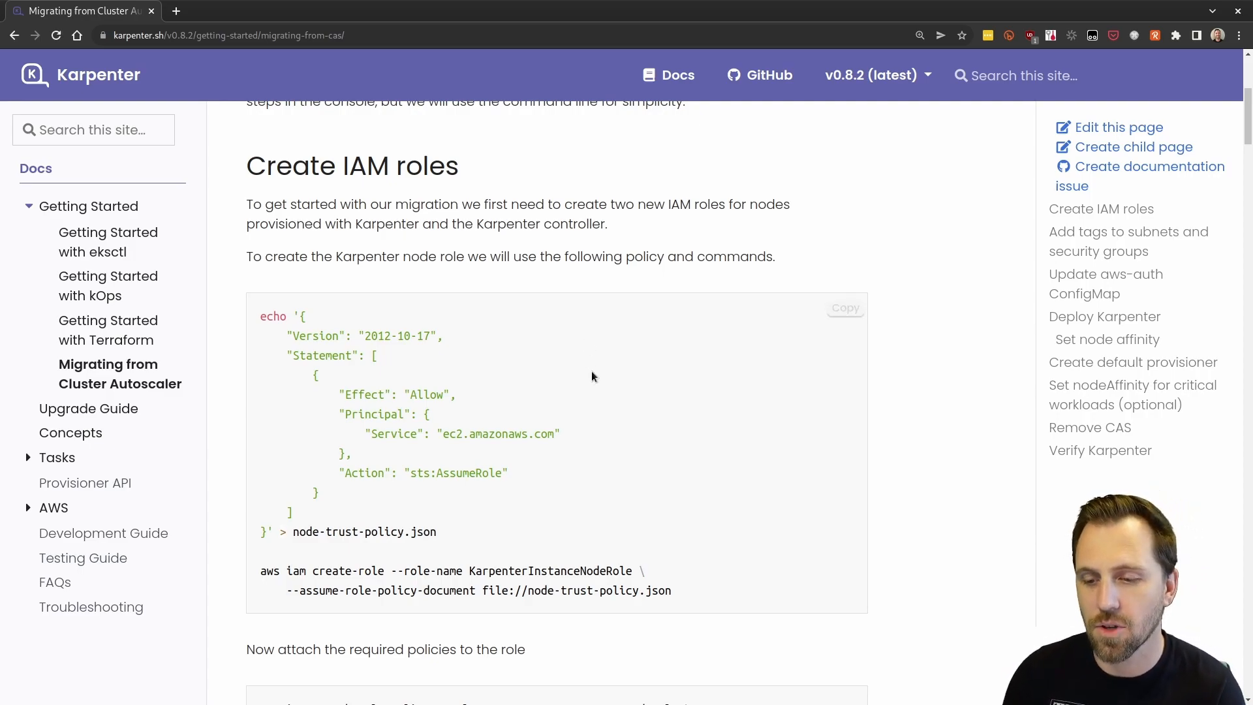
drag(318, 376, 671, 591)
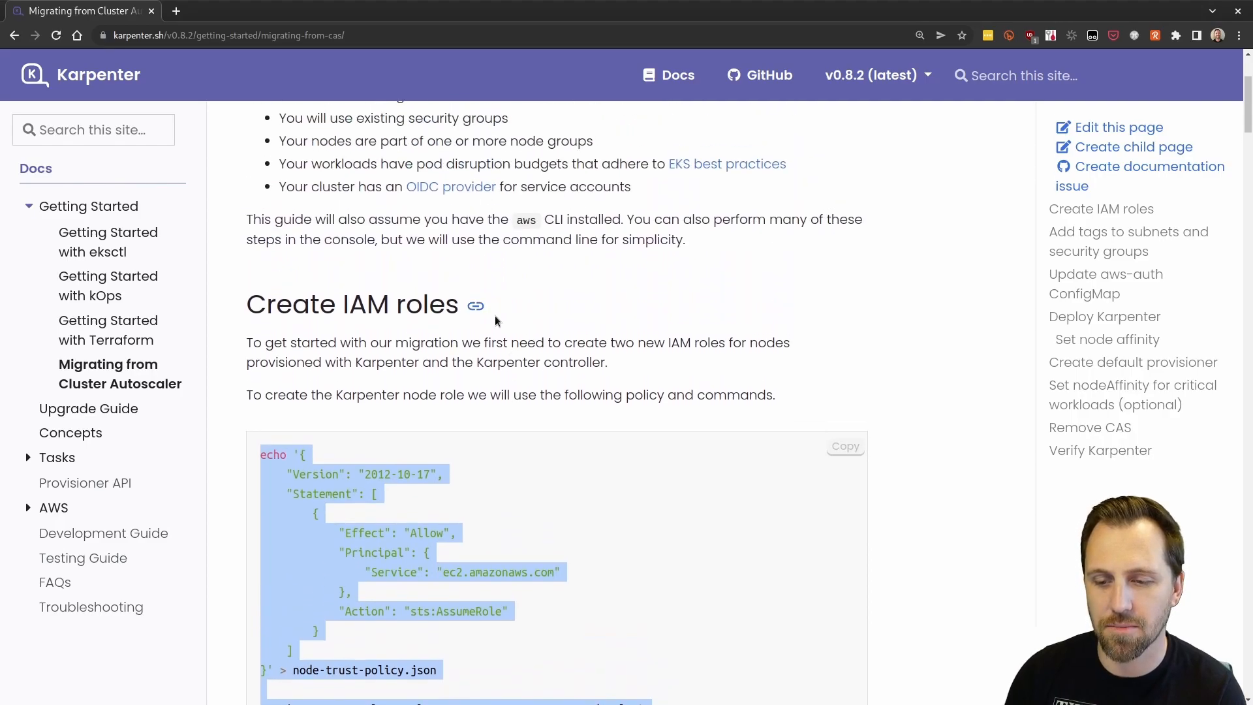
- Copy the four attach-role-policy commands for the Karpenter node role
scroll(up, 3)
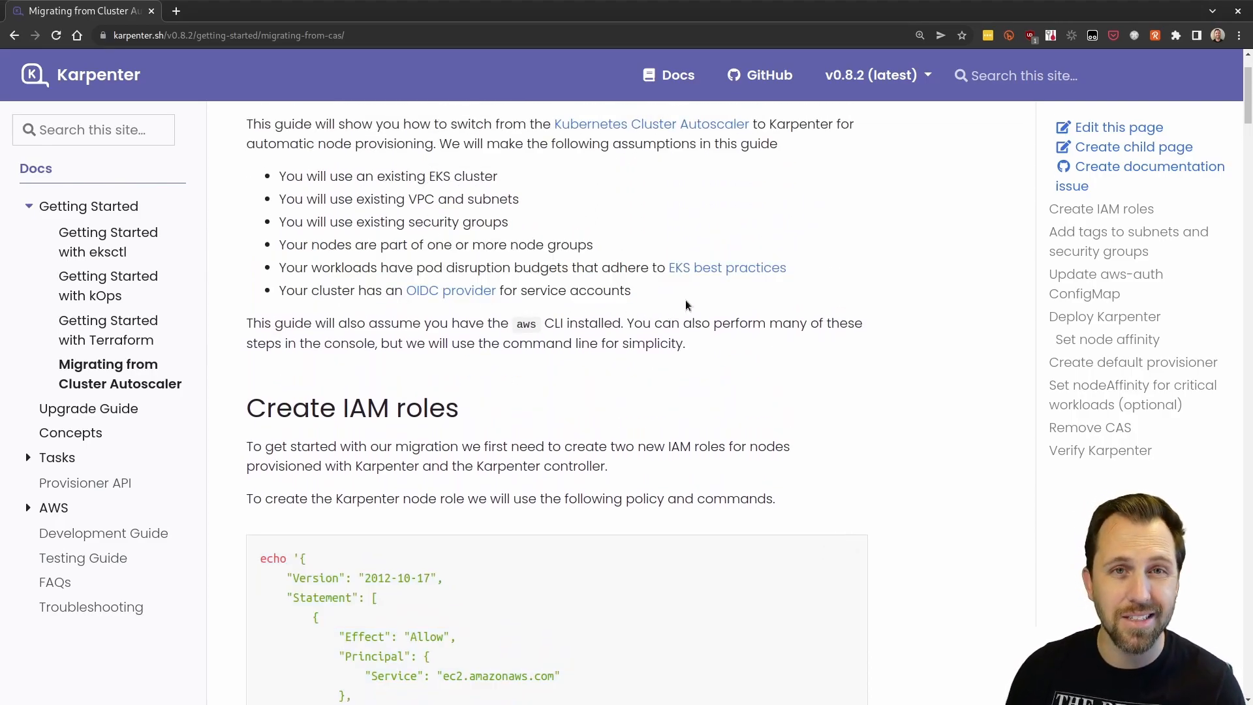
scroll(down, 3)
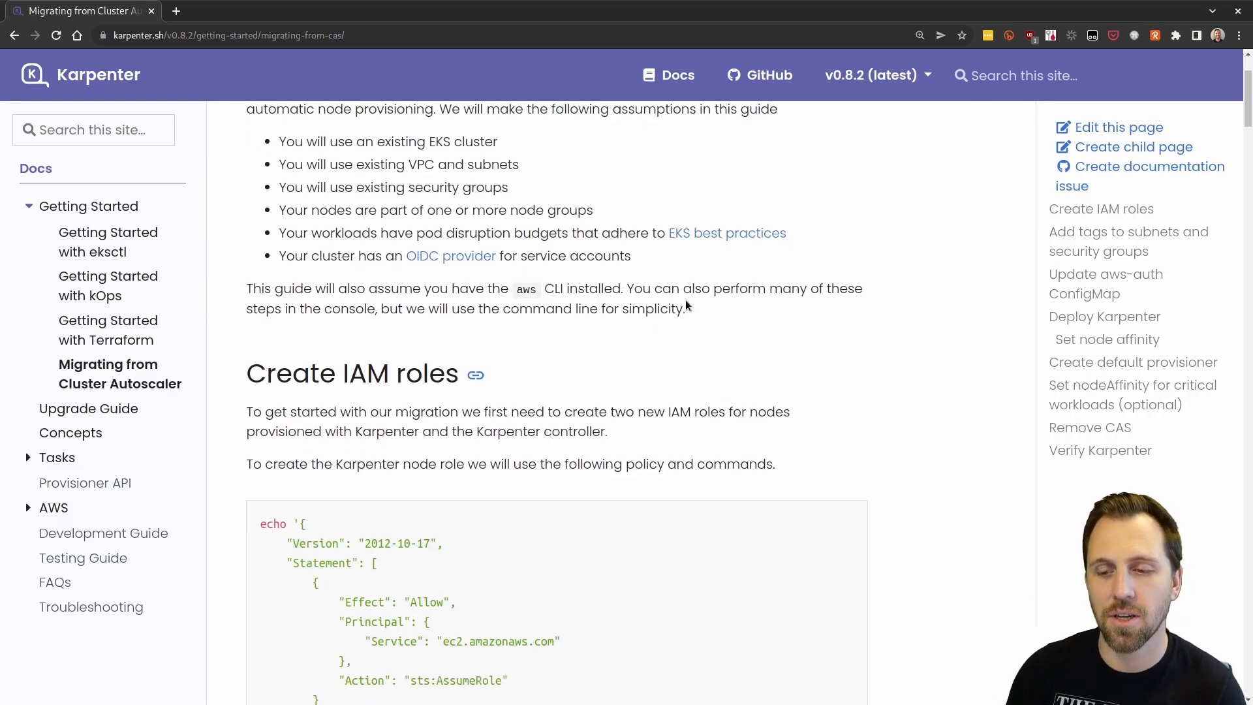
scroll(down, 3)
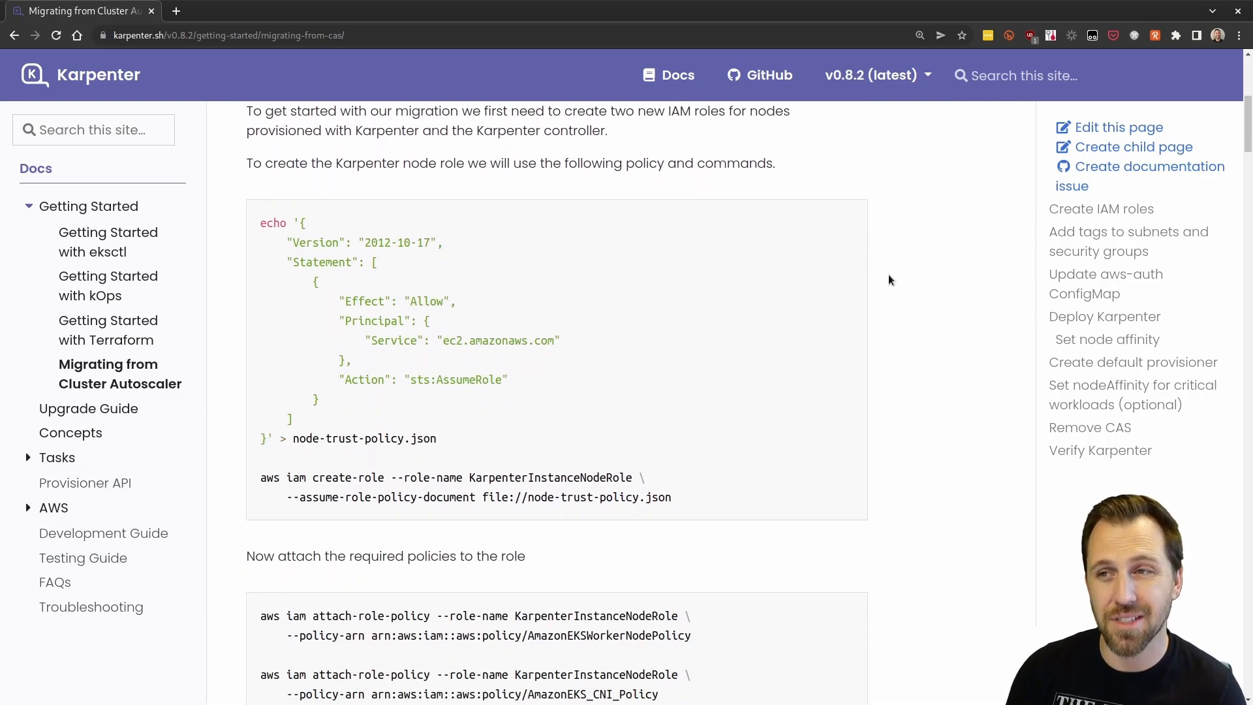
scroll(down, 3)
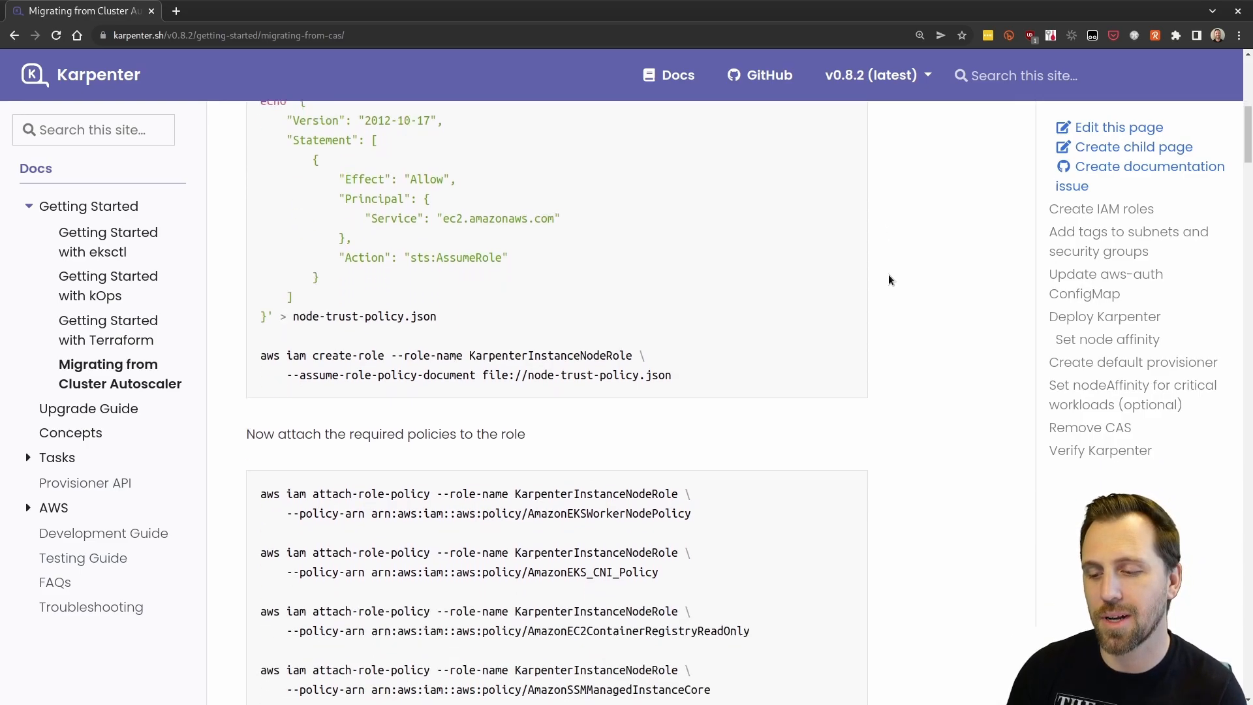
scroll(down, 3)
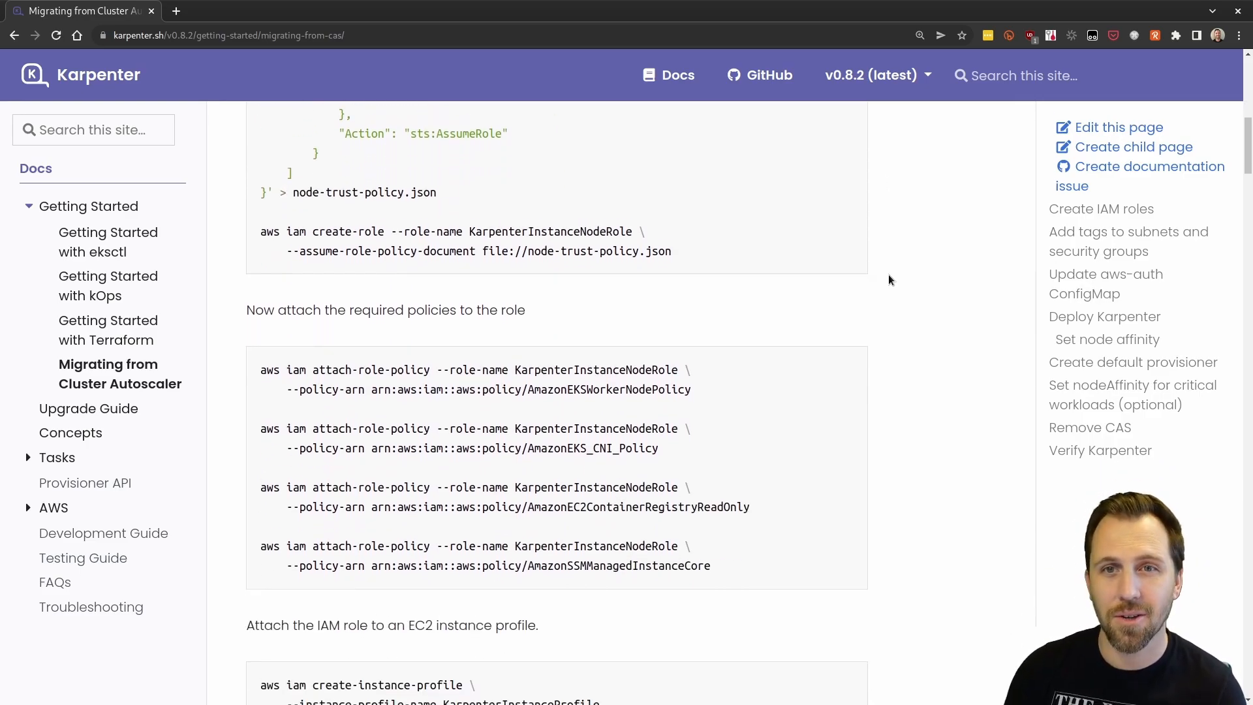
scroll(down, 3)
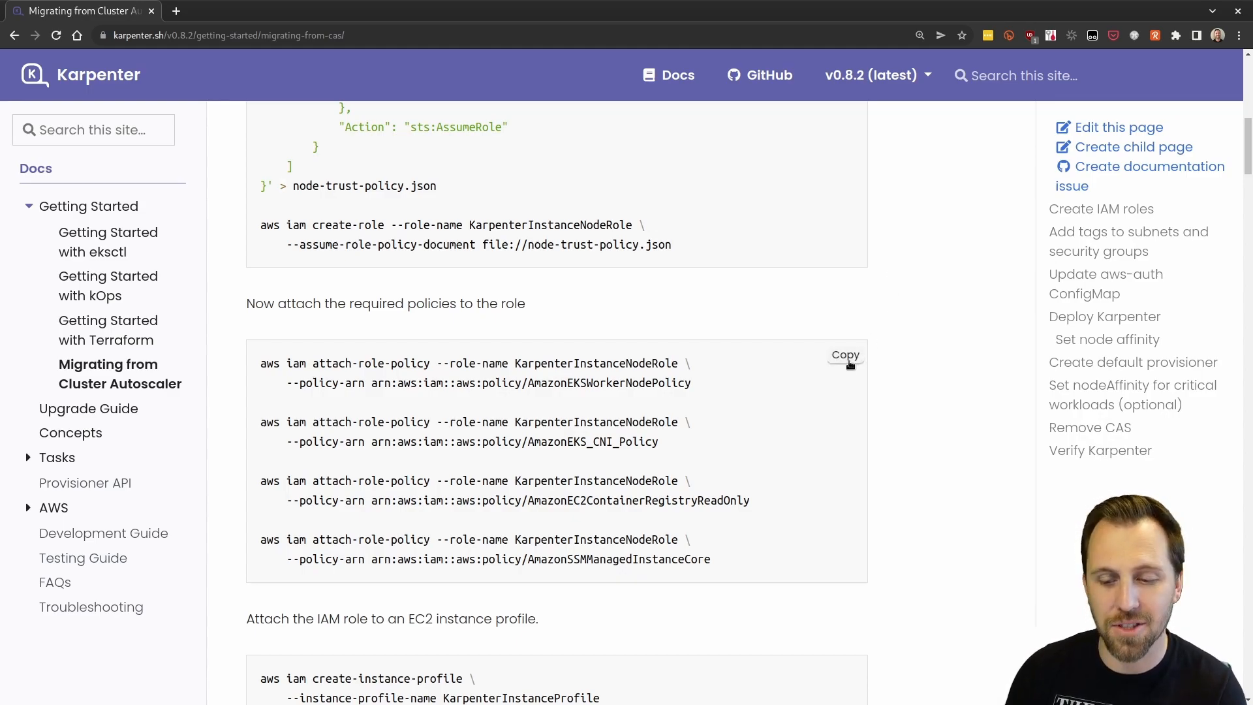
click(844, 355)
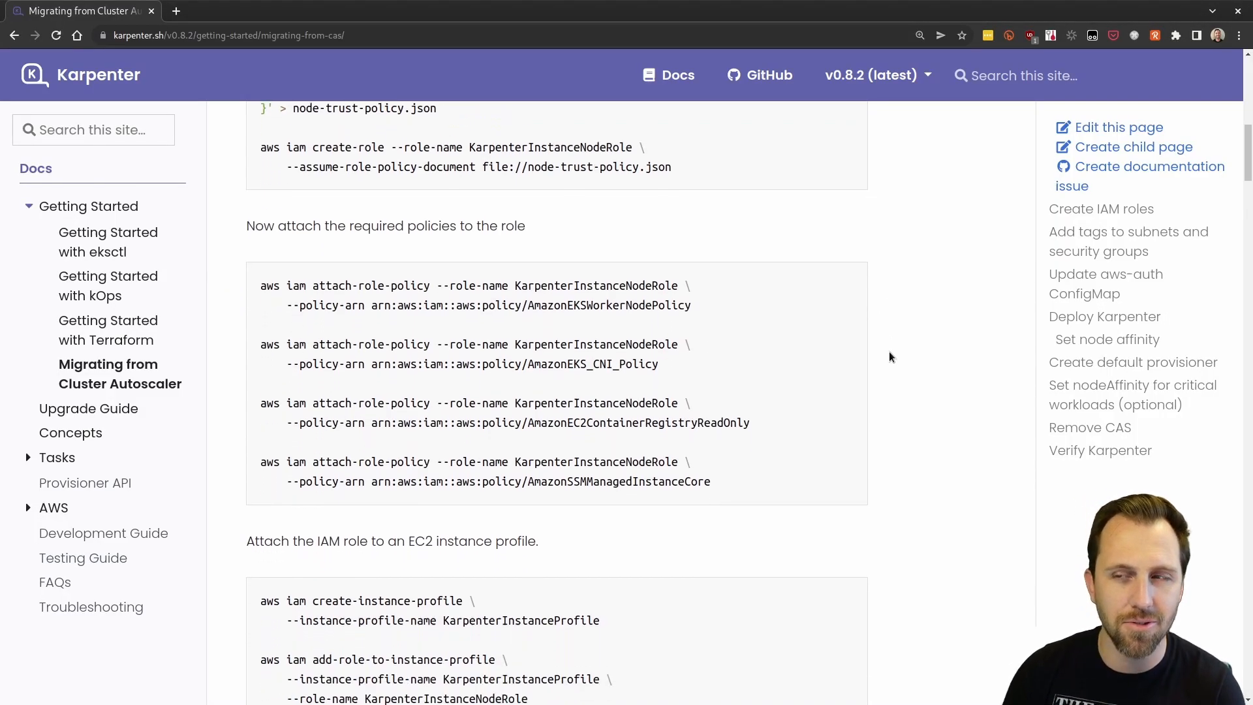
- Copy and run the commands creating the instance profile for the node role
scroll(down, 3)
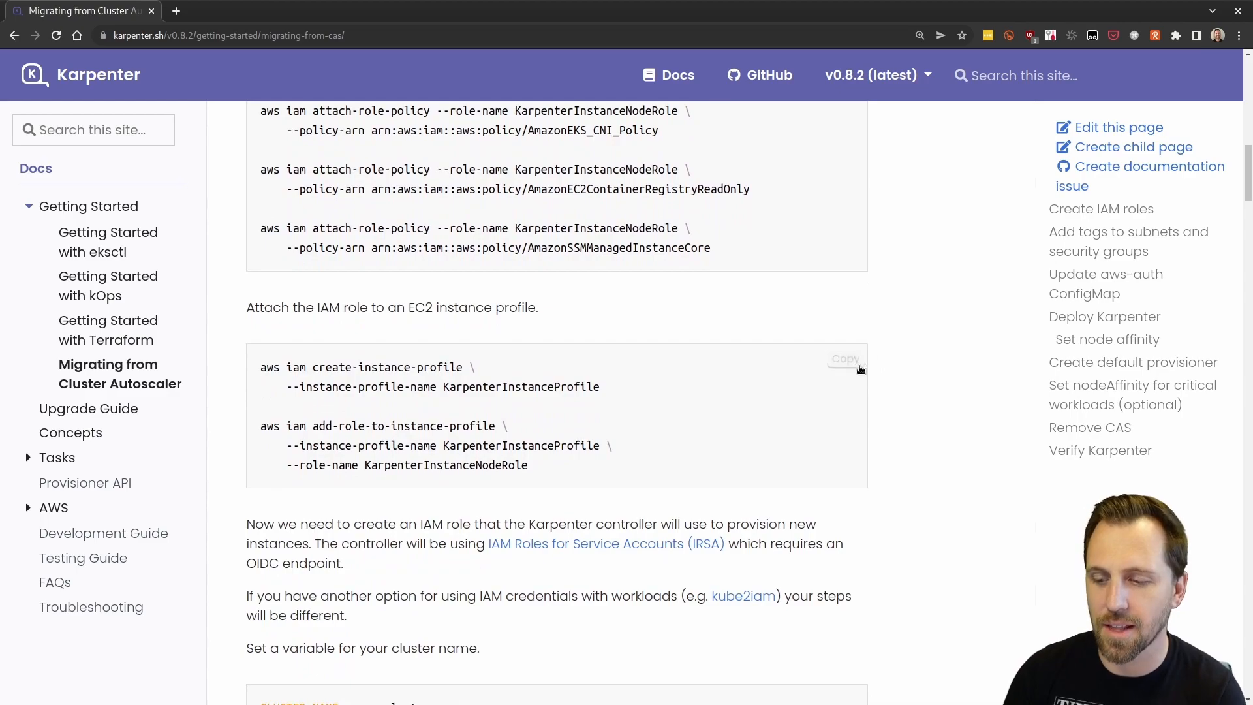
click(844, 359)
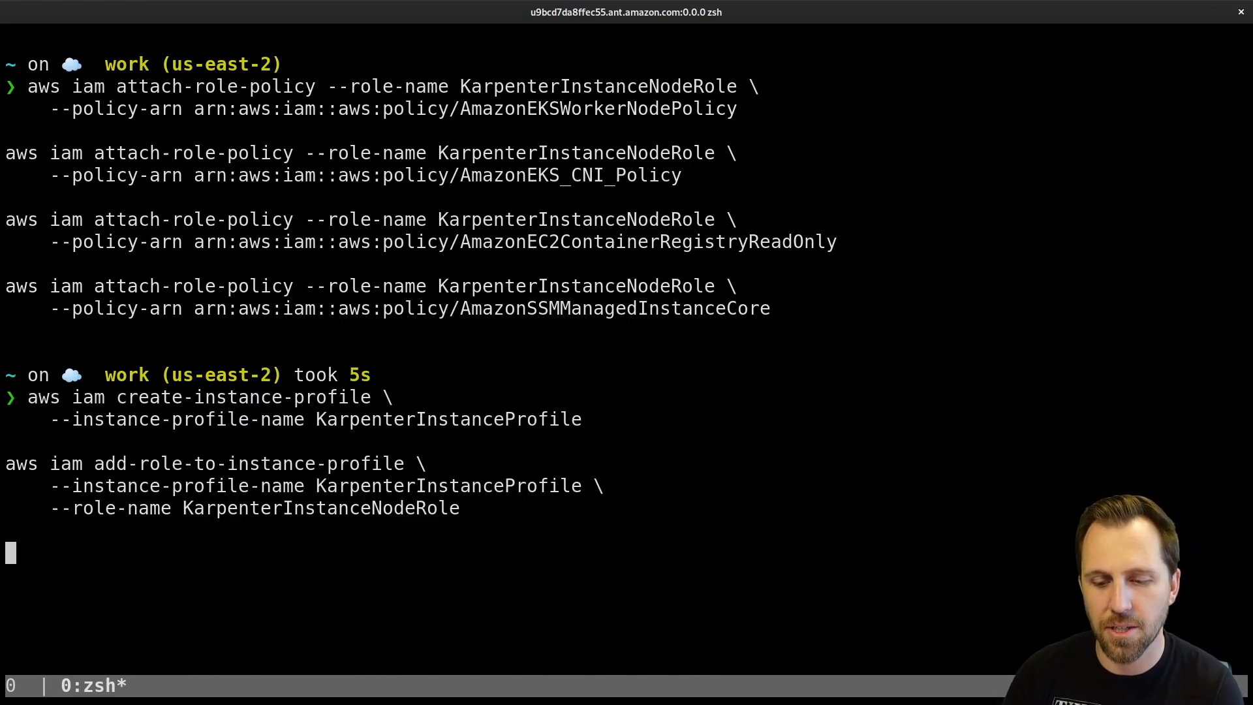
key(Return)
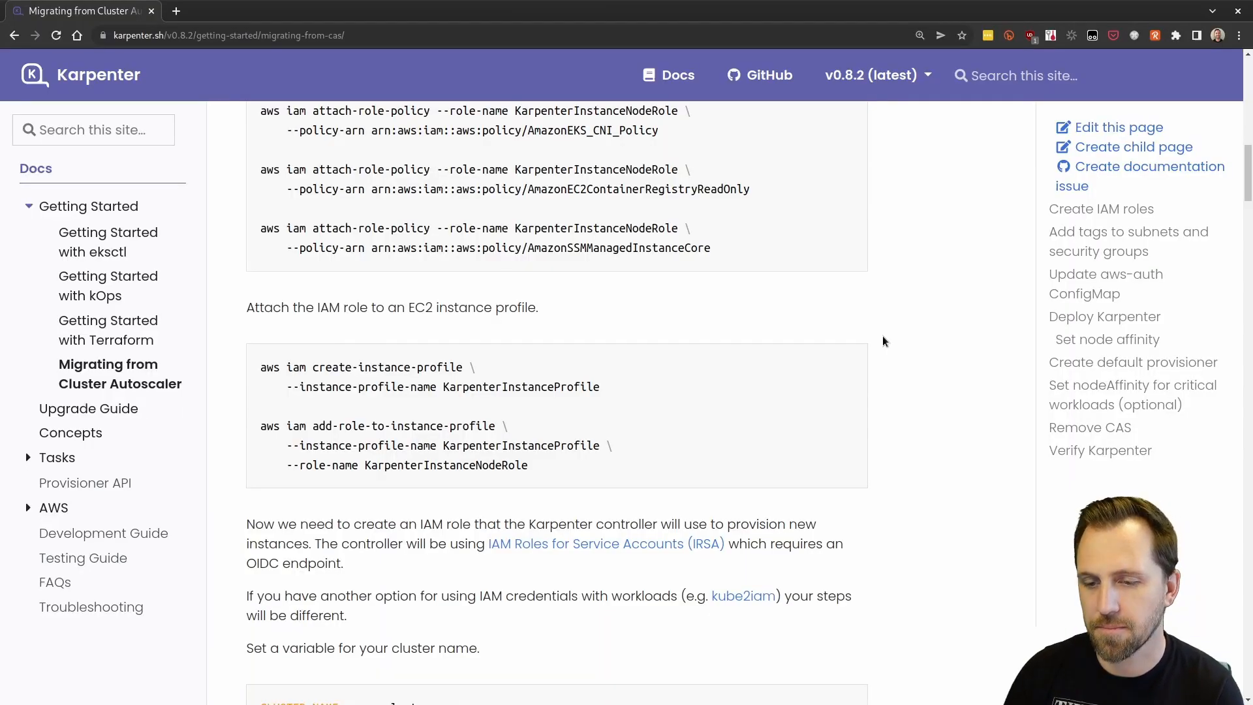
- Copy the CLUSTER_NAME variable line and start entering it in the terminal
scroll(down, 3)
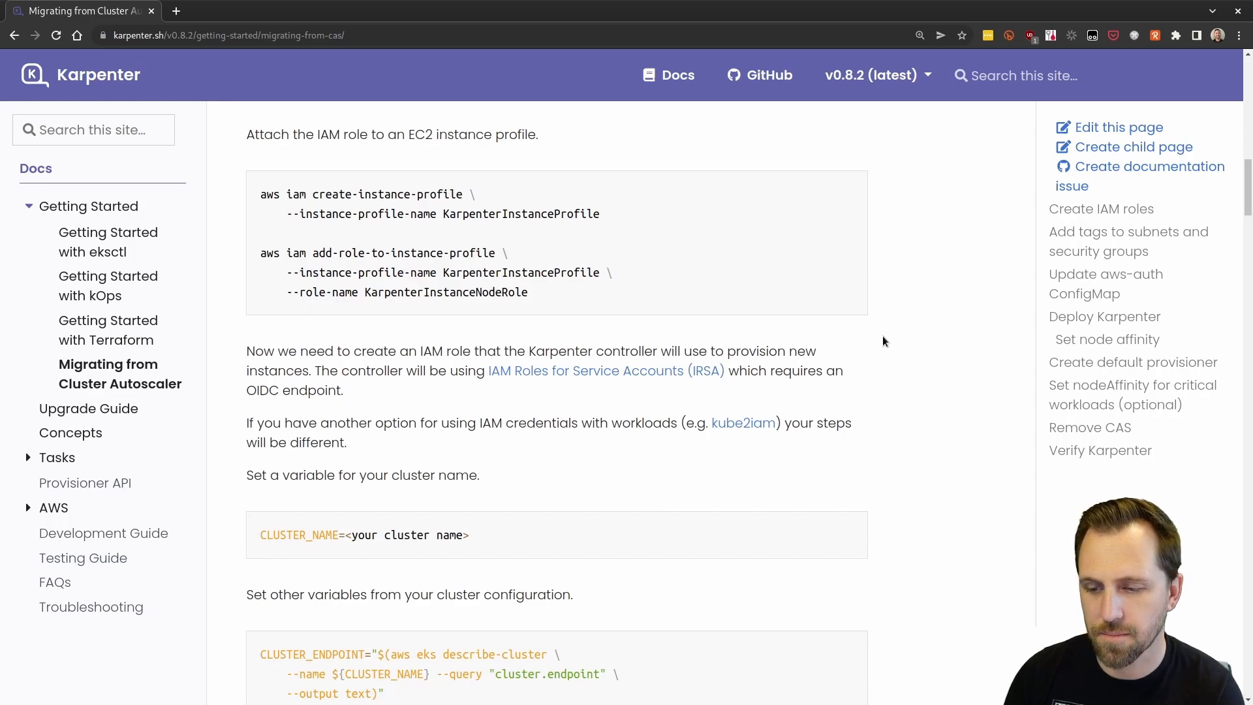
scroll(down, 3)
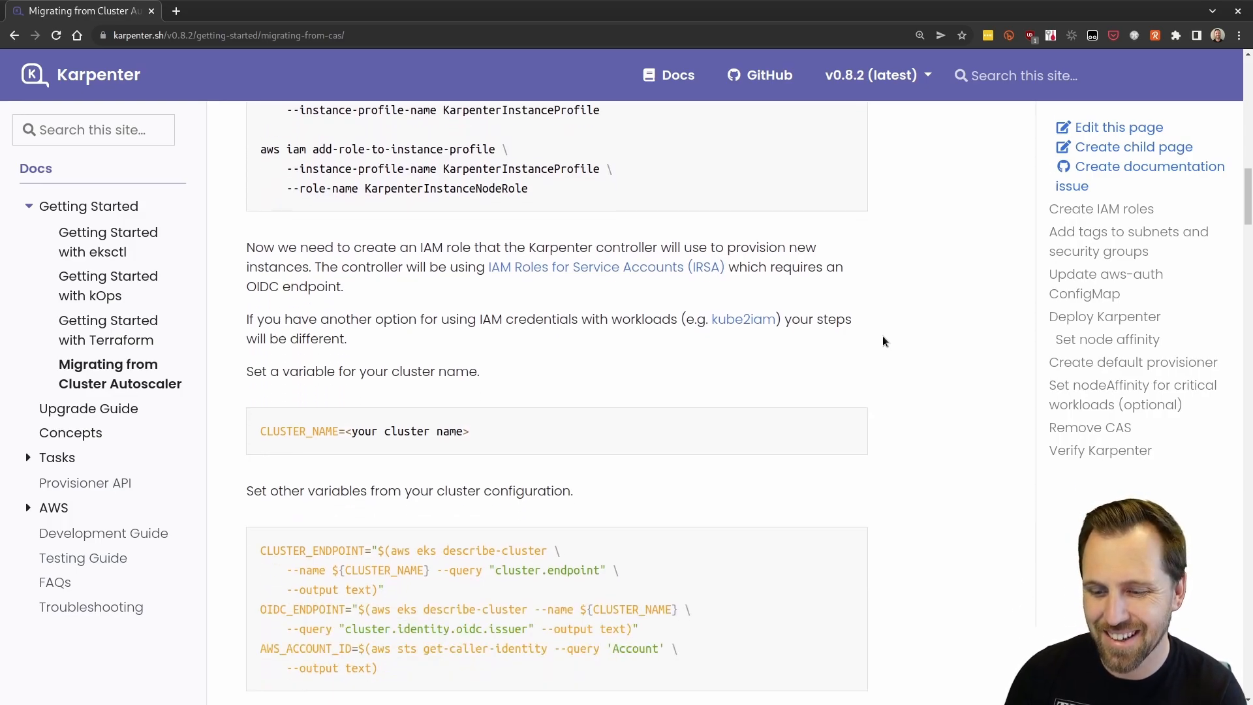
click(837, 430)
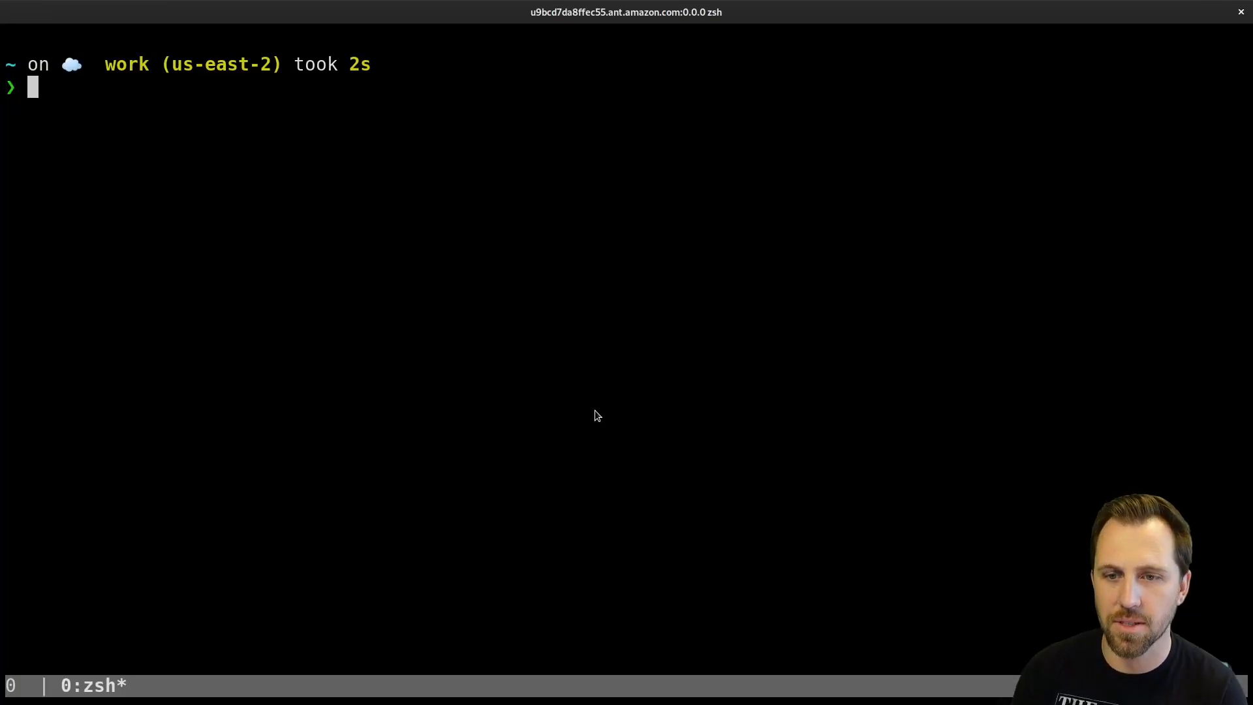
text(CLUSTER_NAME=<your)
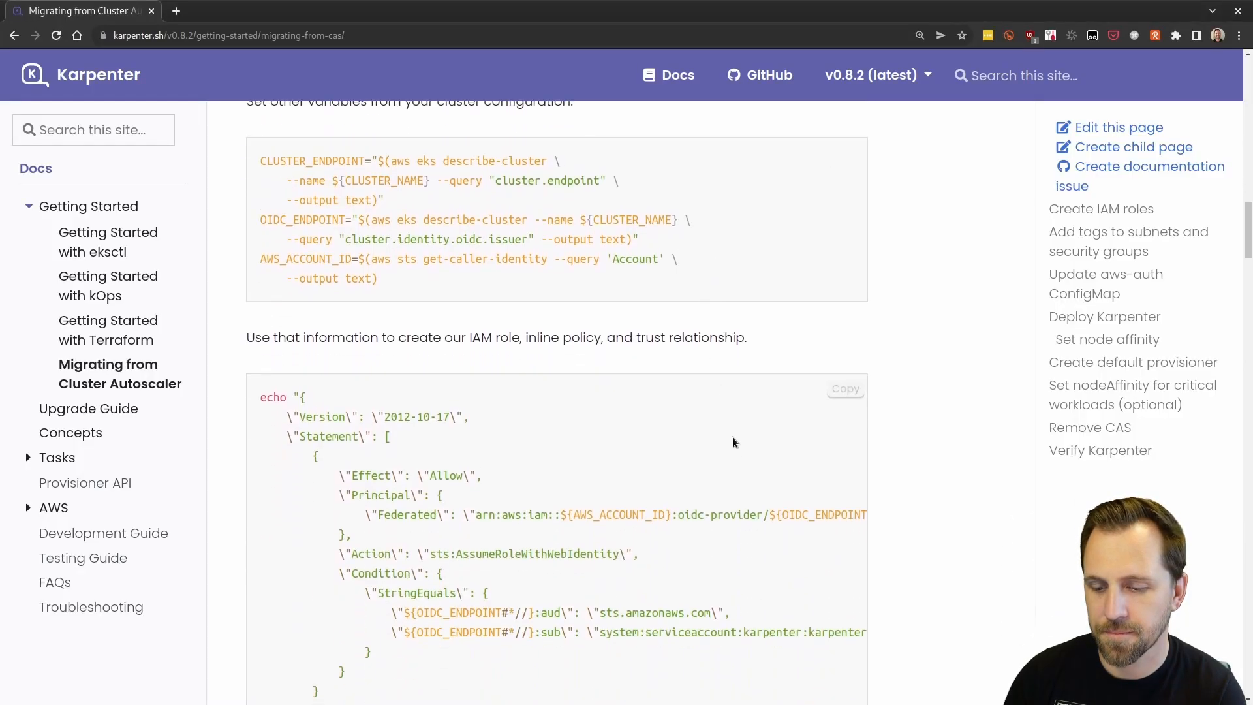
- Create KarpenterControllerRole-cas with its OIDC trust policy and exit the less output
scroll(down, 3)
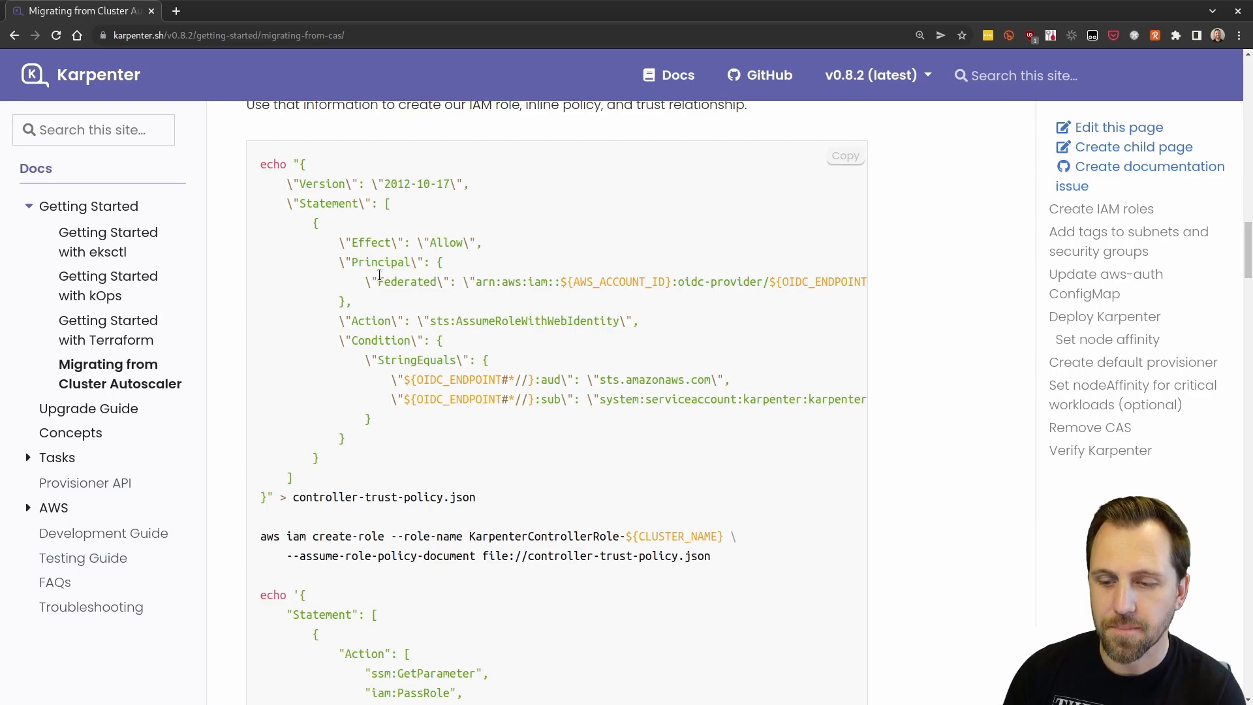
mouse_move(420, 286)
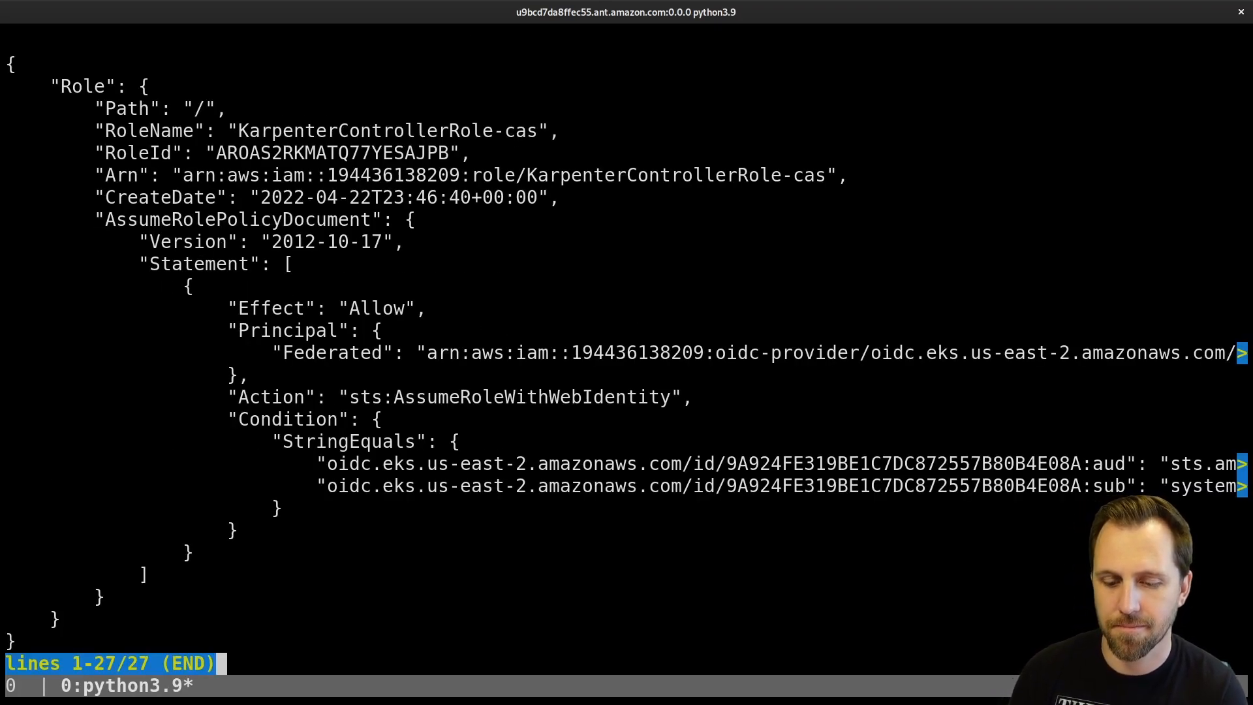
key(q)
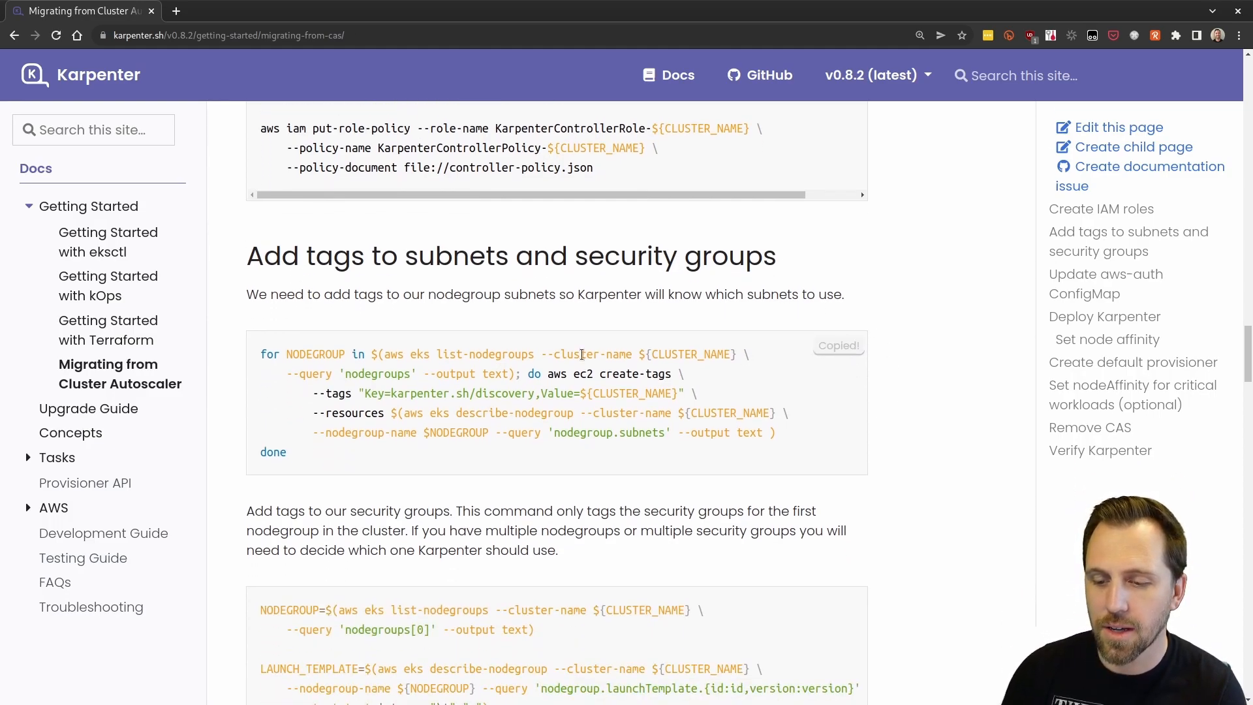
- Review the NODEGROUP subnet tagging loop and the security group tagging commands
double_click(315, 354)
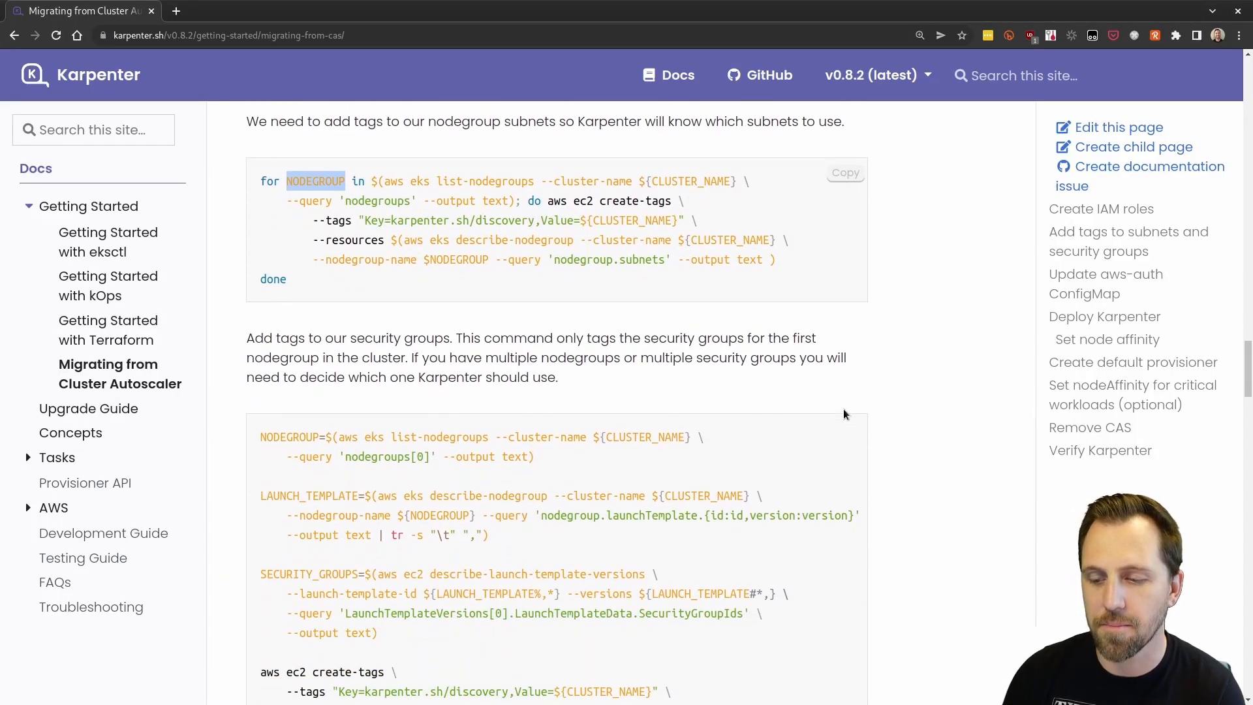
mouse_move(891, 390)
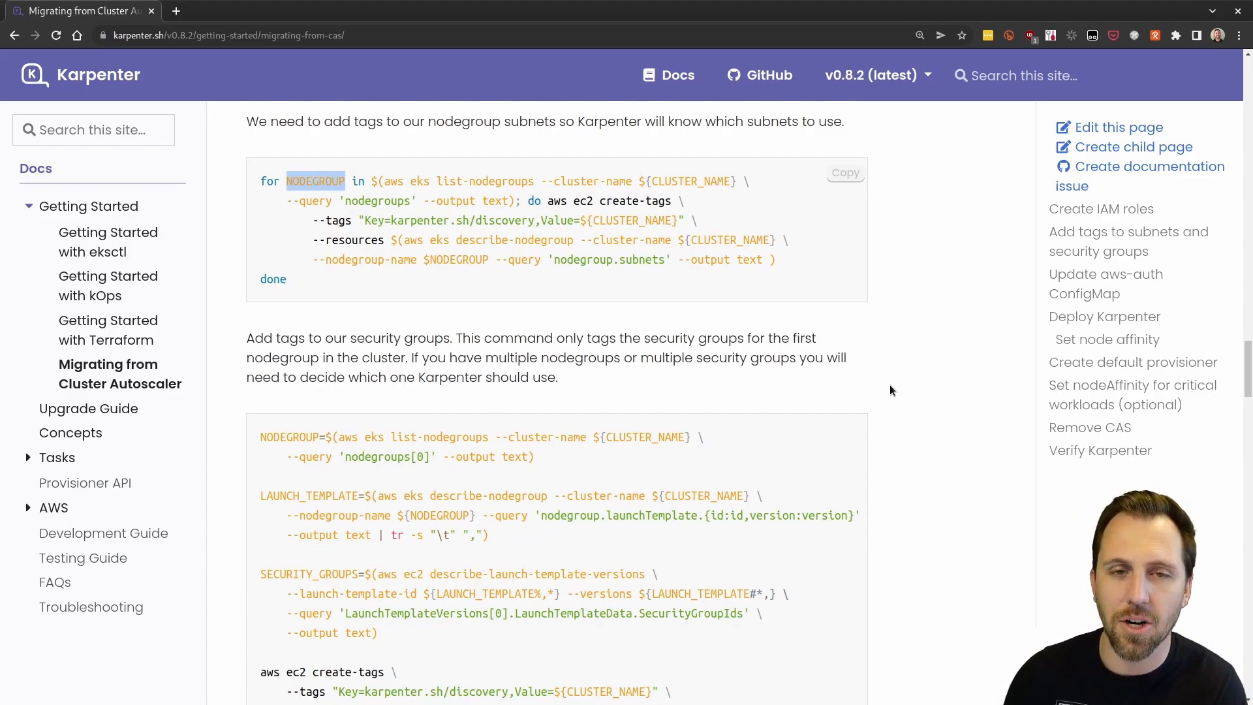
scroll(down, 3)
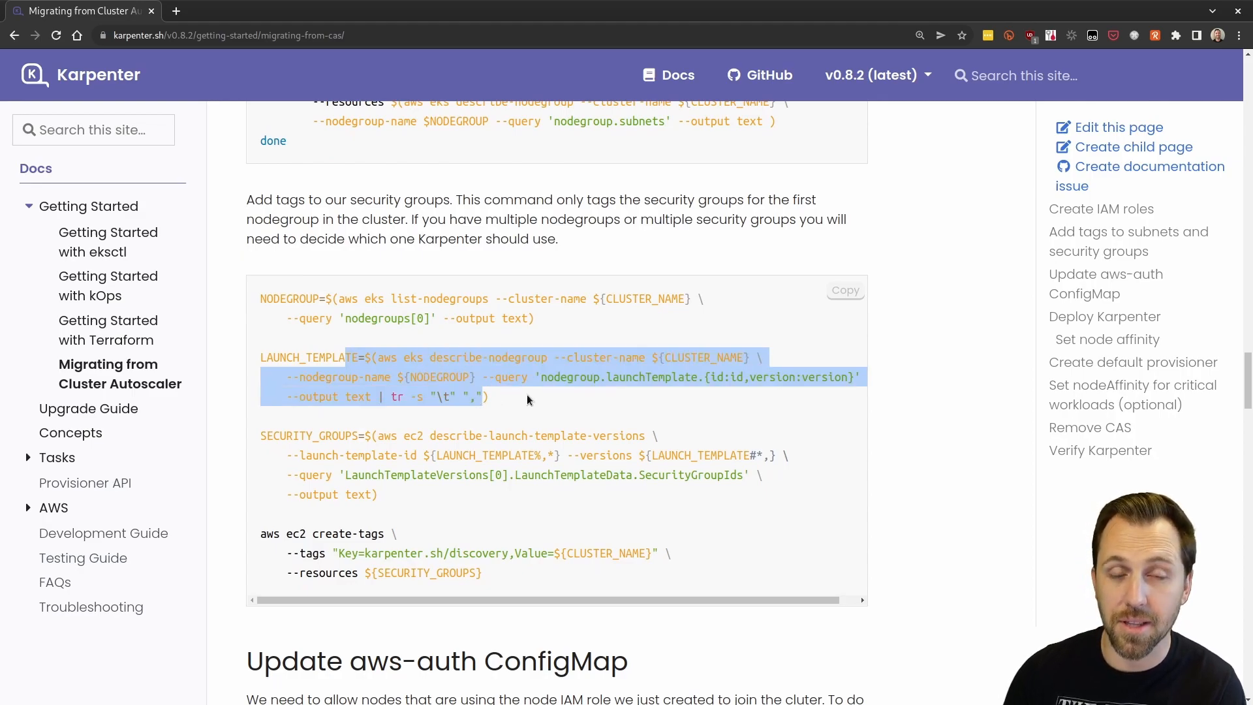
mouse_move(395, 447)
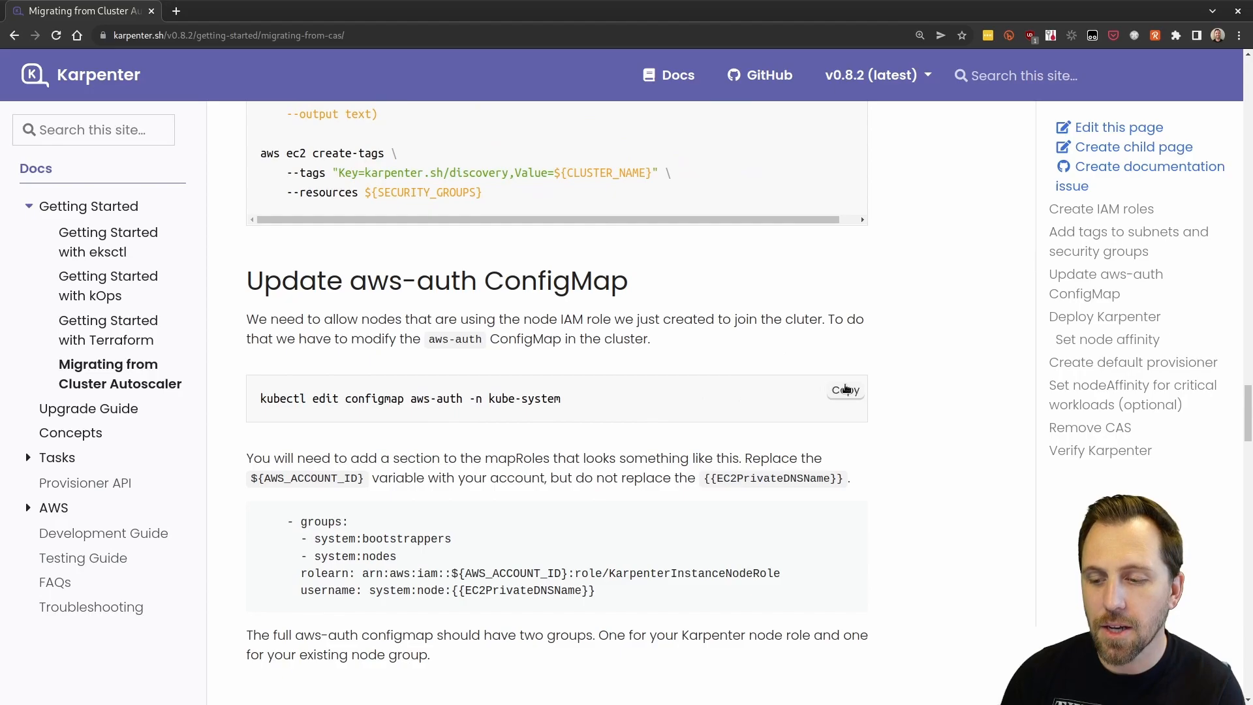
drag(312, 398, 561, 398)
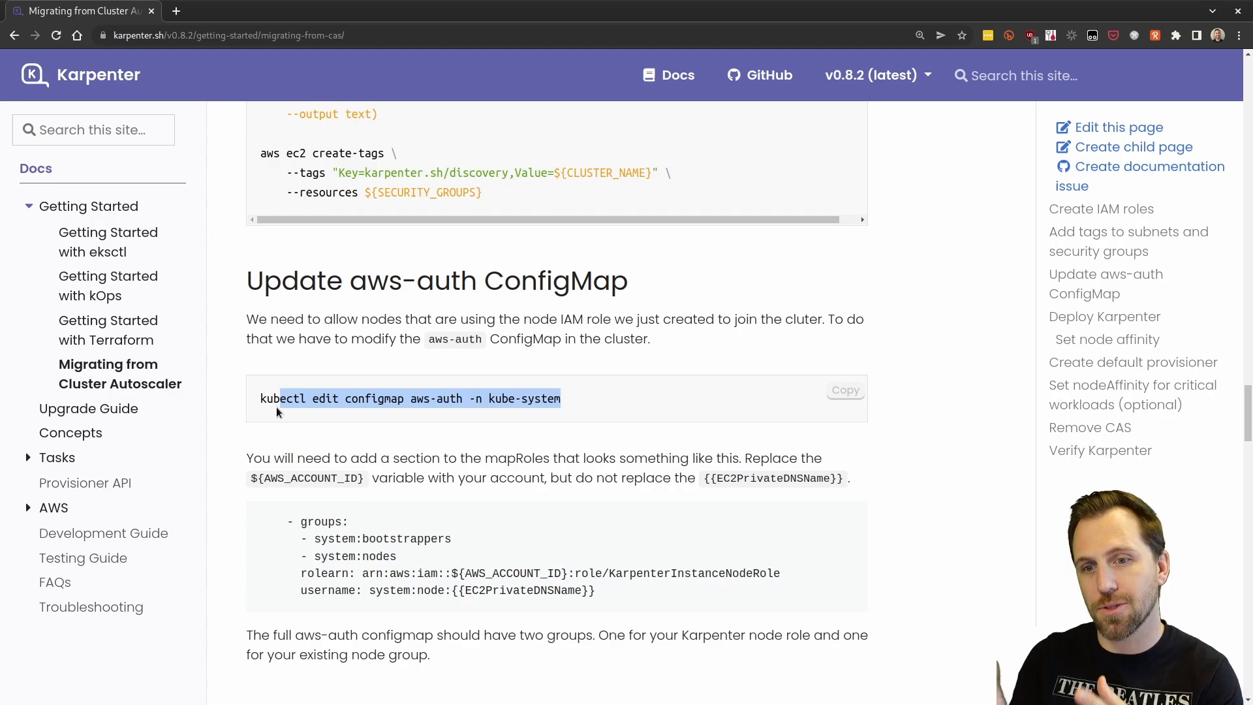
scroll(down, 3)
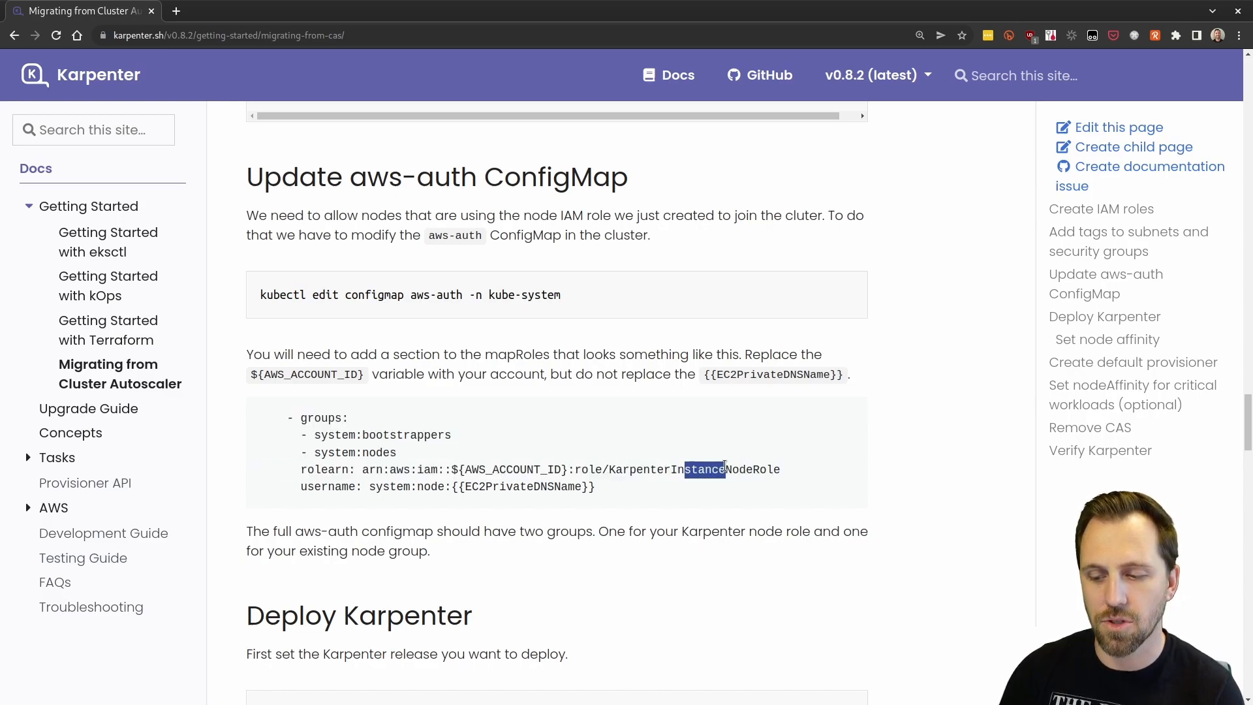
drag(684, 469, 780, 469)
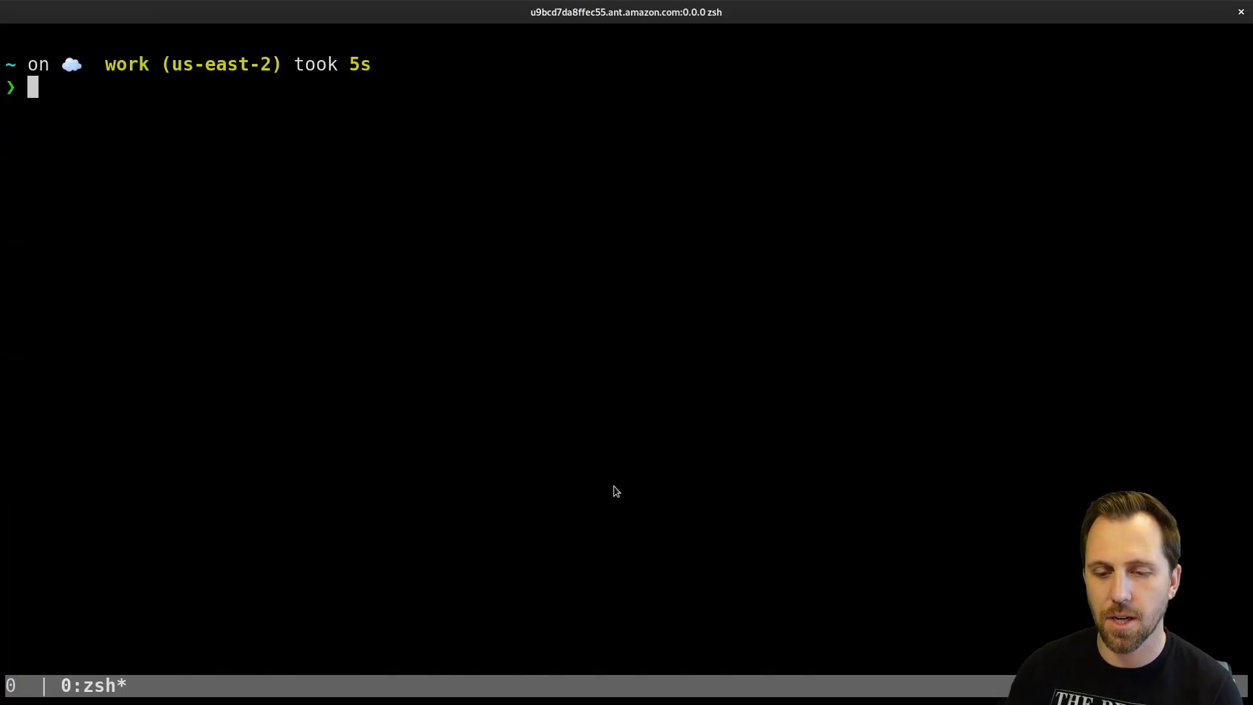
- Echo $AWS_ACCOUNT_ID, then open the aws-auth ConfigMap in kube-system for editing
text(echo $)
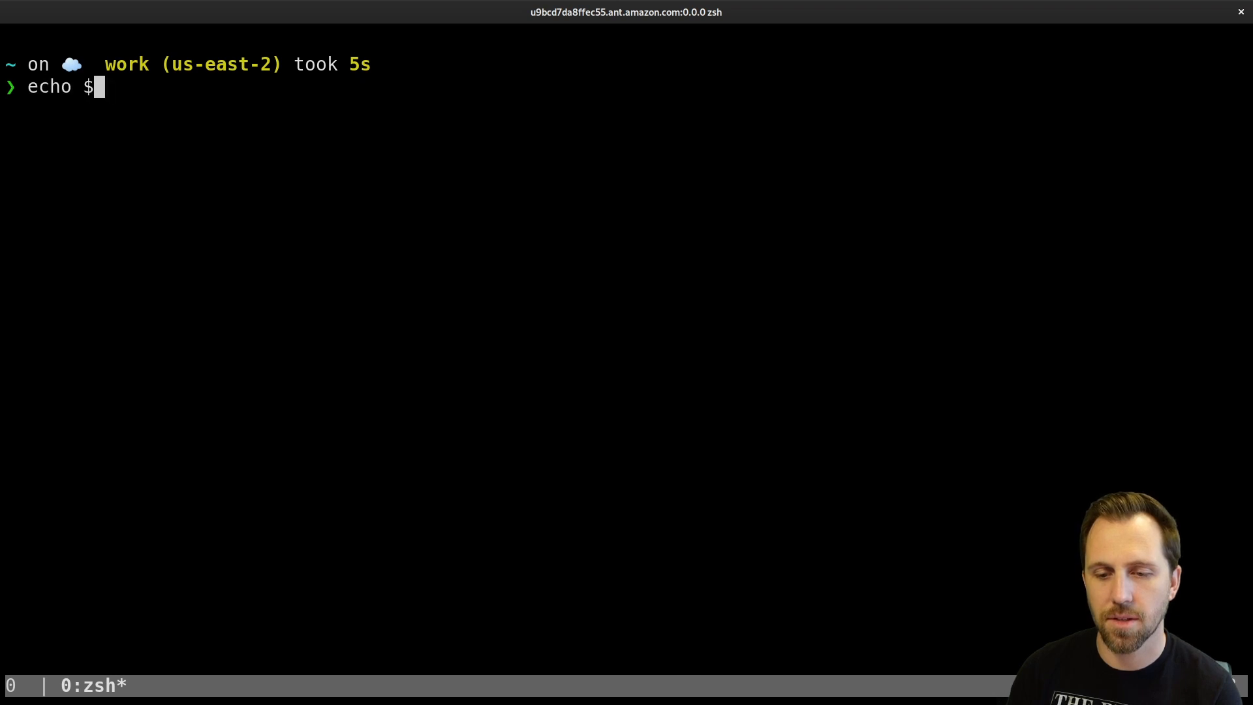
text(AWS_ACCOUNT_ID C)
text(k edit)
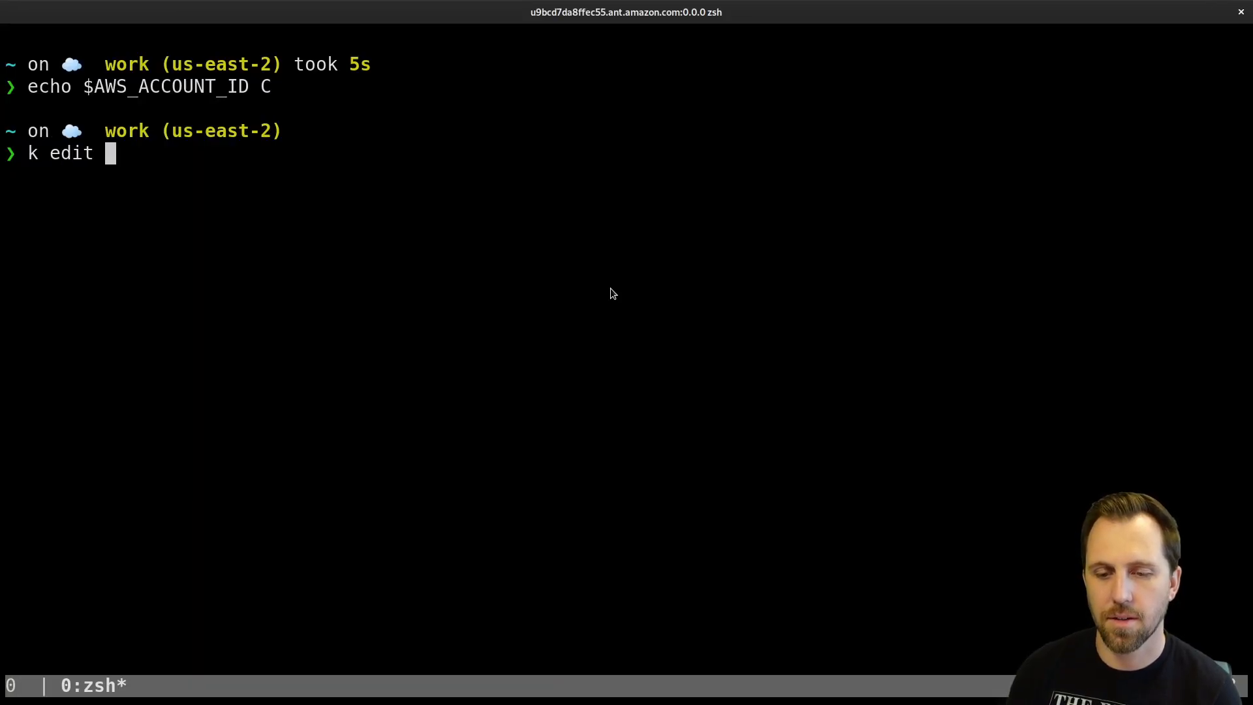
text(configmap)
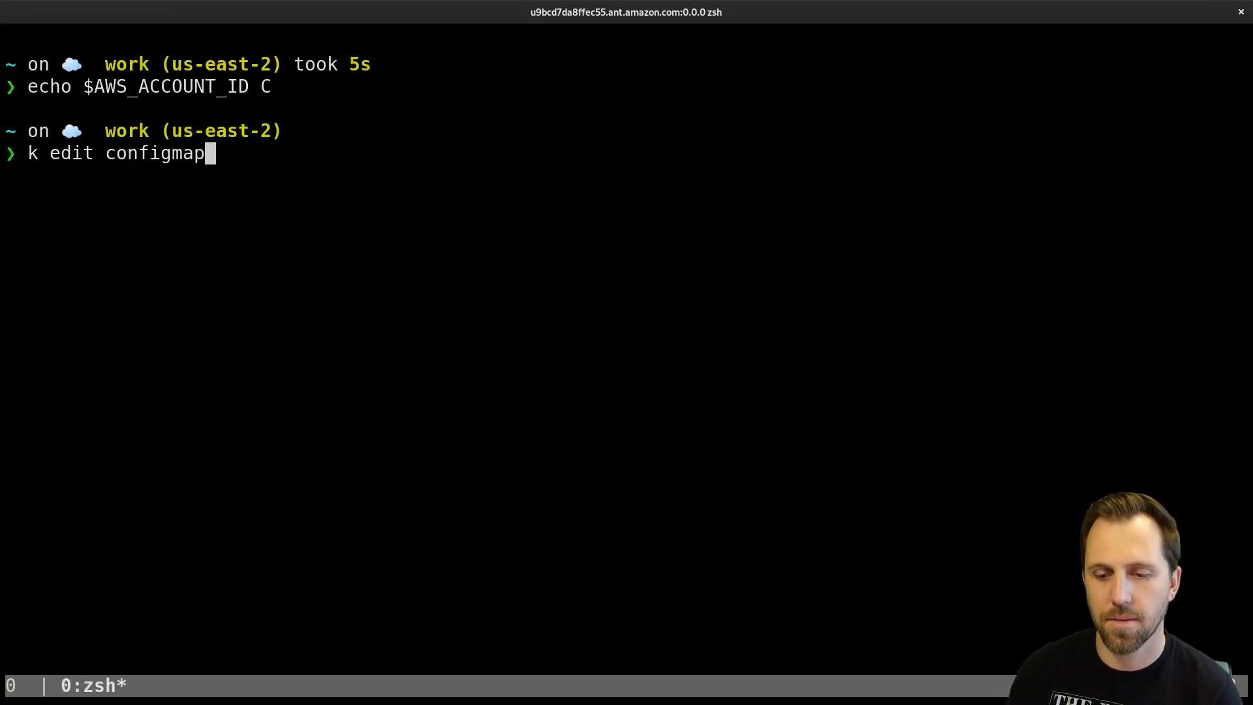
text(-n kube)
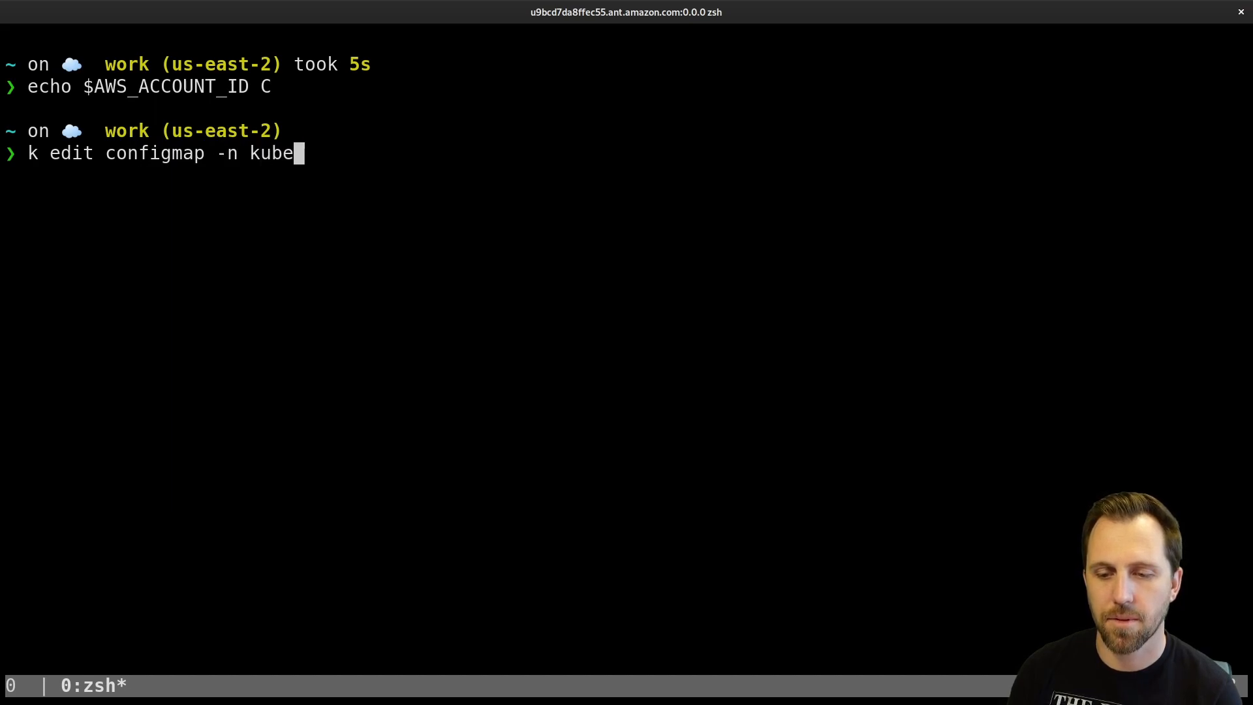
text(-)
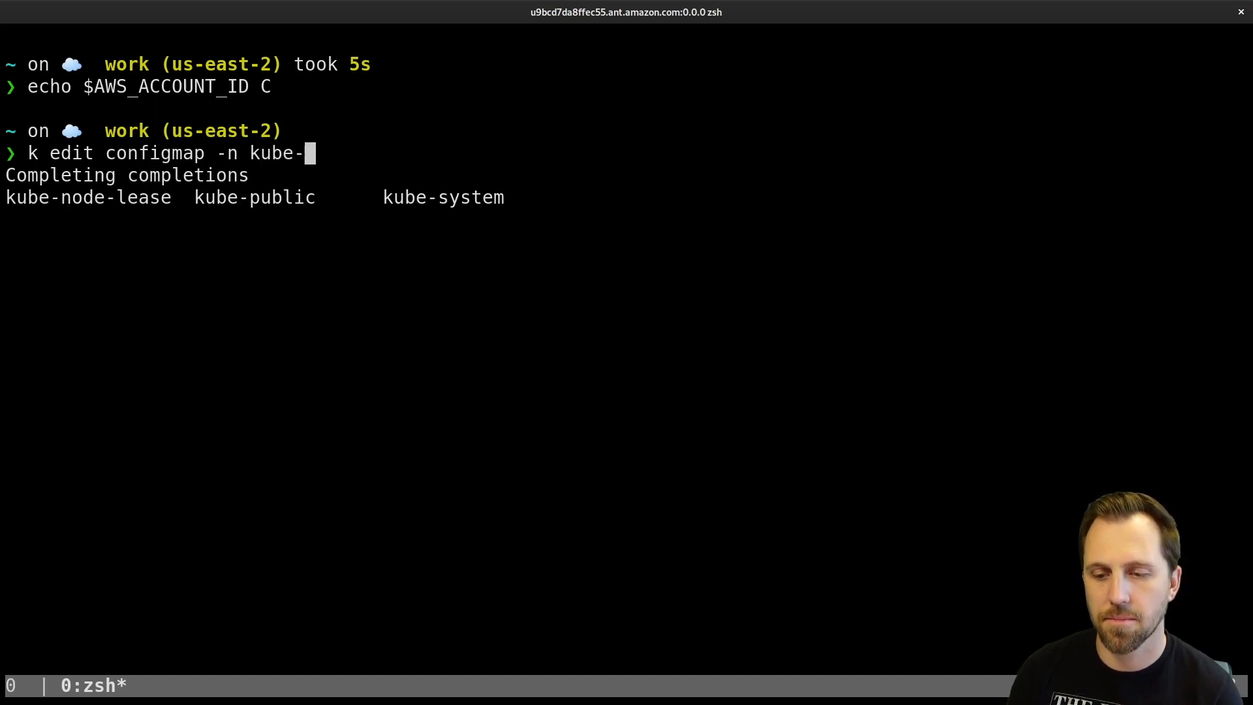
key(Tab)
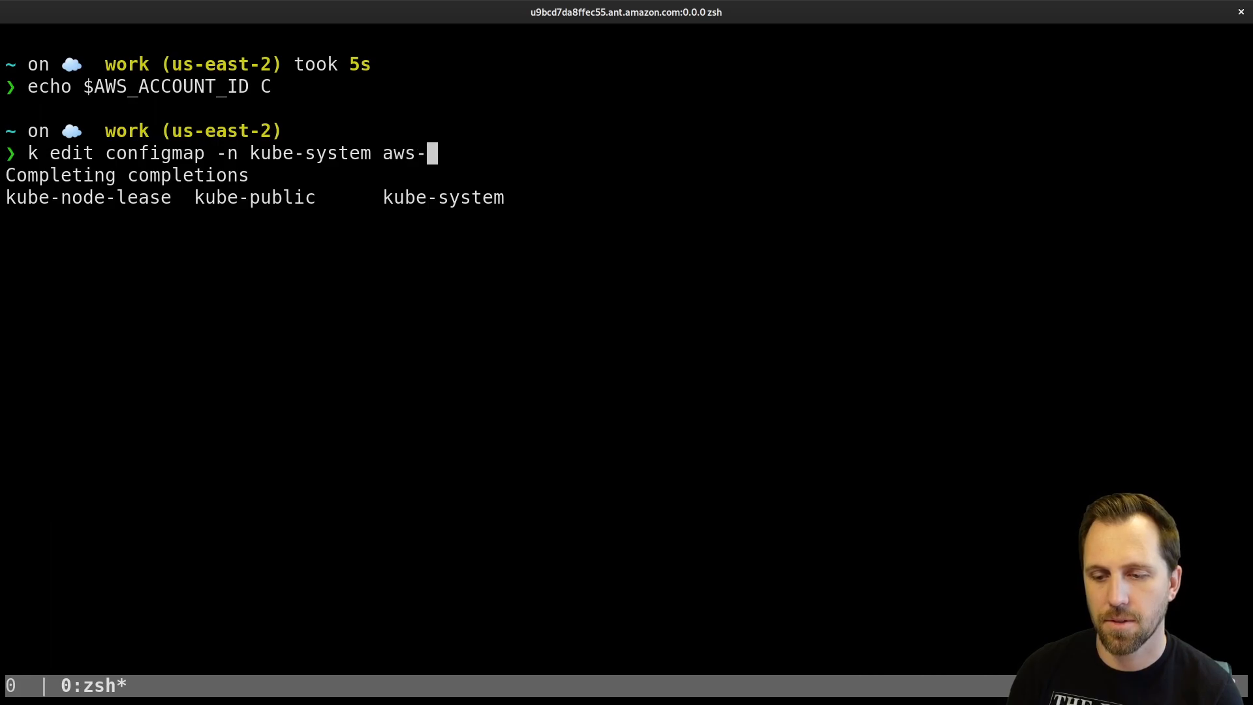
key(Return)
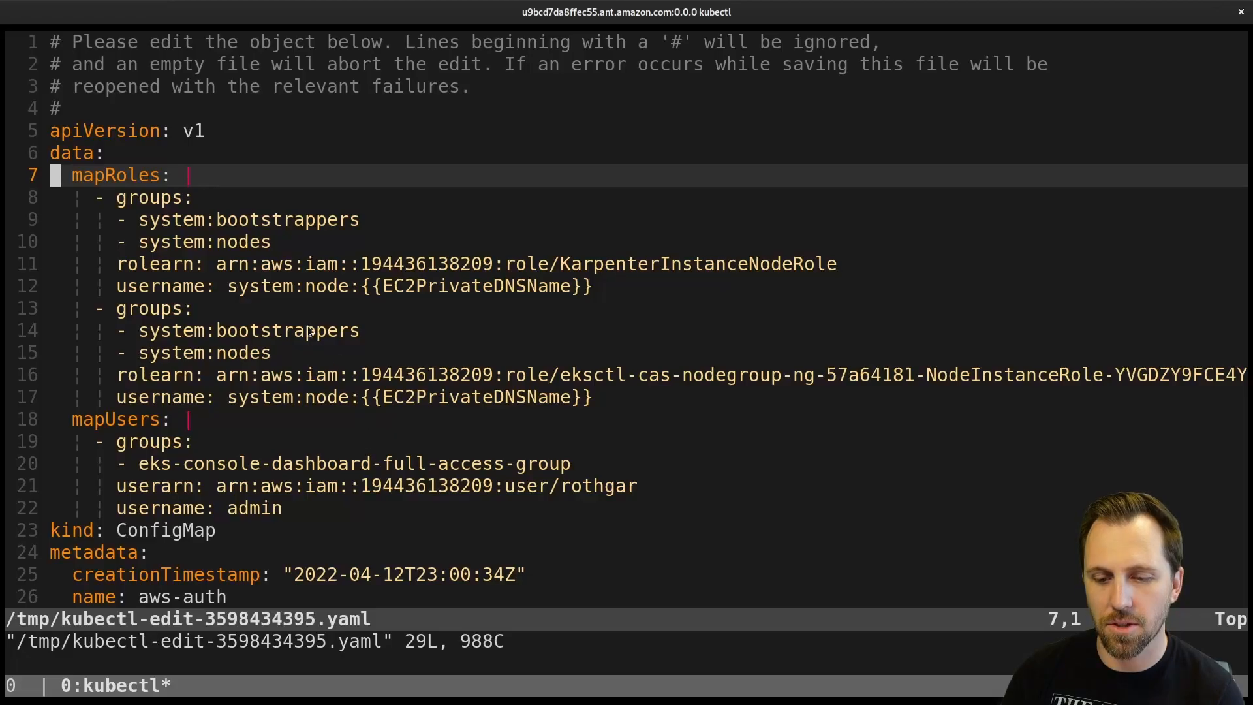
- Add a KarpenterInstanceNodeRole mapRoles group, remove the extra ARN colon, and save with :x
key(Down)
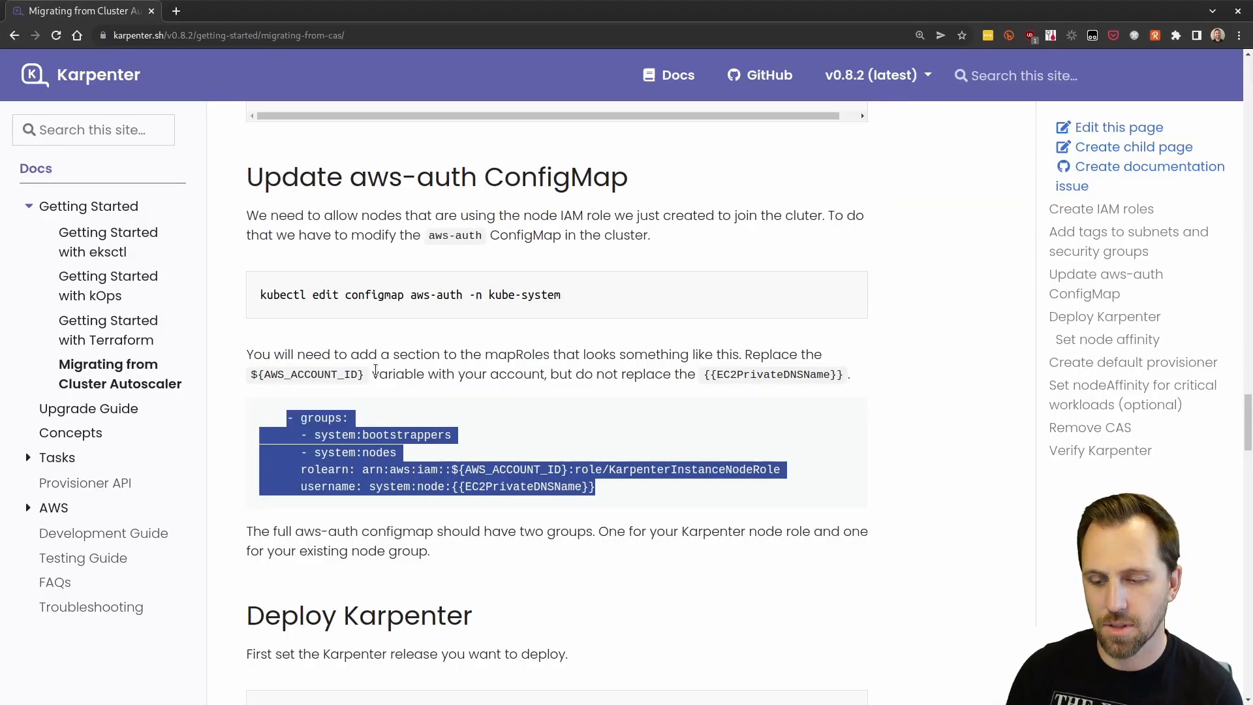
mouse_move(530, 451)
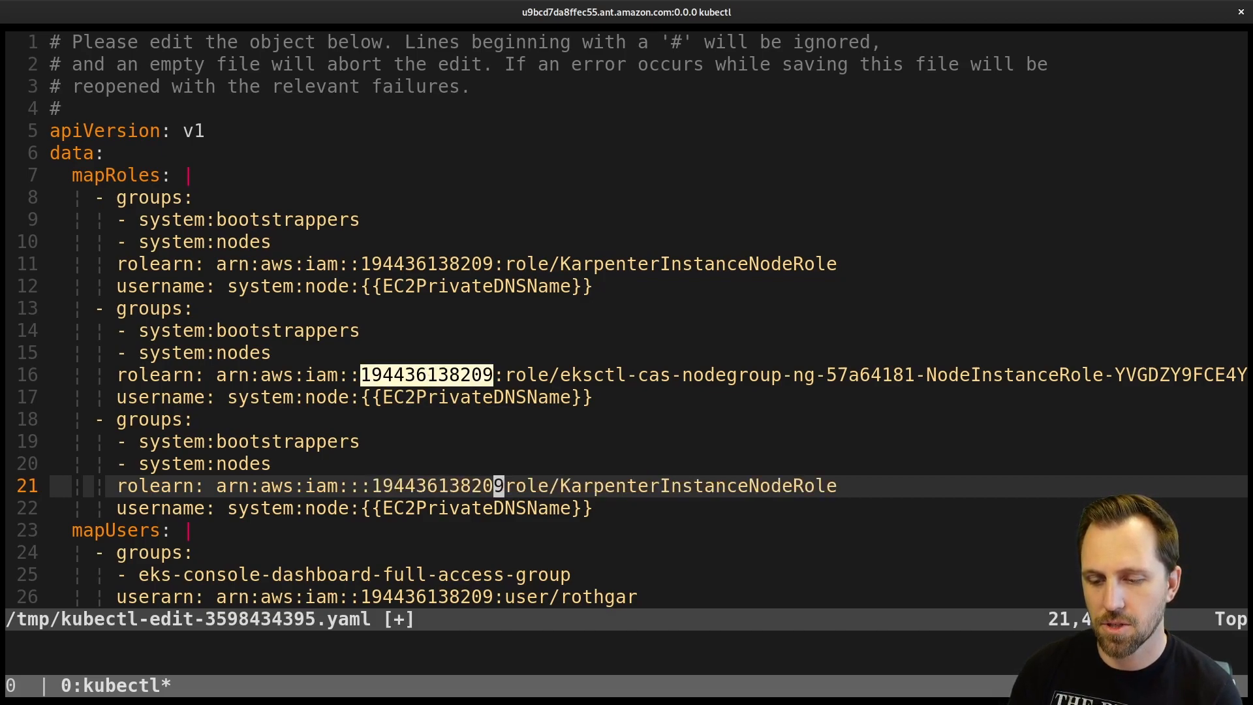
key(Home)
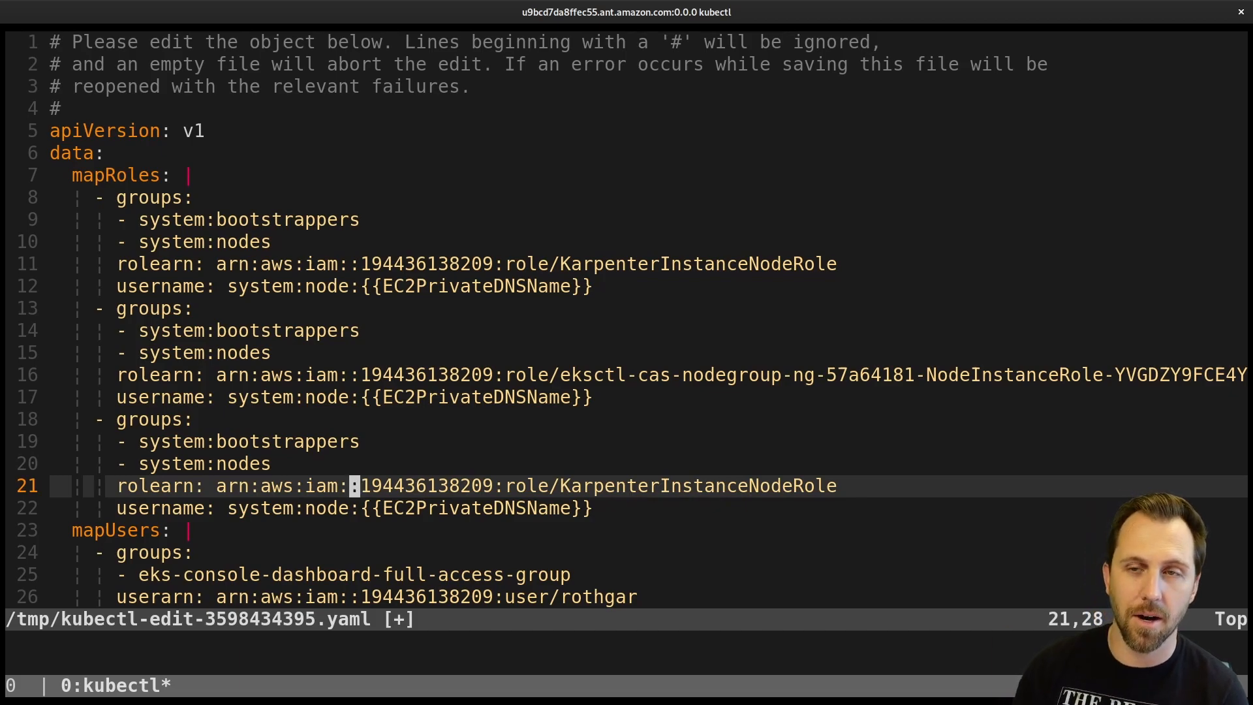
text(:x)
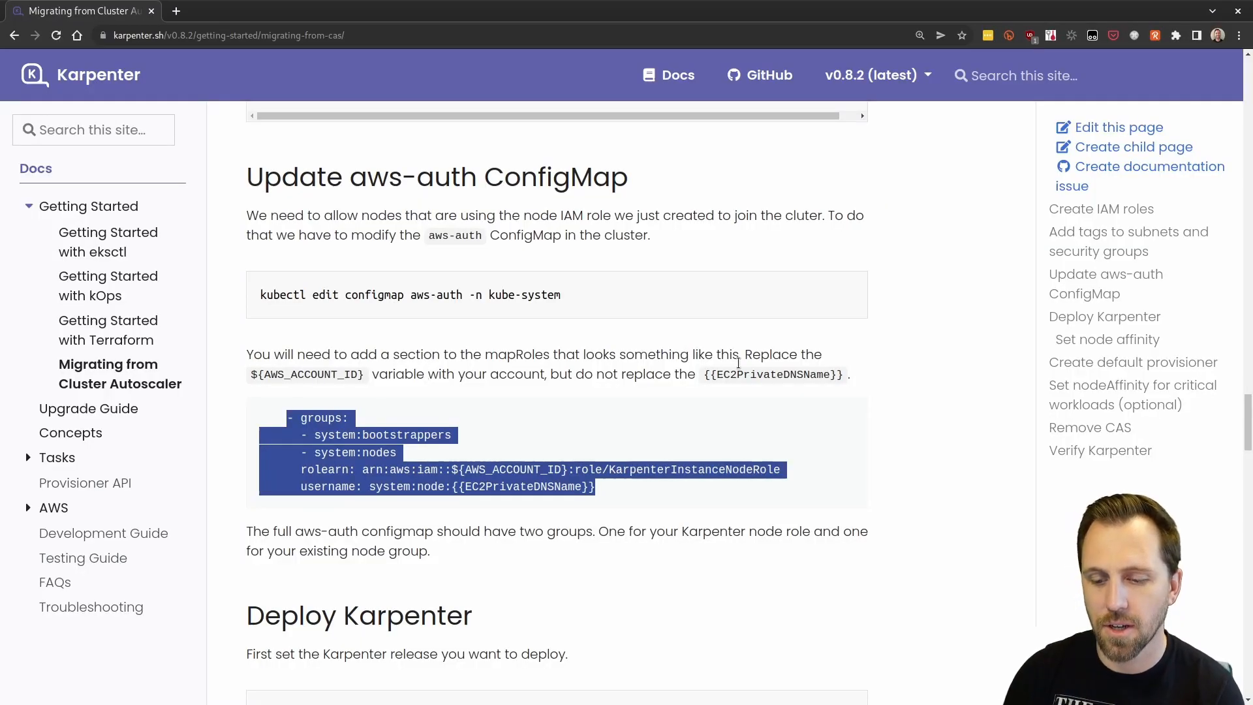
- Generate karpenter.yaml with the helm template command and open it in vim
scroll(down, 3)
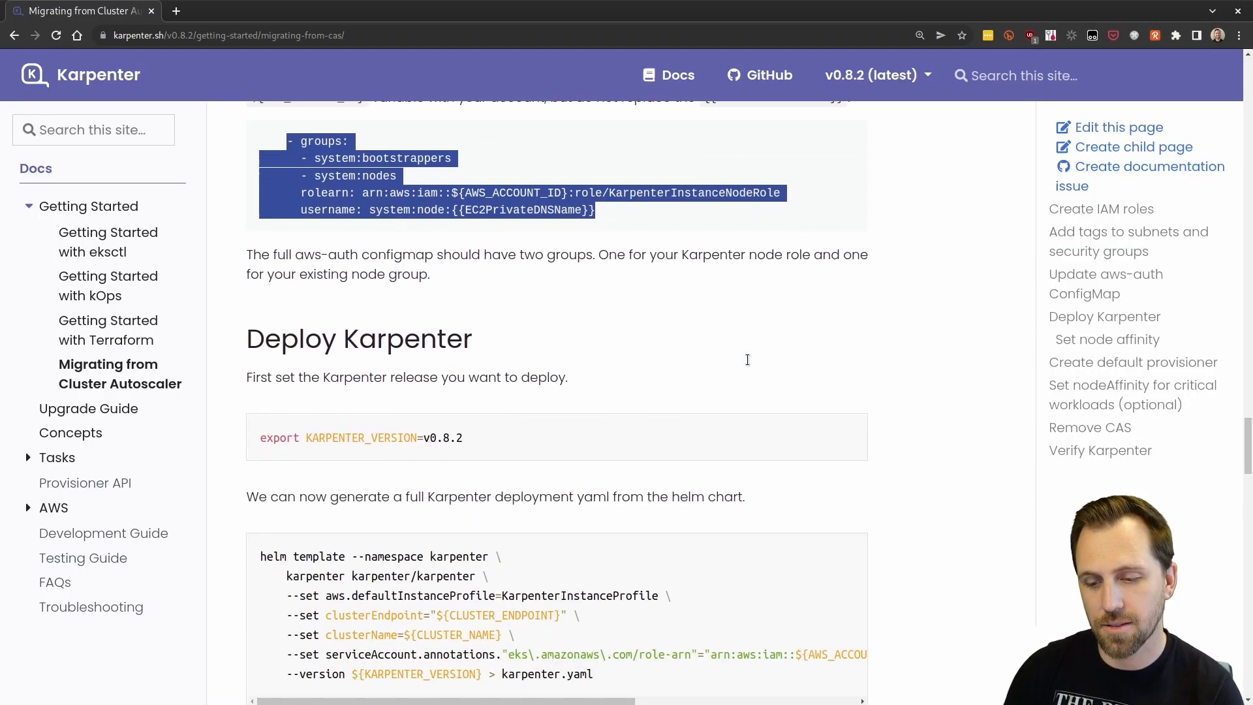
mouse_move(844, 438)
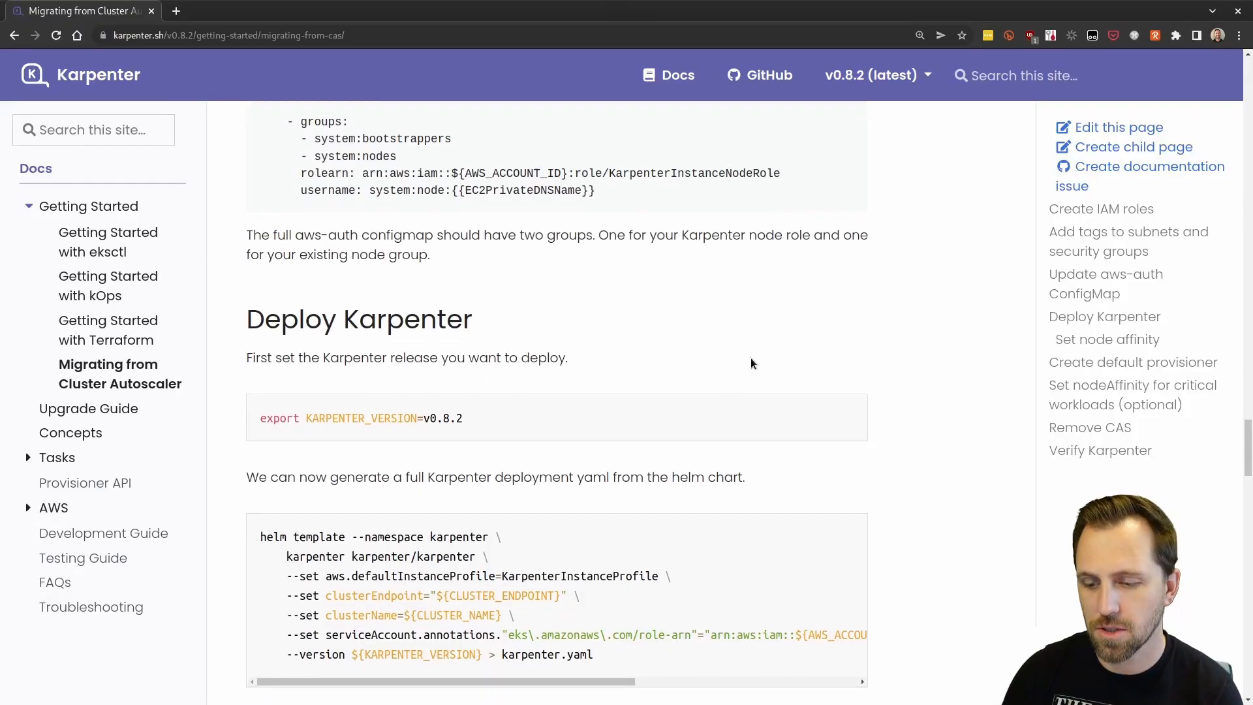
scroll(down, 3)
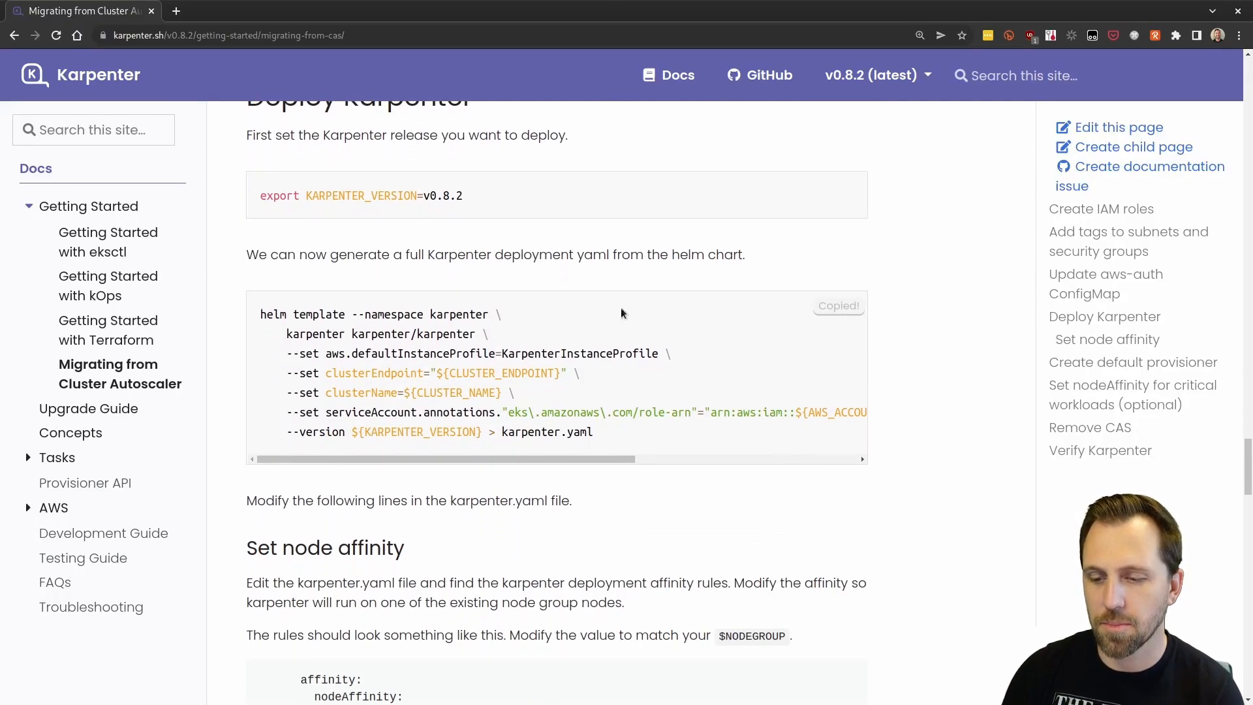
double_click(275, 314)
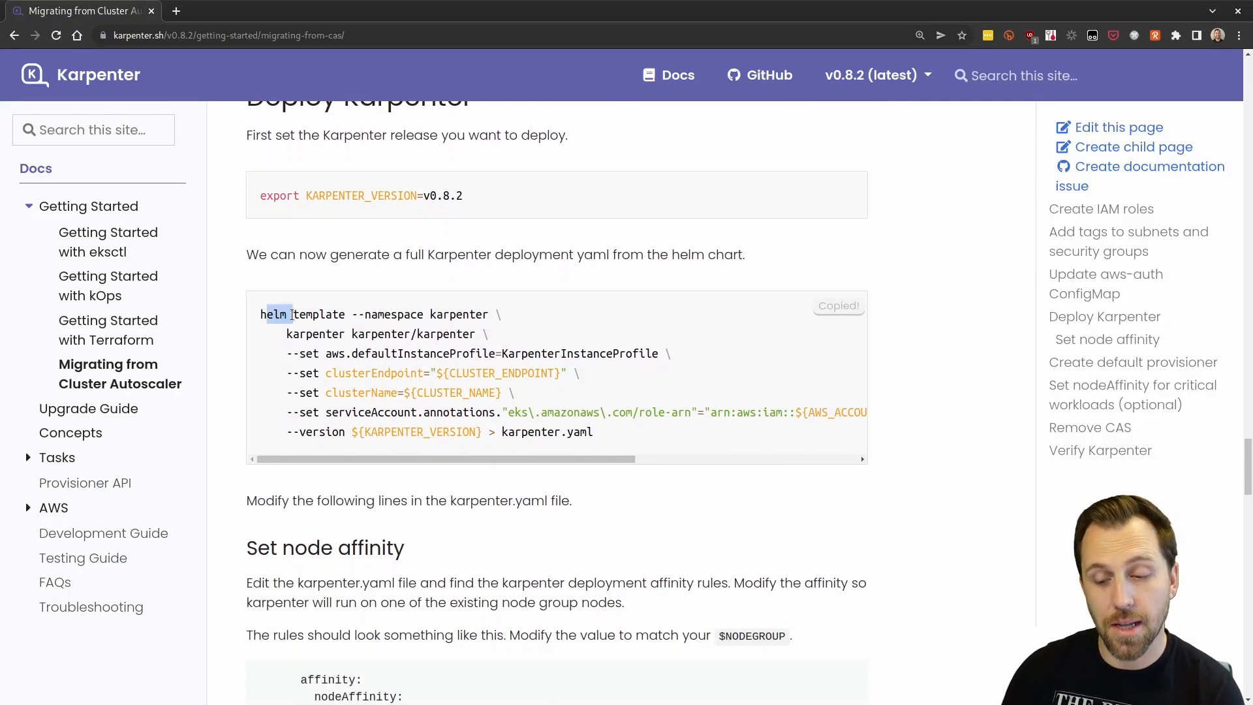
double_click(318, 314)
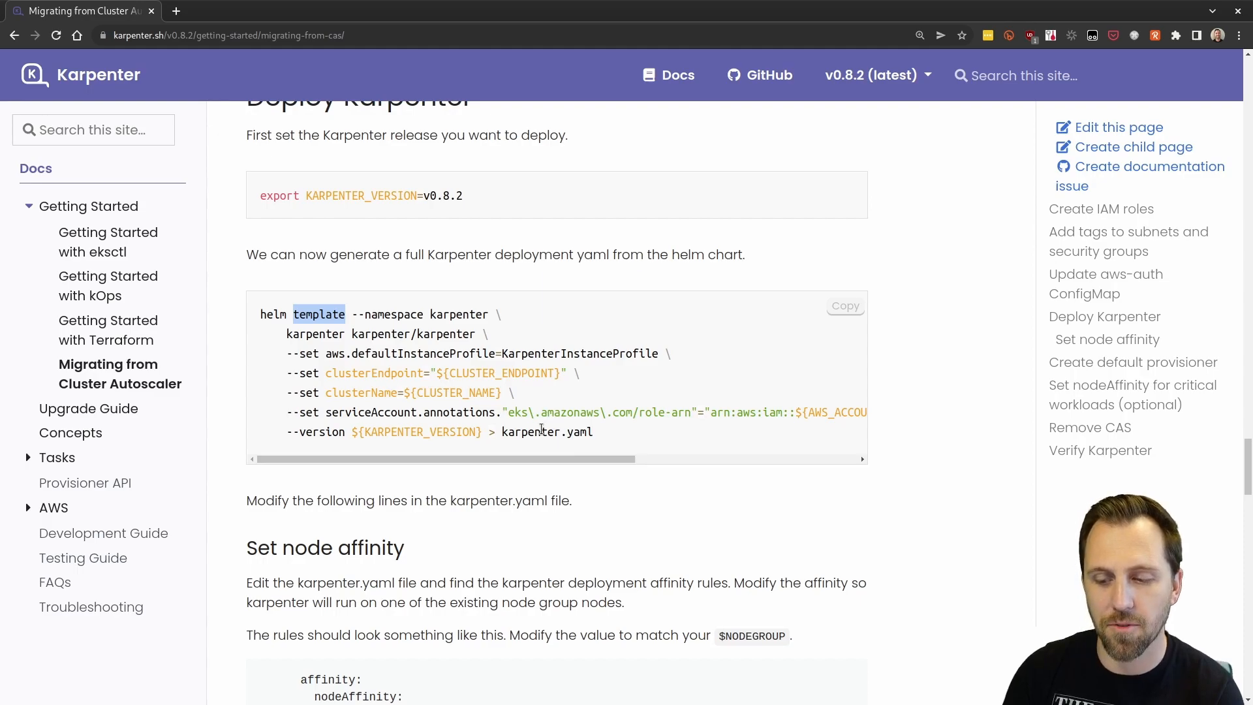
double_click(531, 431)
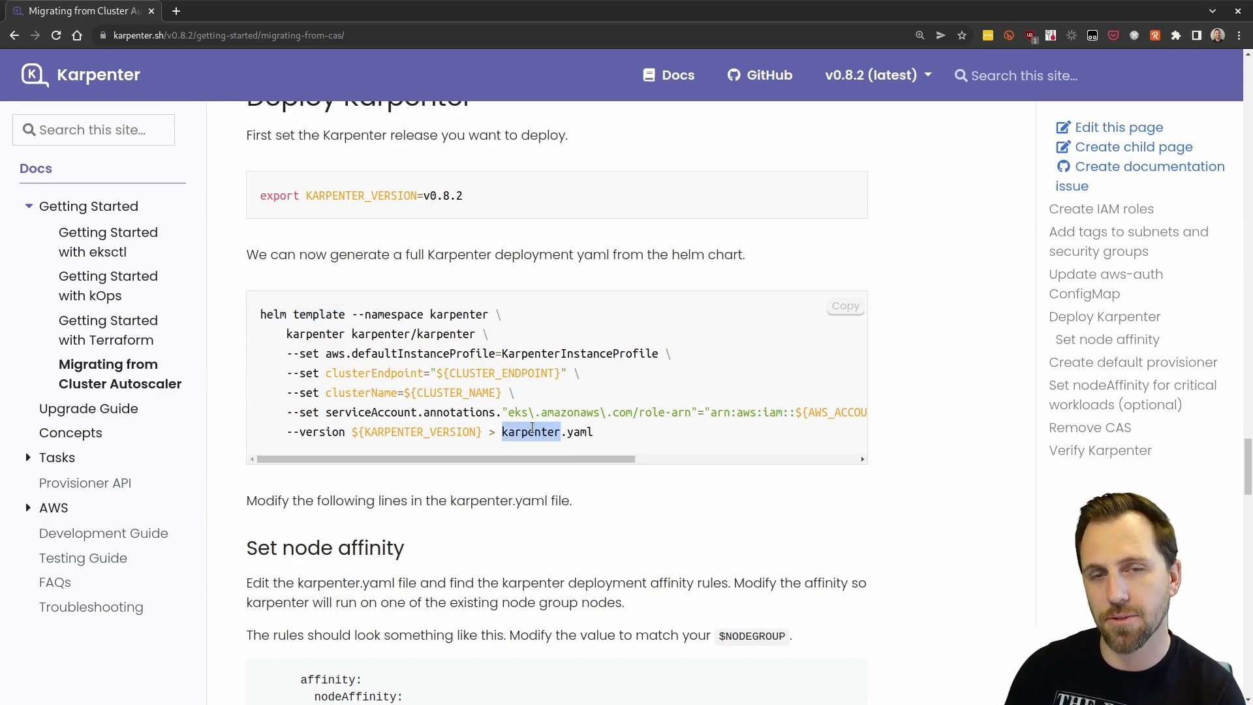
drag(531, 432, 587, 411)
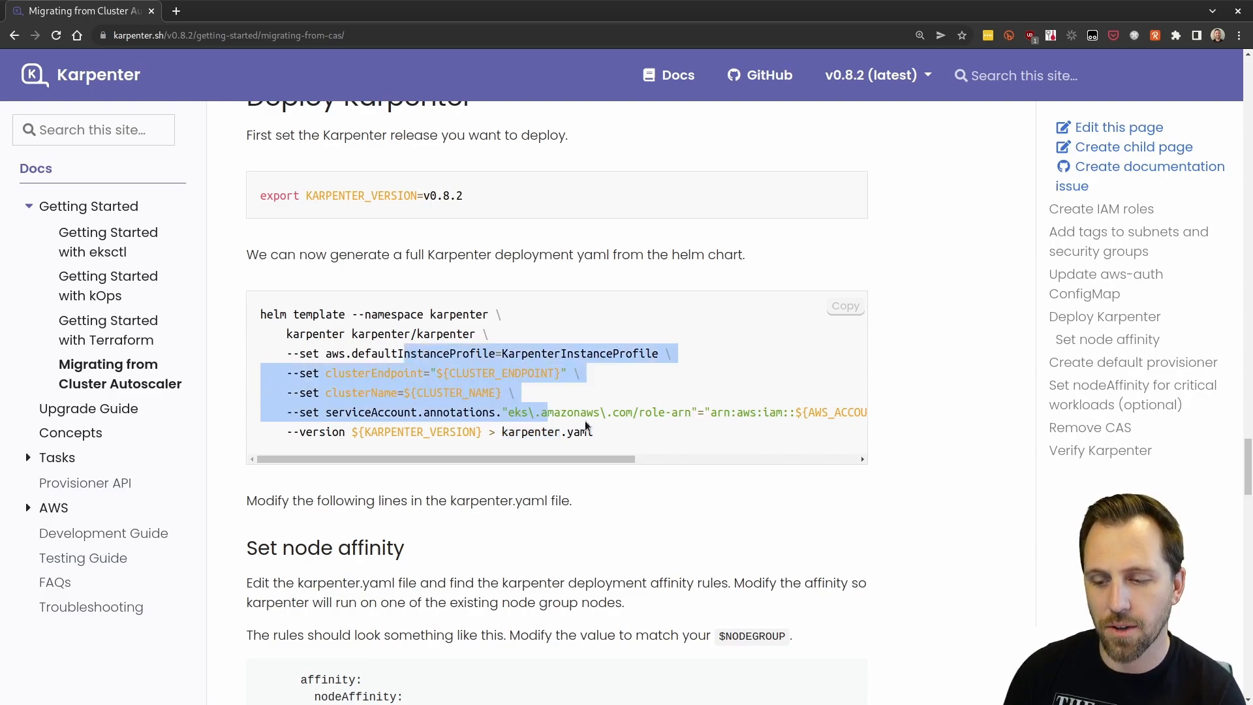
click(845, 305)
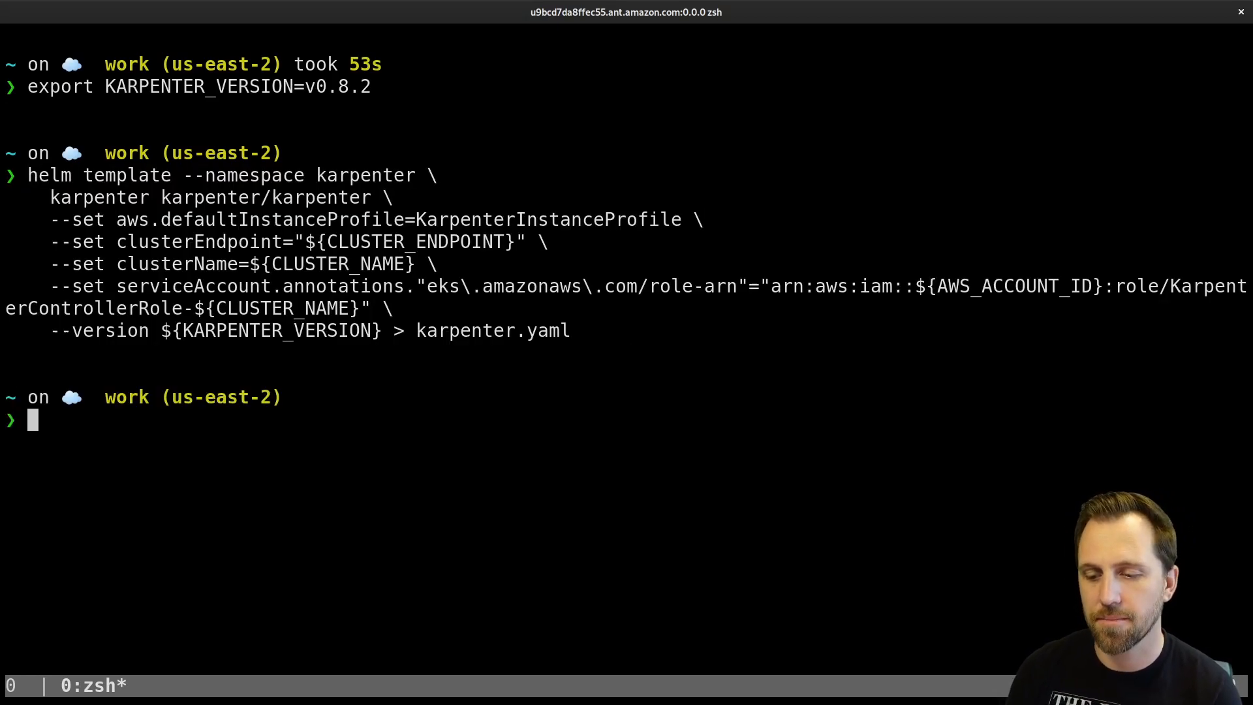
text(vim karpenter.yaml)
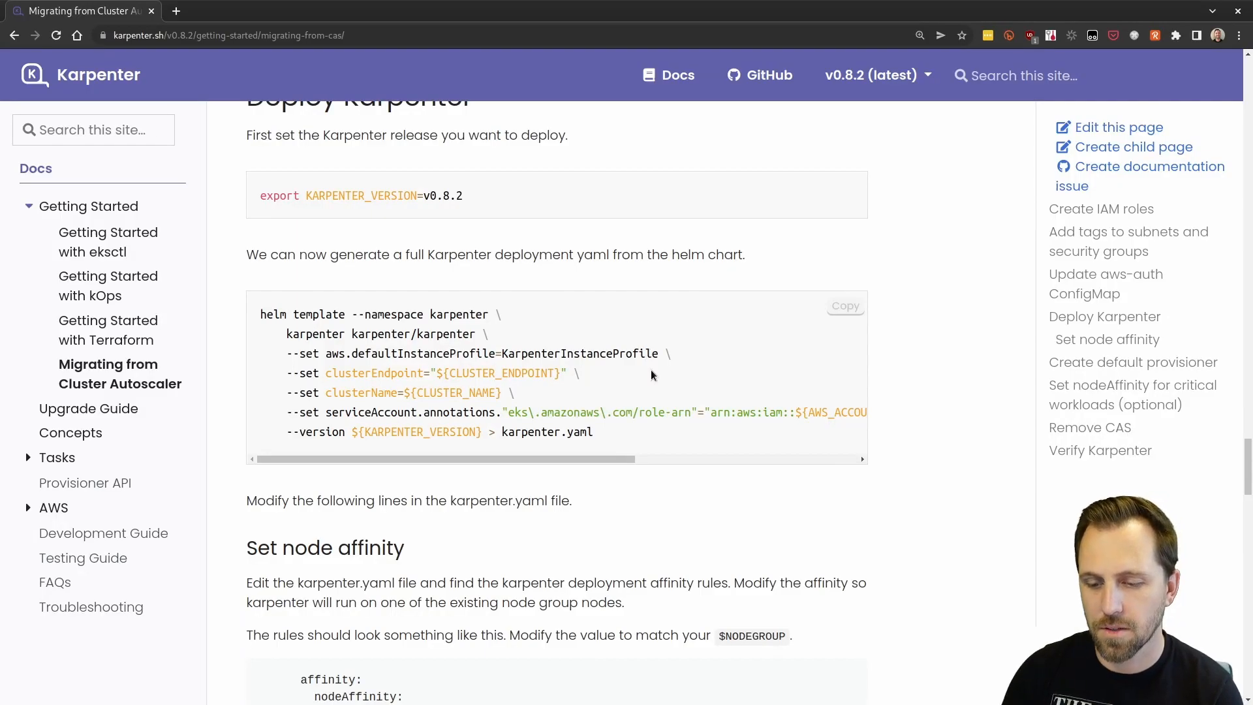
- Copy the nodegroup matchExpressions rule from the Set node affinity section
scroll(down, 3)
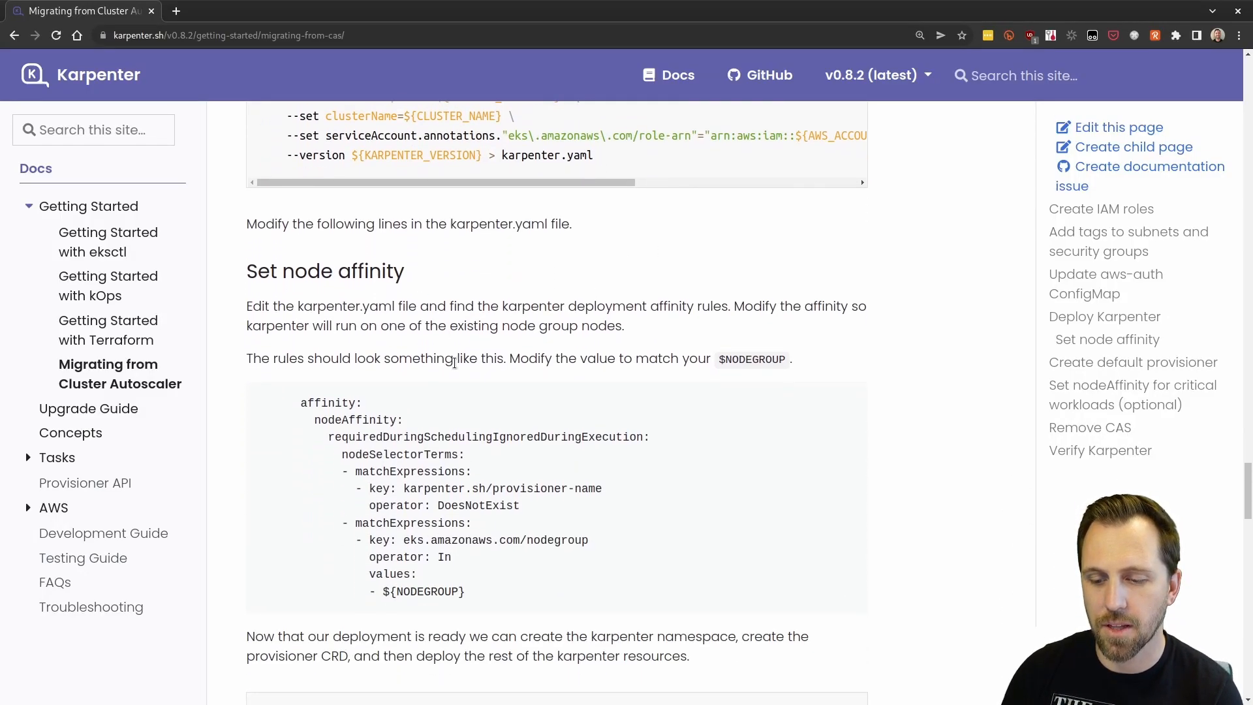
drag(368, 574, 466, 591)
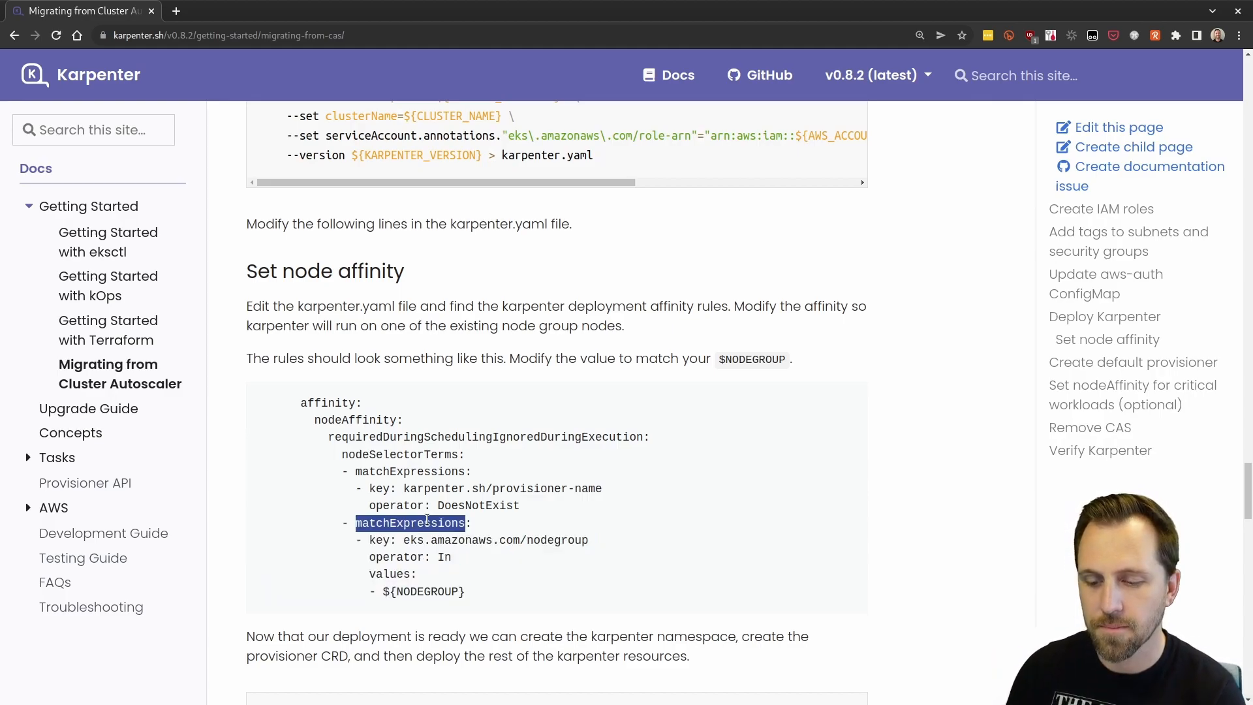
drag(357, 523, 465, 592)
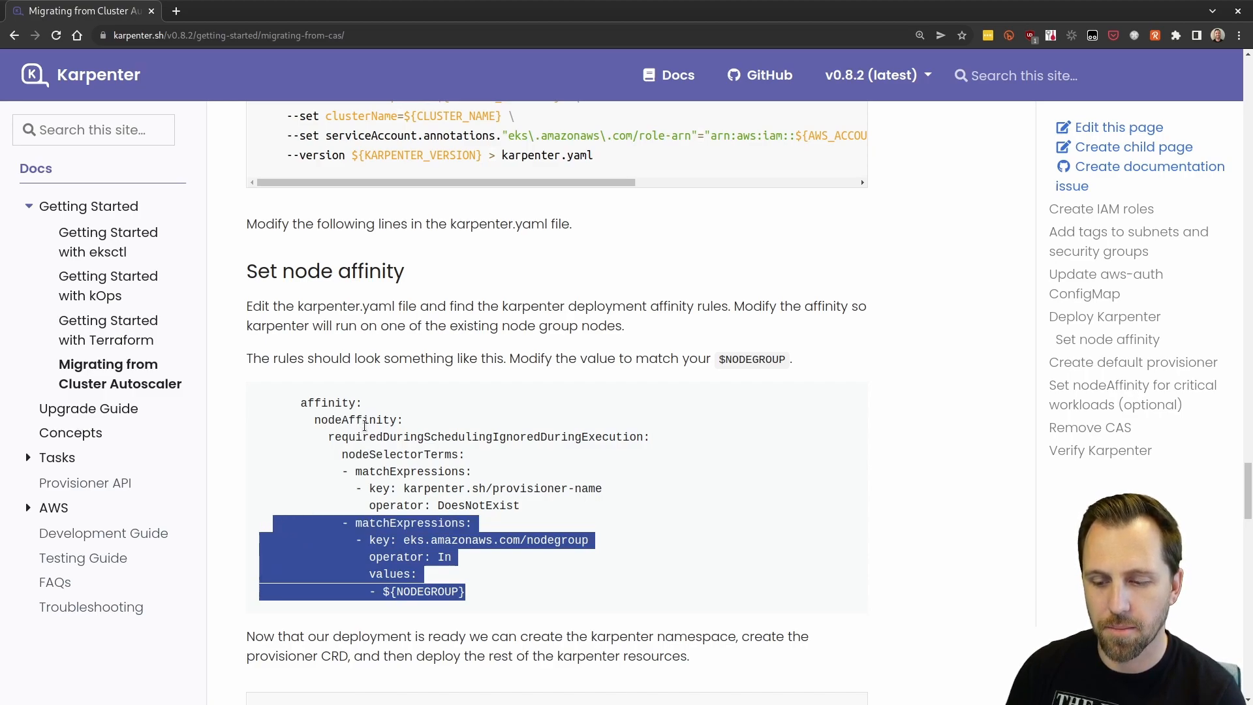
double_click(355, 420)
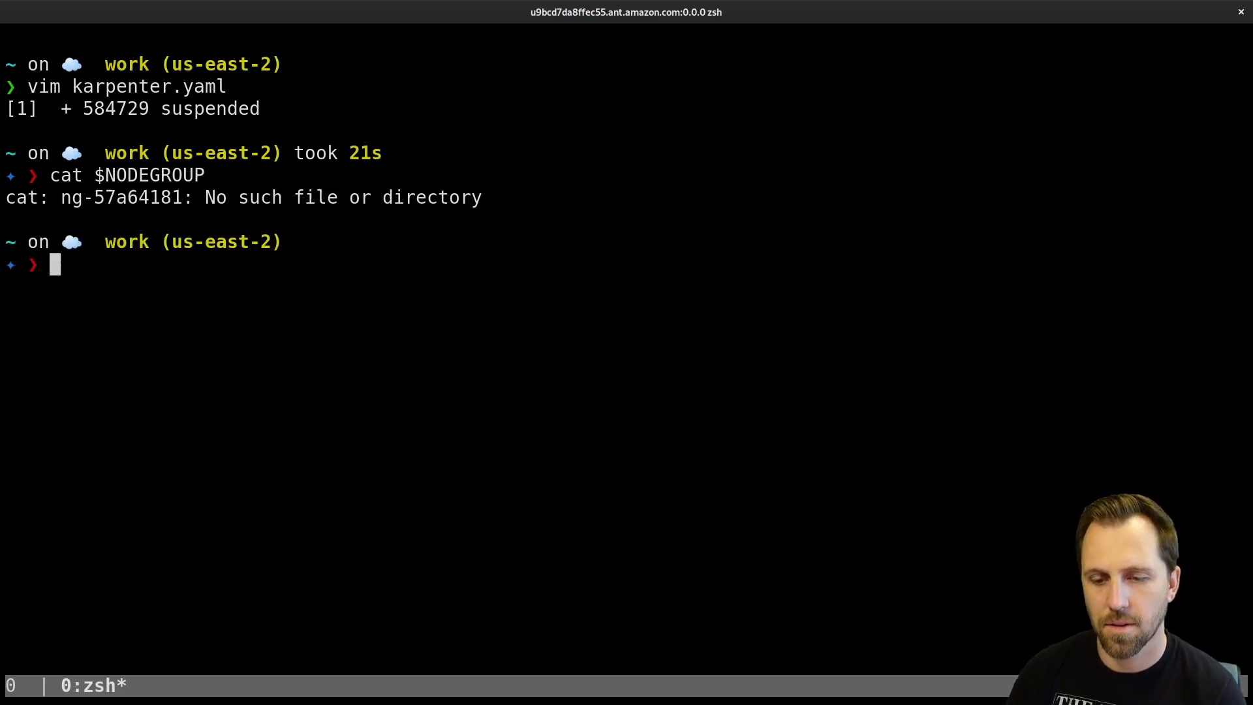
- Paste the nodegroup matchExpressions rule with value ng-57a64181 into karpenter.yaml's affinity
double_click(120, 197)
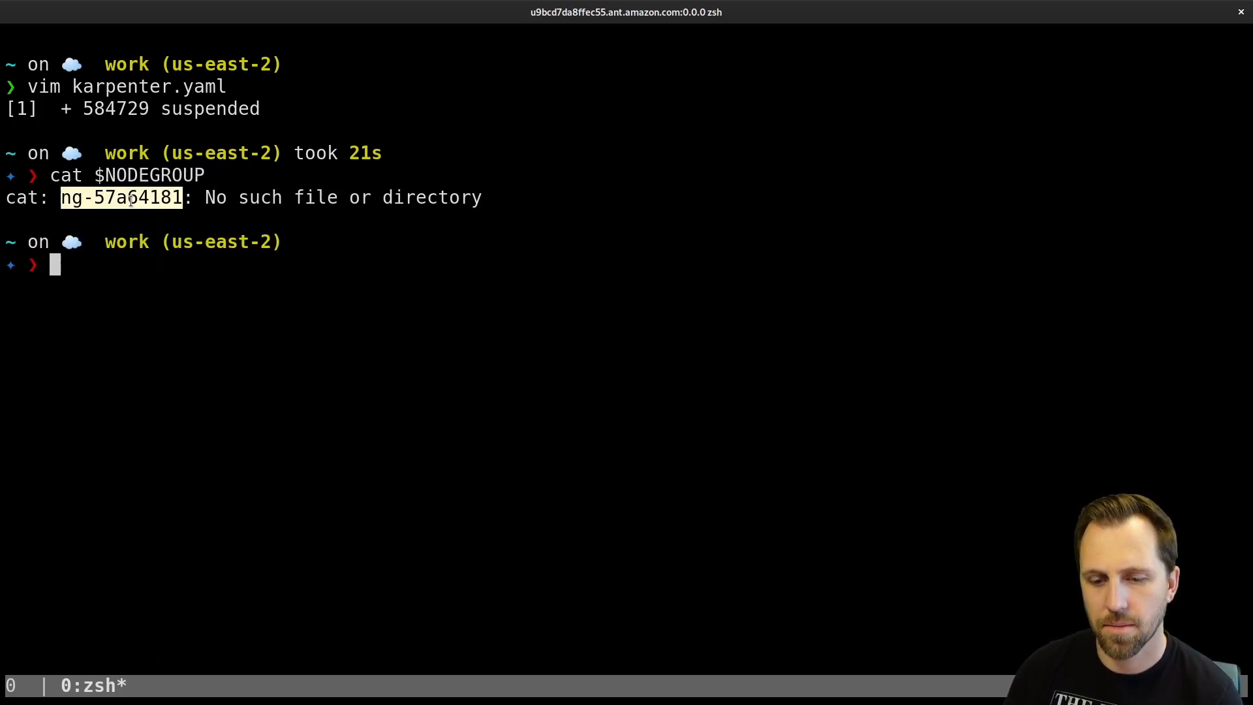
text(f)
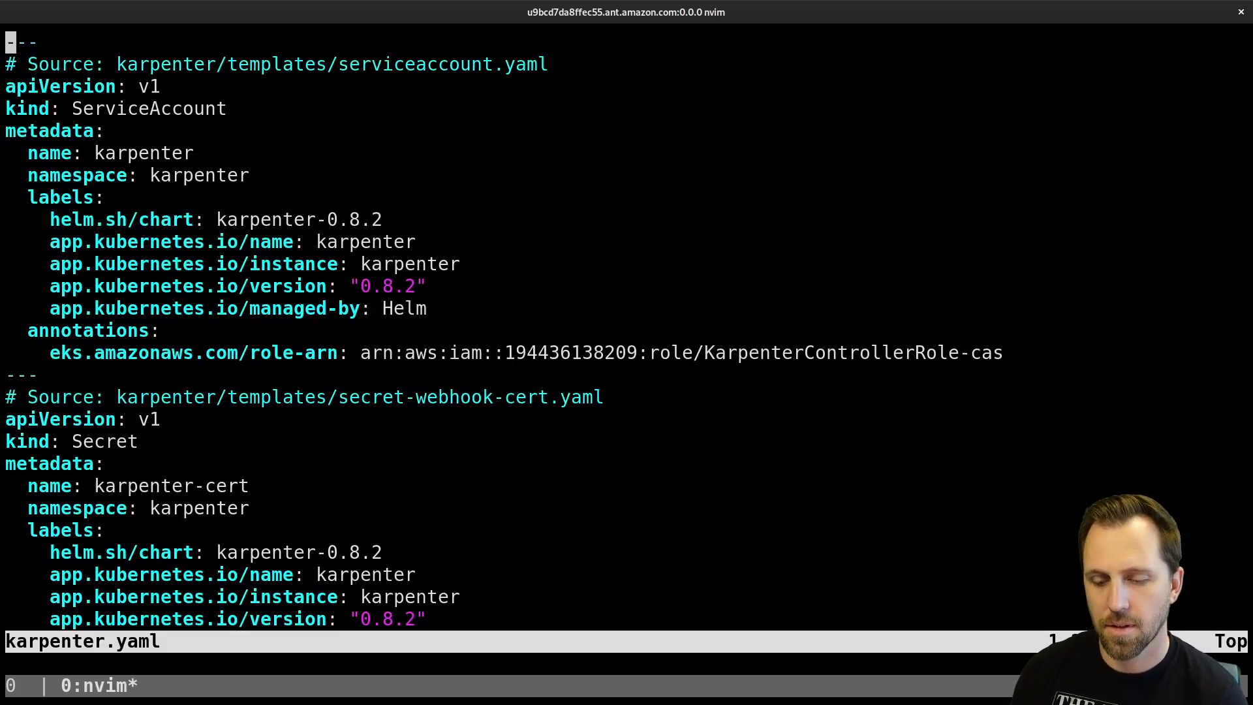
text(/affin)
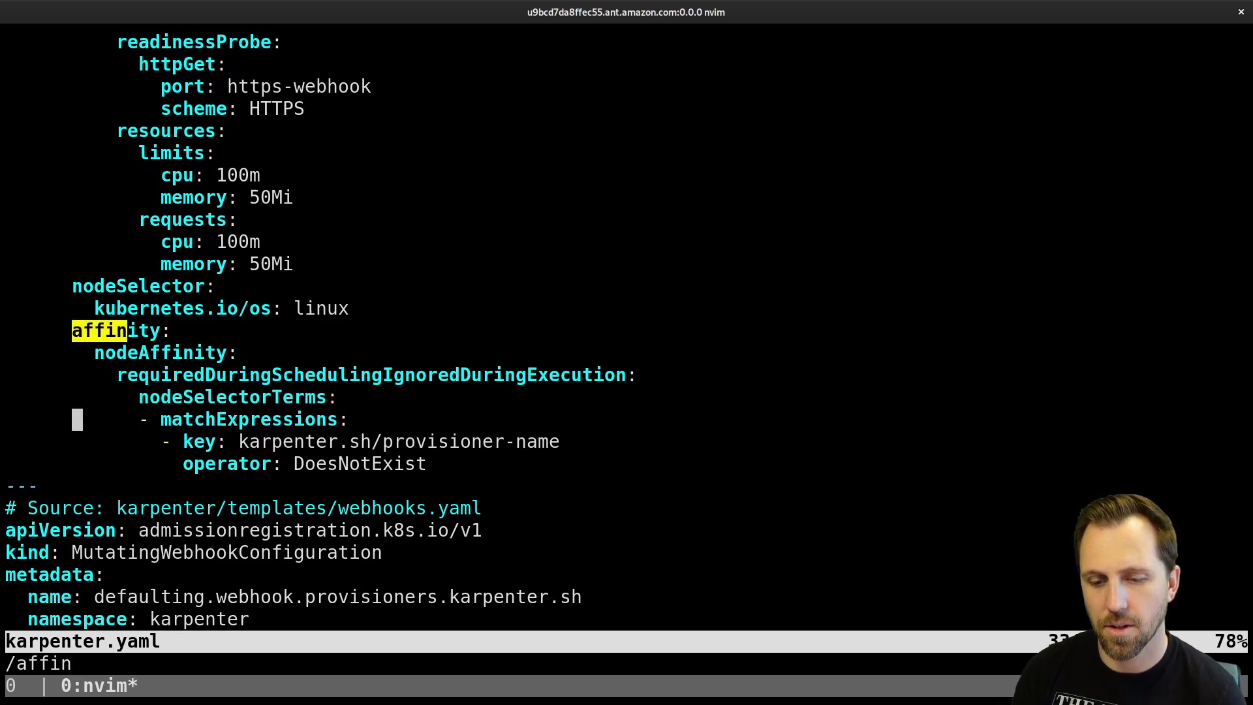
text(ng-57a64181)
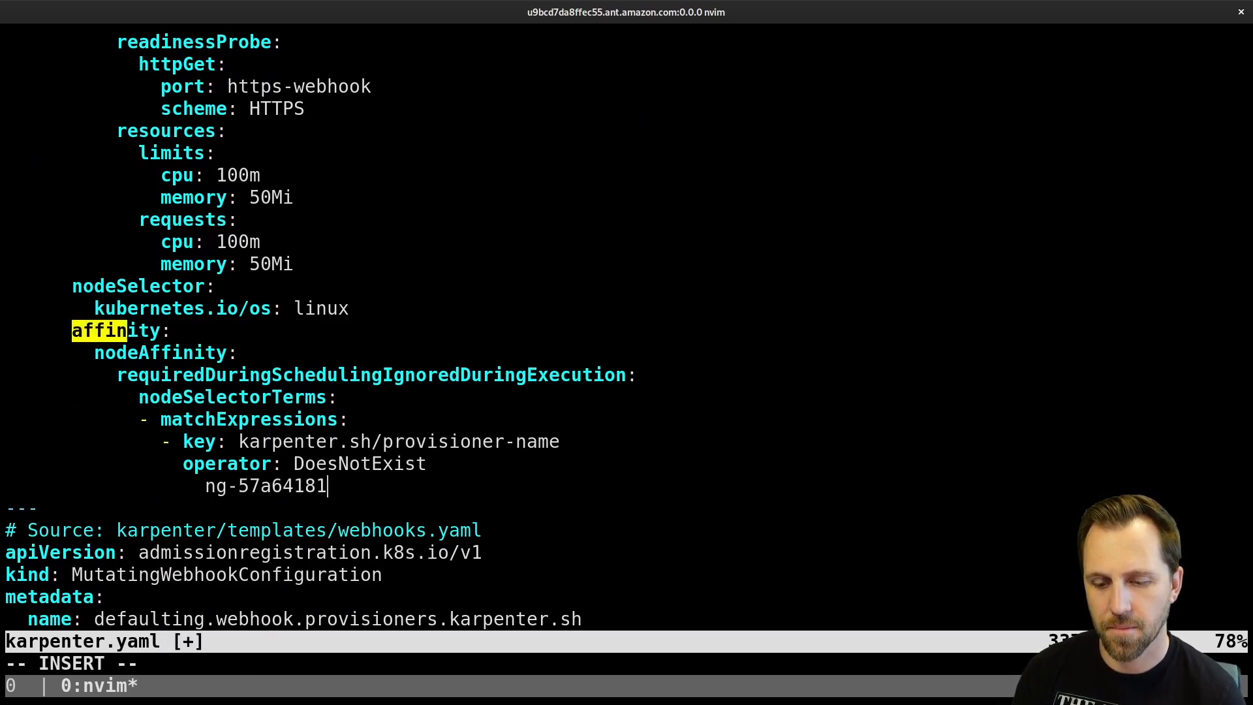
key(Escape)
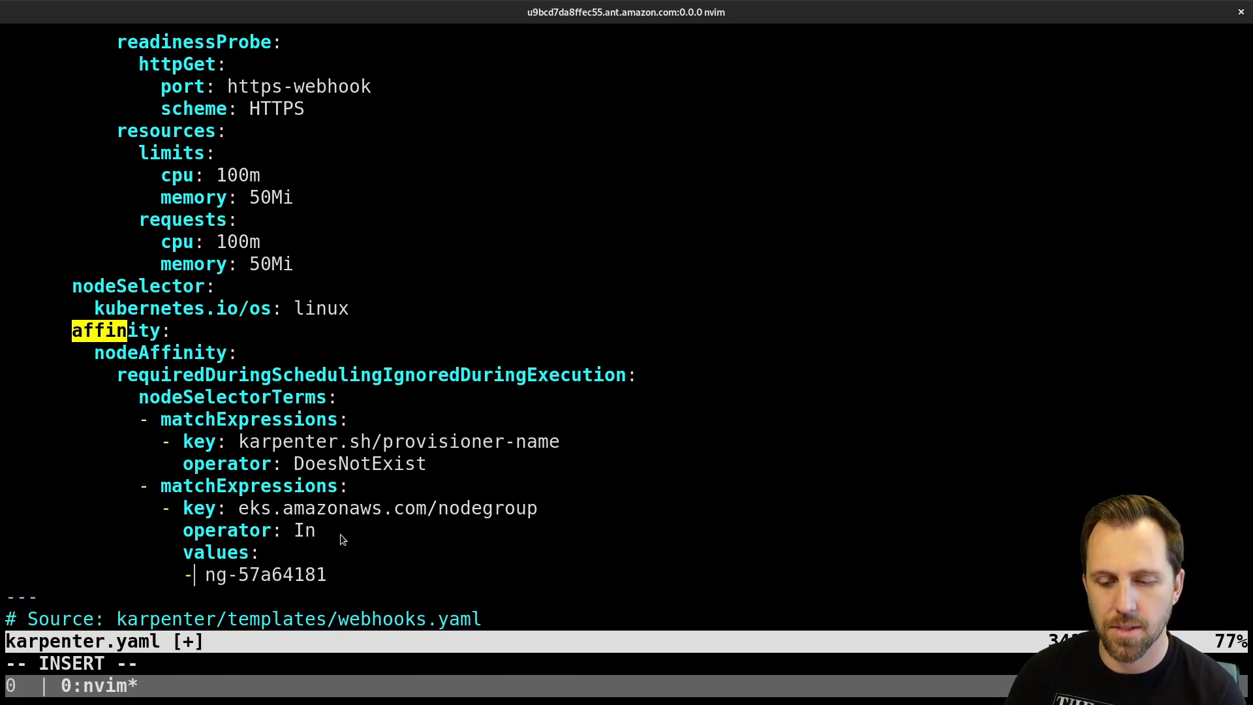
double_click(387, 508)
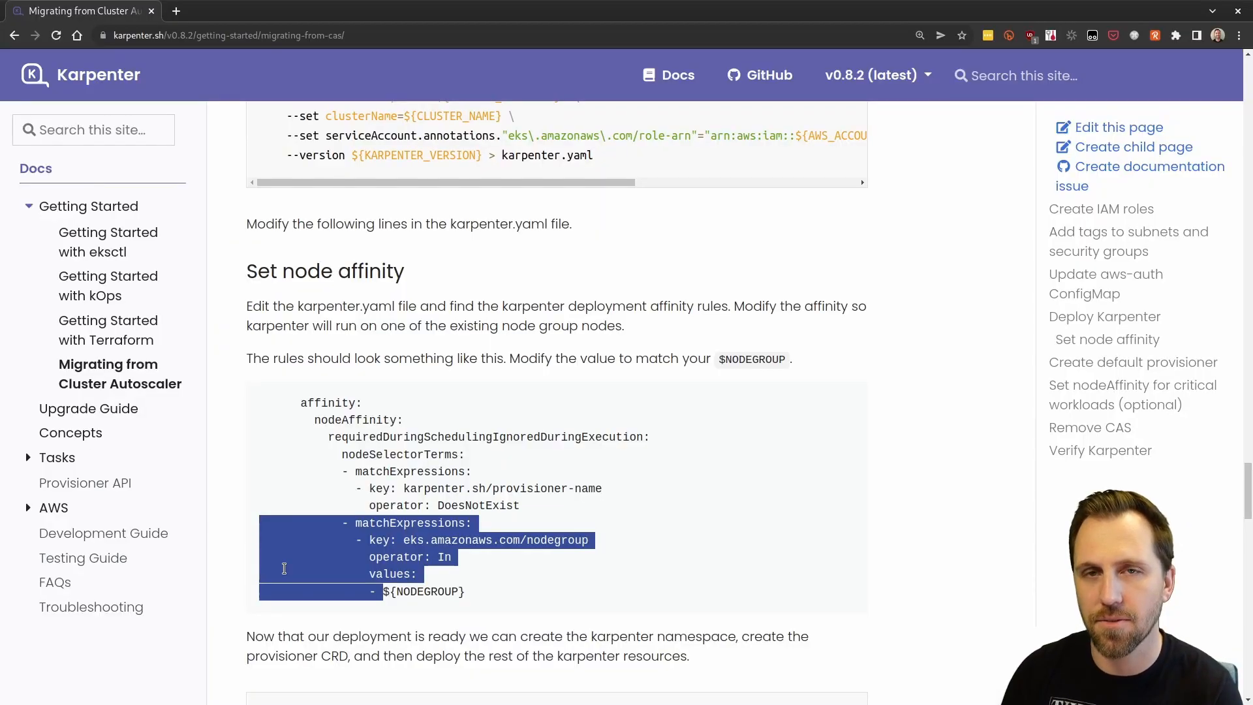
- Scroll the Migrating from Cluster Autoscaler page to the node affinity and Karpenter deploy commands
scroll(down, 3)
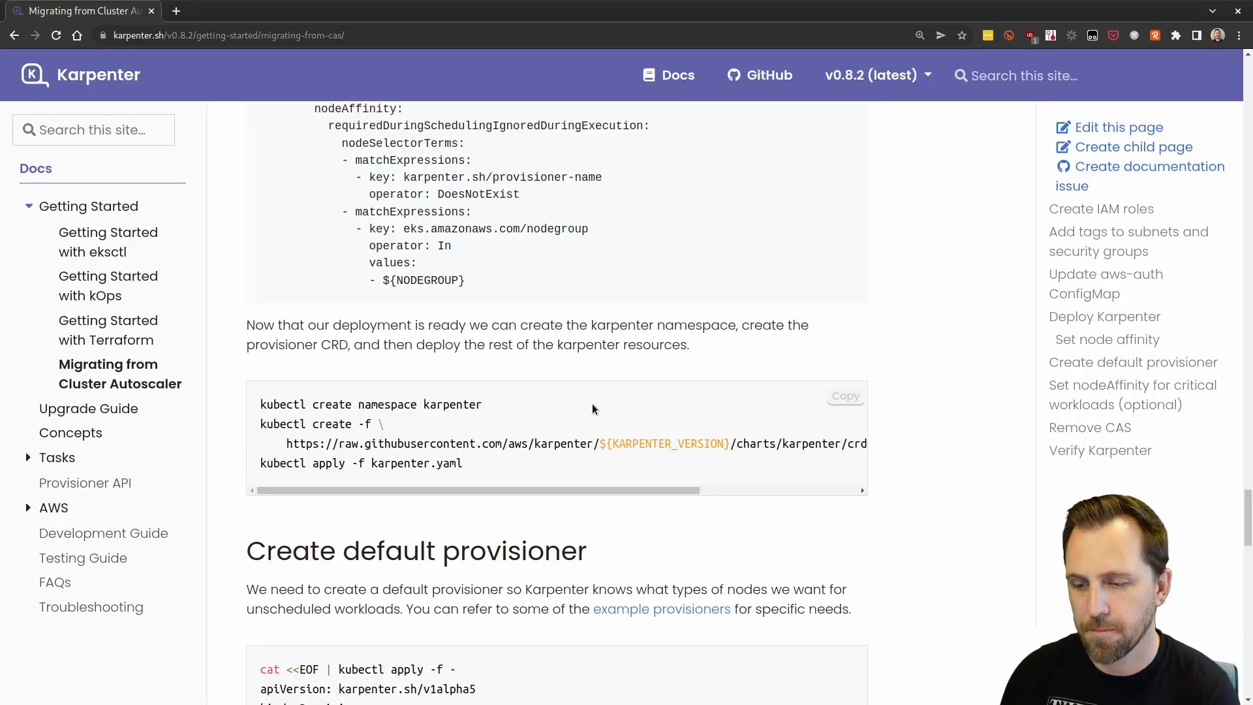
scroll(up, 3)
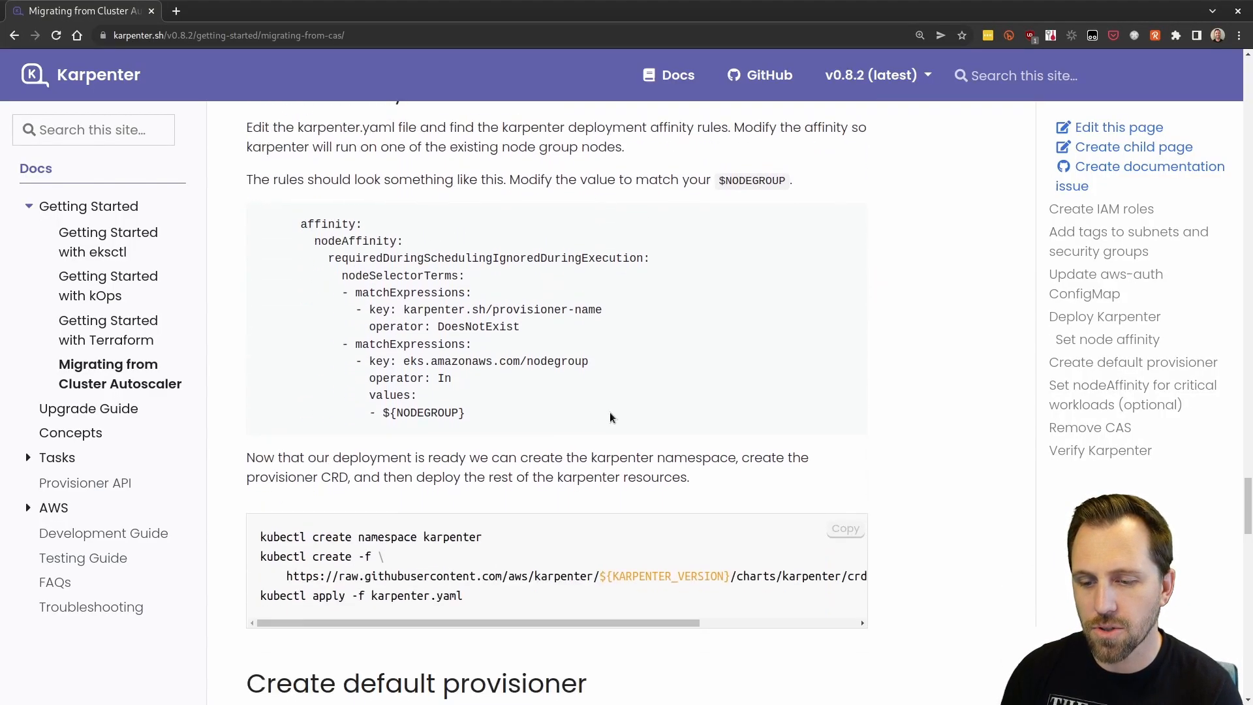
scroll(down, 3)
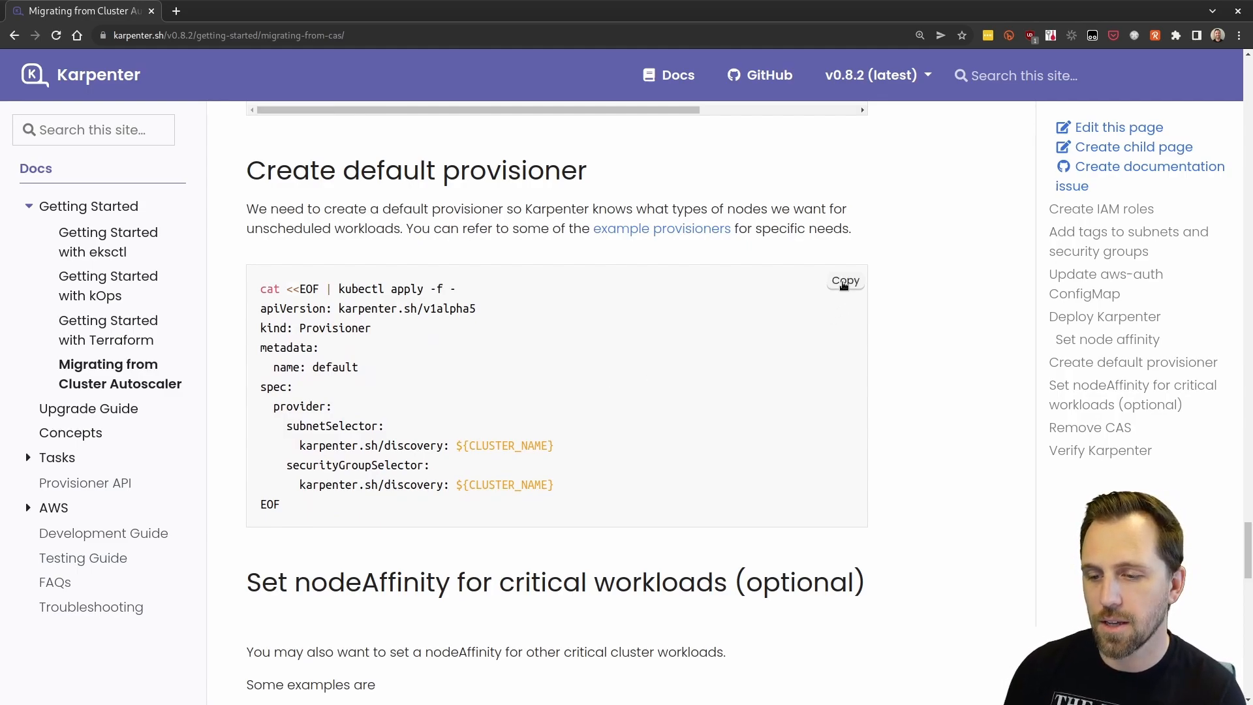
- Copy and apply the default Provisioner manifest, confirming provisioner.karpenter.sh/default is unchanged
click(844, 281)
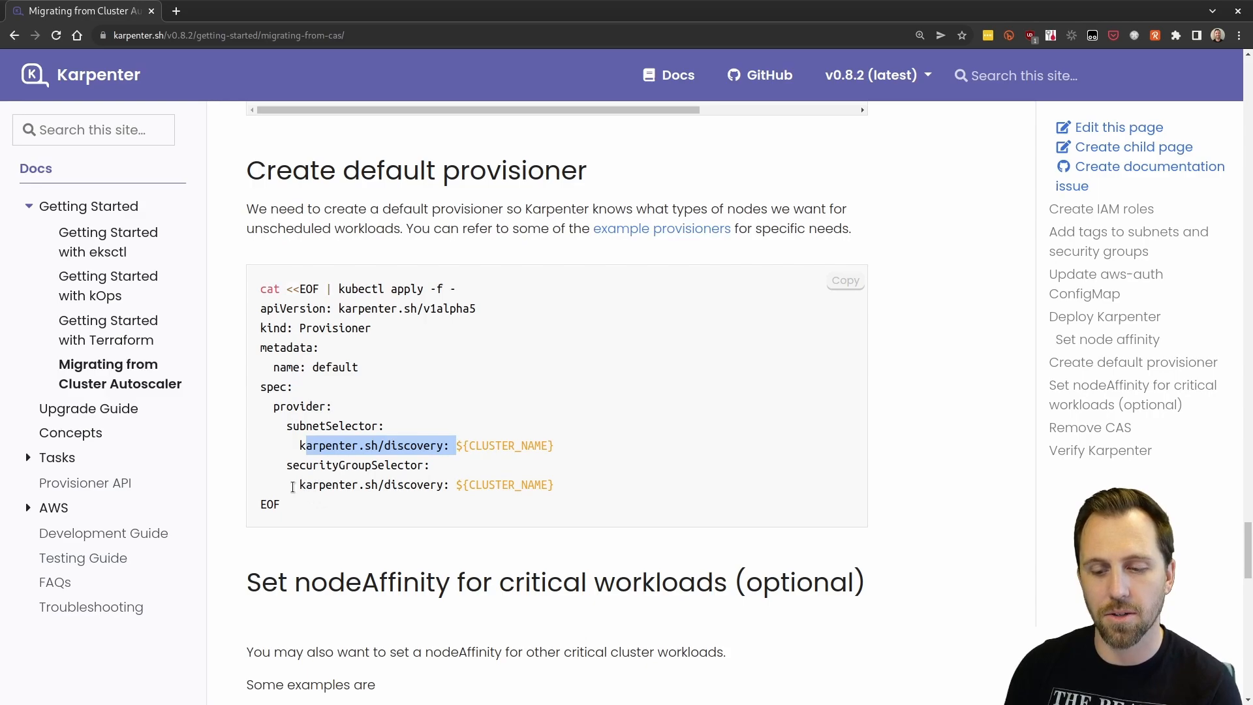
click(845, 280)
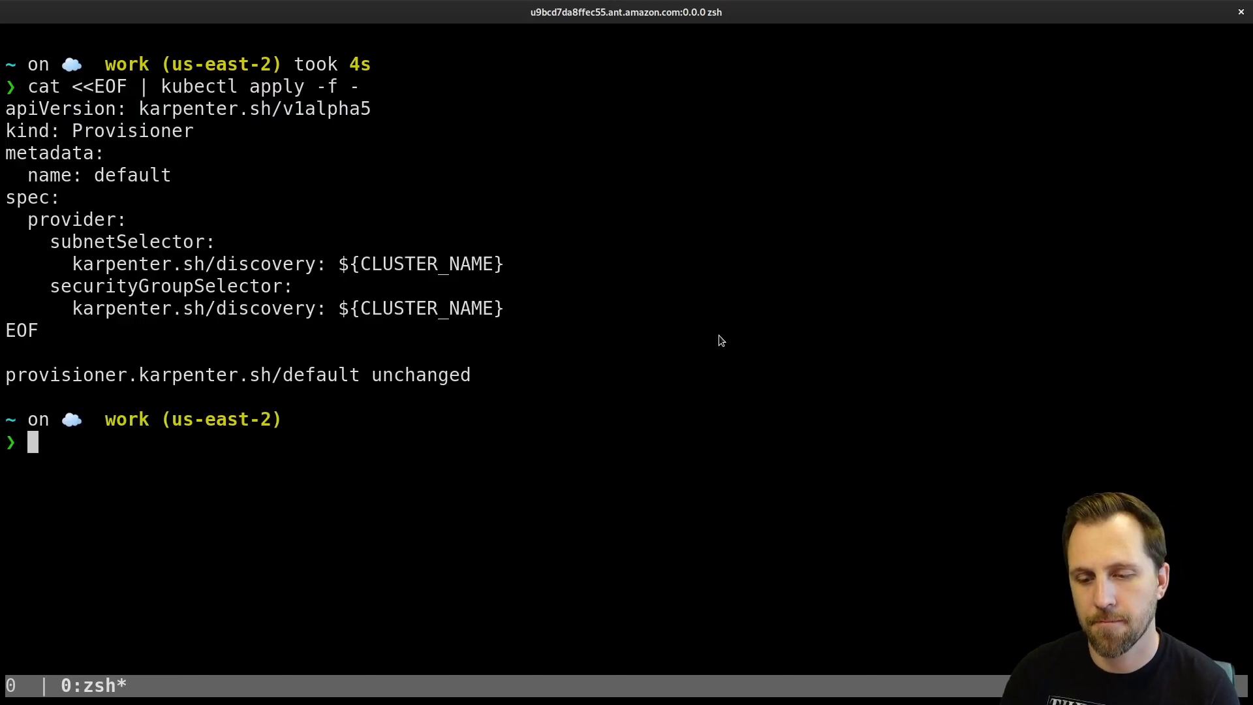
mouse_move(655, 356)
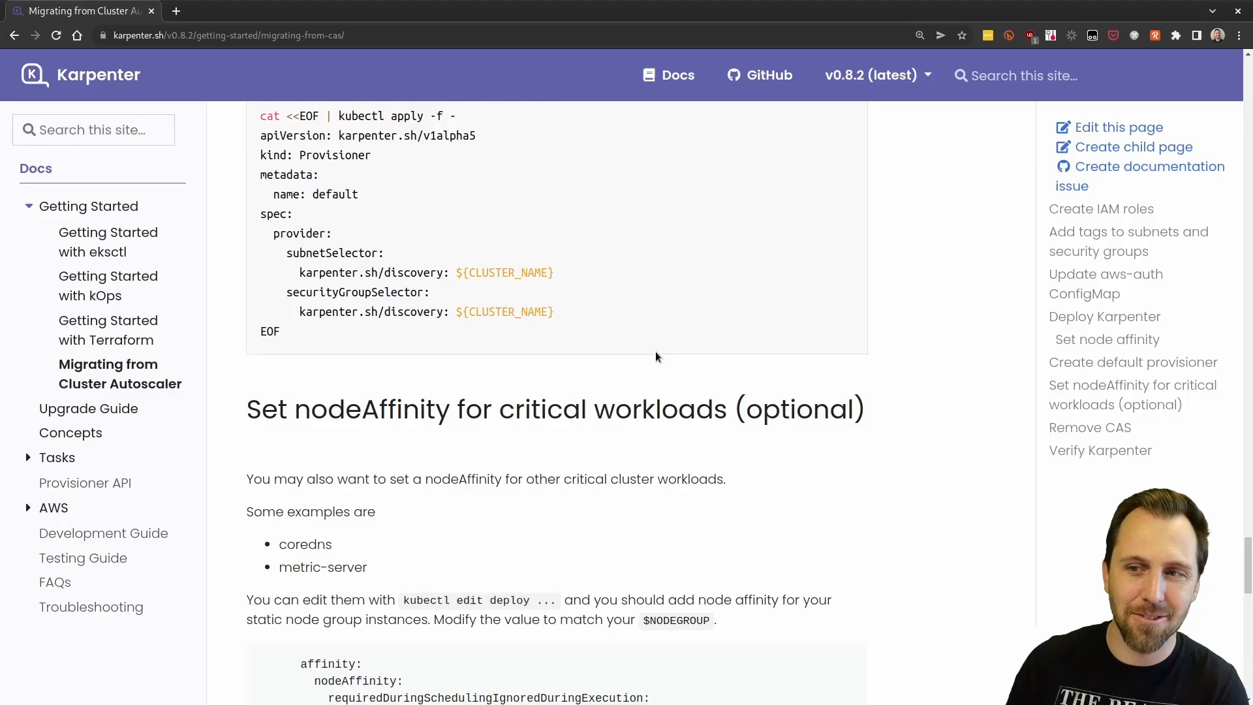
- Select the critical-workload affinity example, then copy the cluster-autoscaler scale-to-zero and nodegroup scale-down commands
scroll(down, 3)
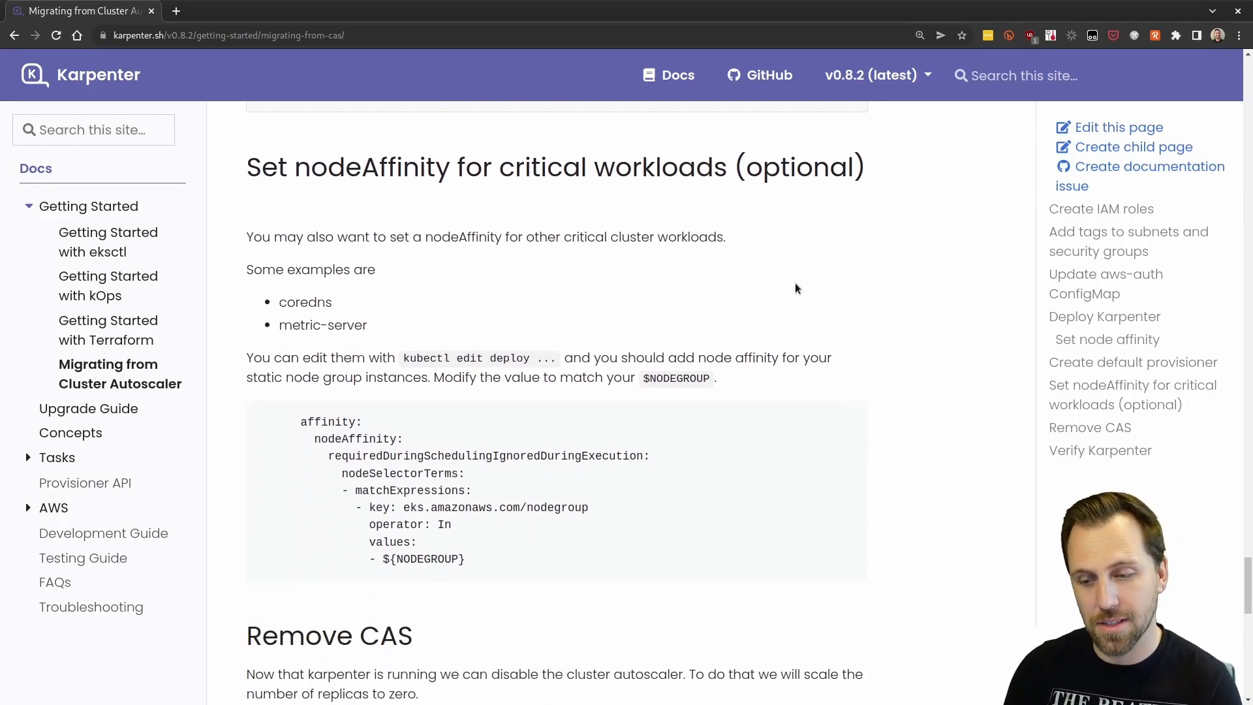
drag(300, 422, 465, 559)
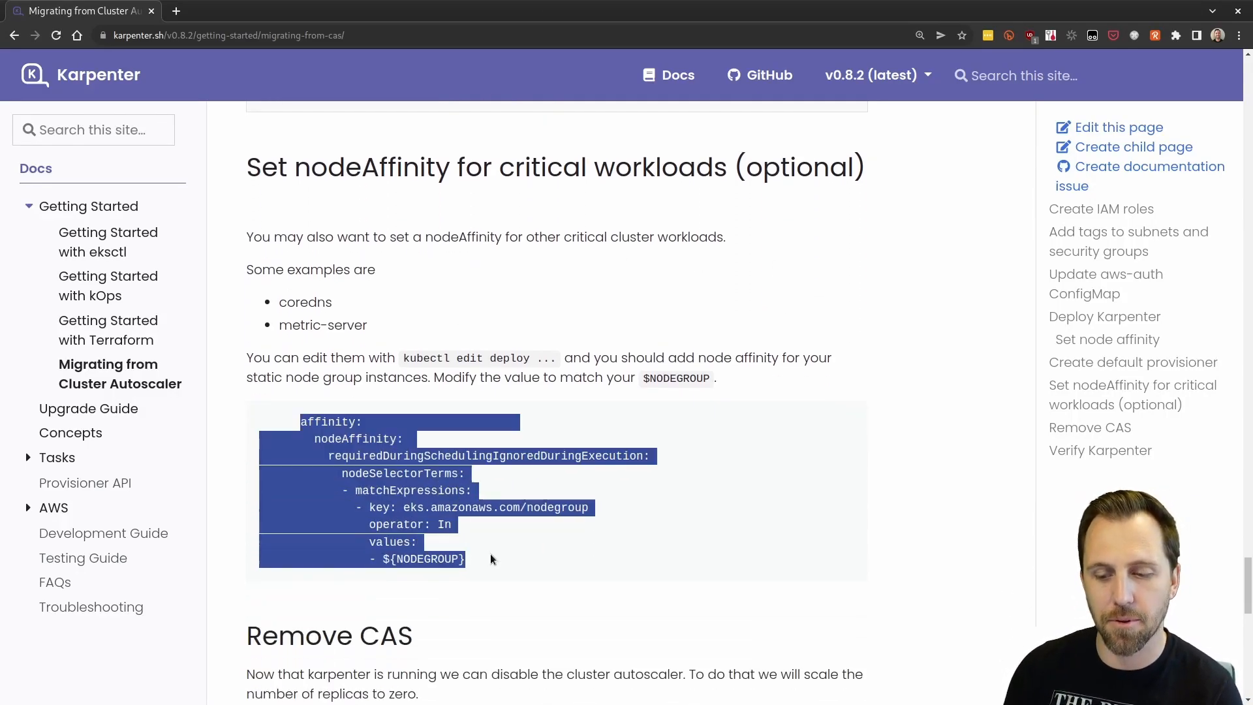
mouse_move(383, 331)
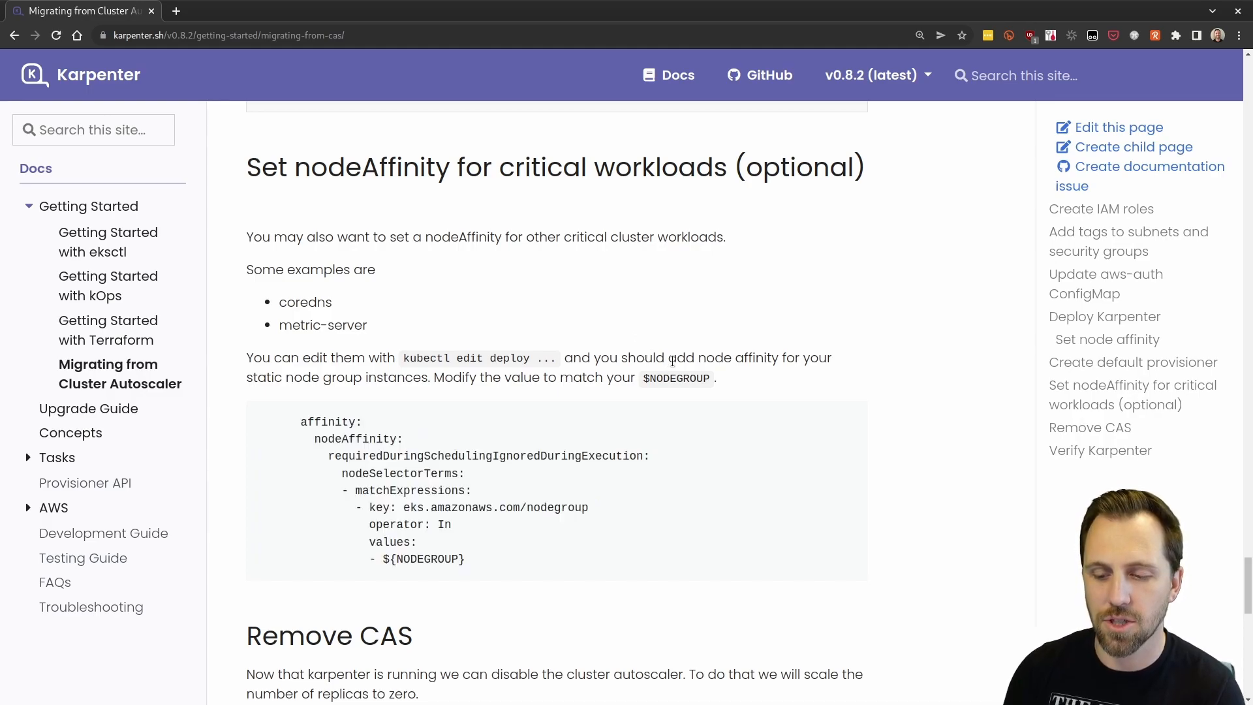
scroll(down, 3)
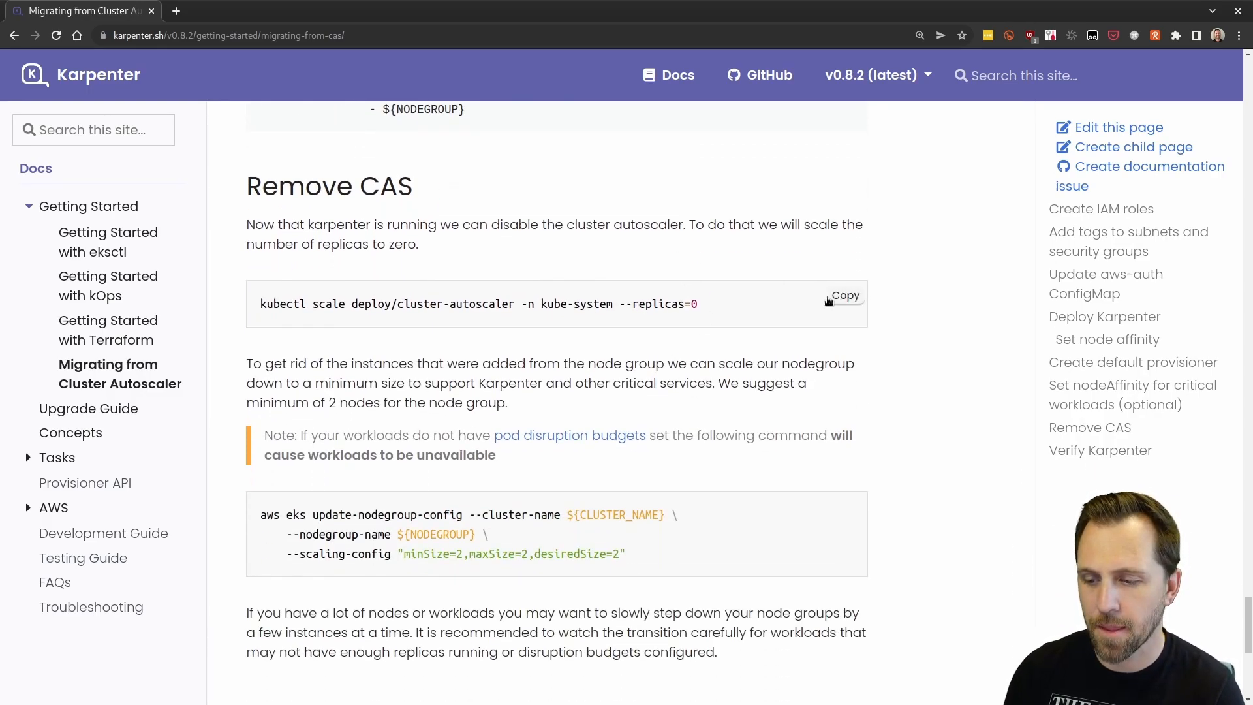
click(844, 295)
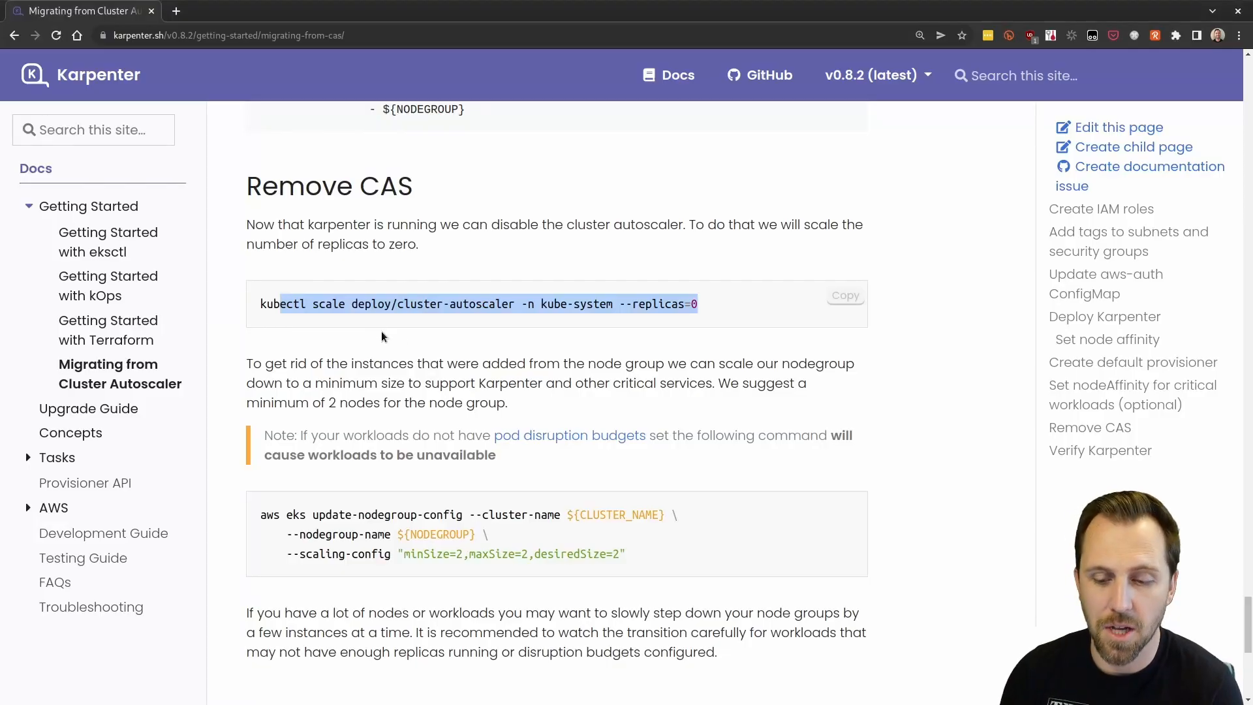
scroll(down, 3)
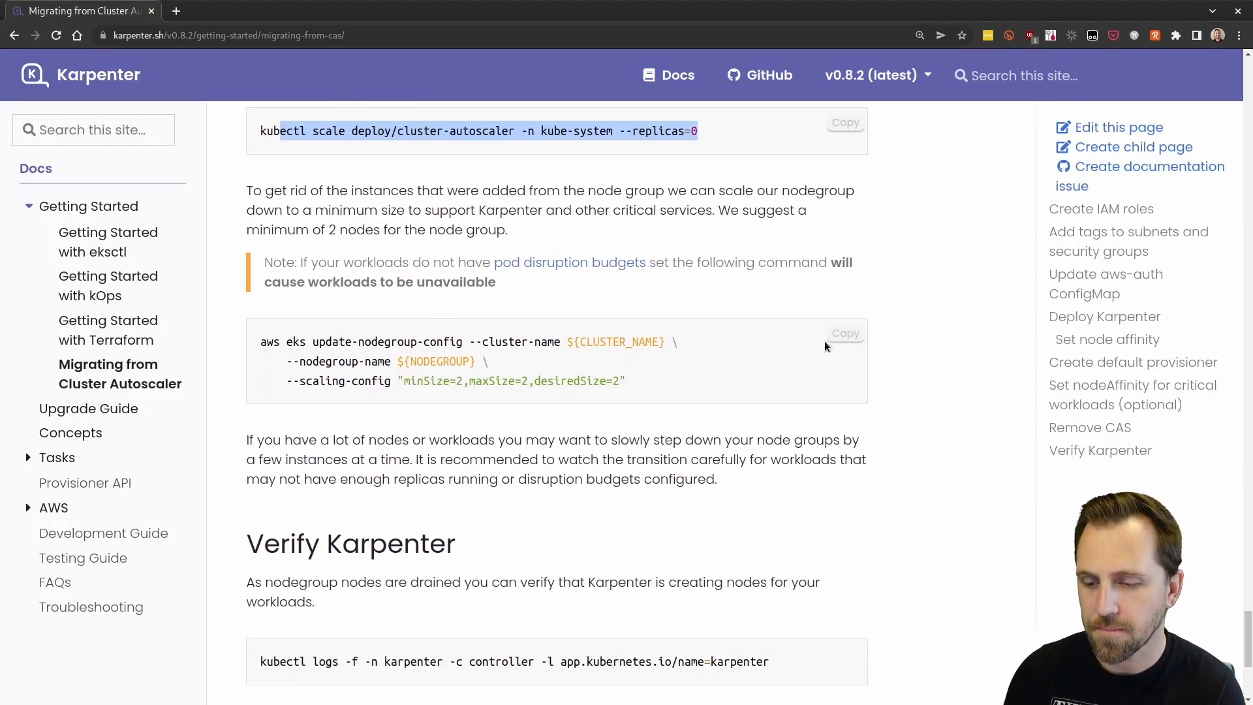
click(844, 333)
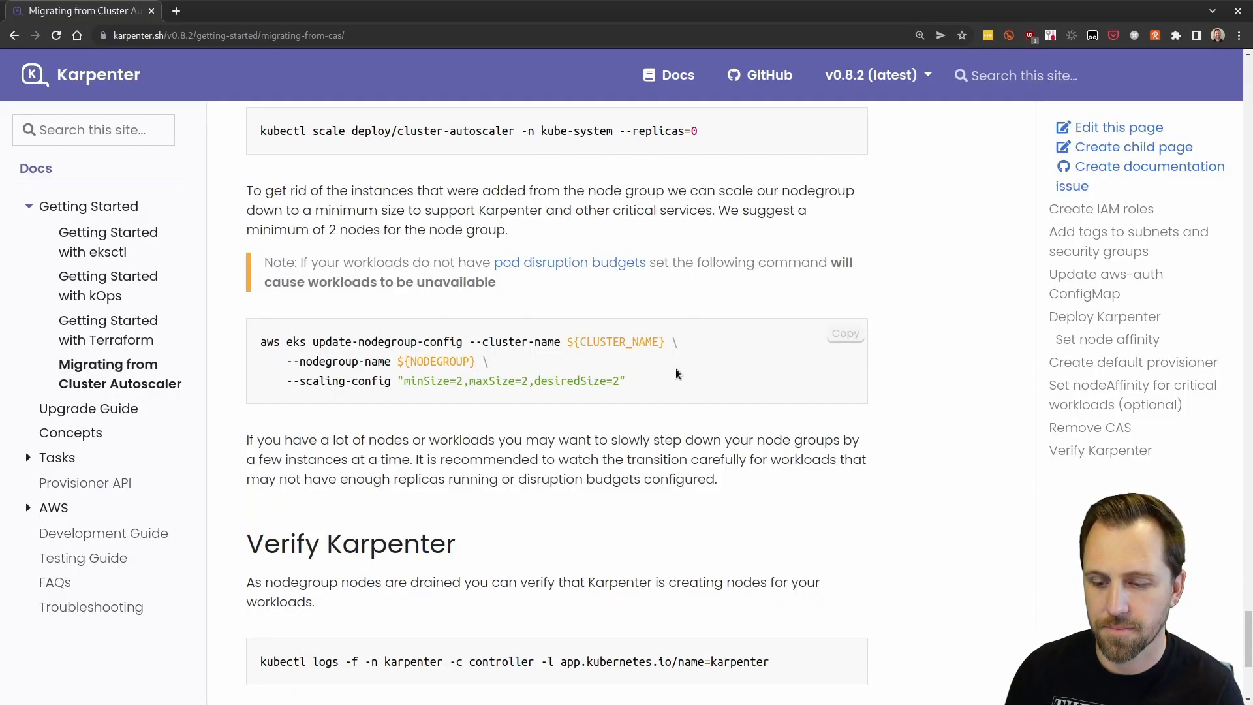
- Review the Karpenter controller logs and list the running inflate pods with k get po
scroll(down, 3)
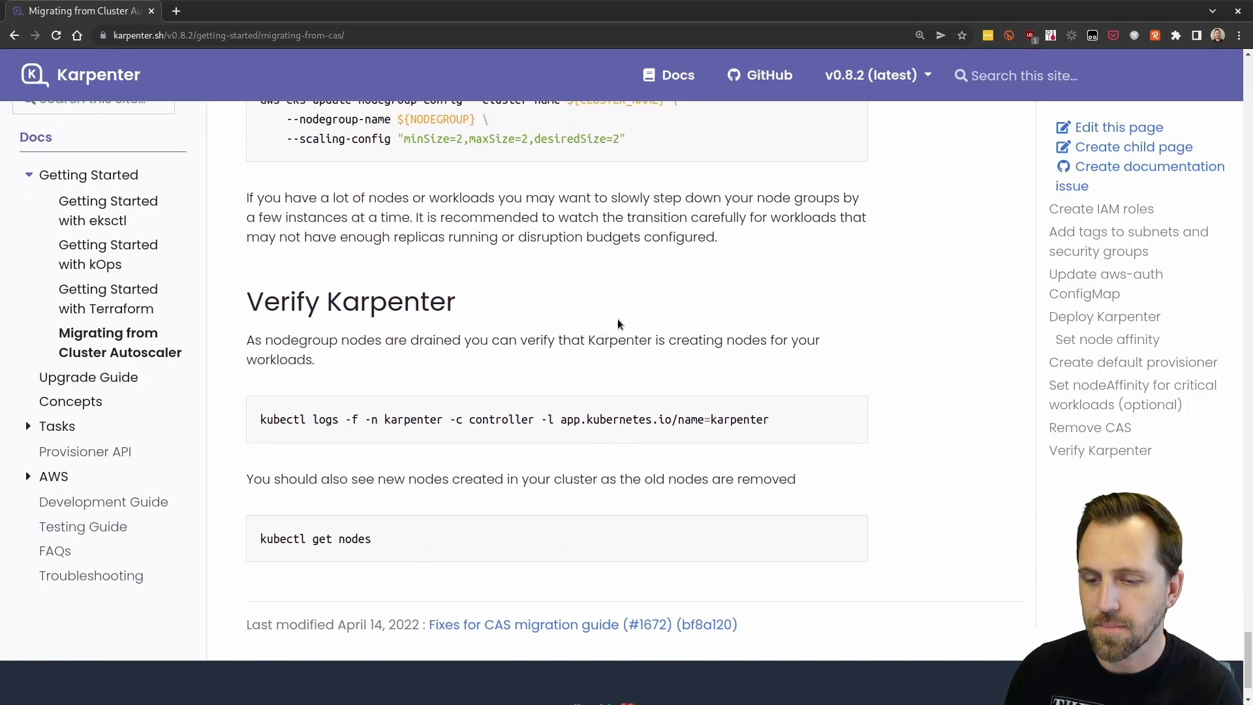
mouse_move(595, 301)
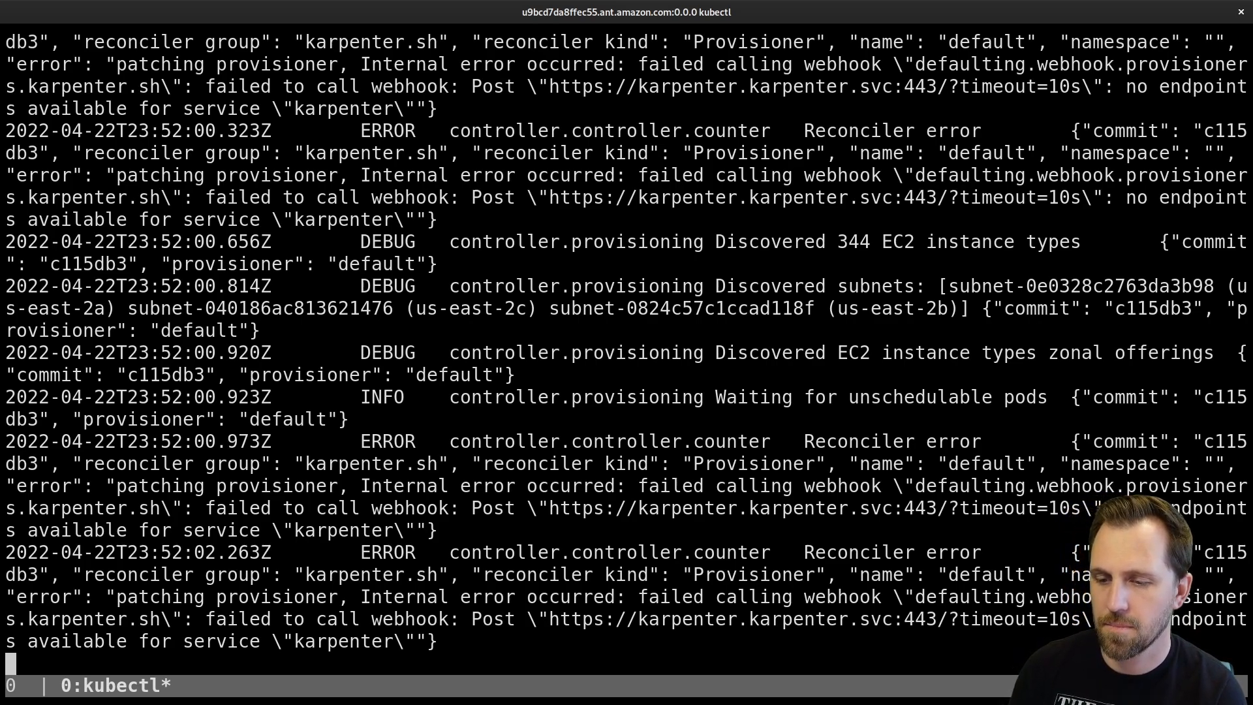
scroll(down, 3)
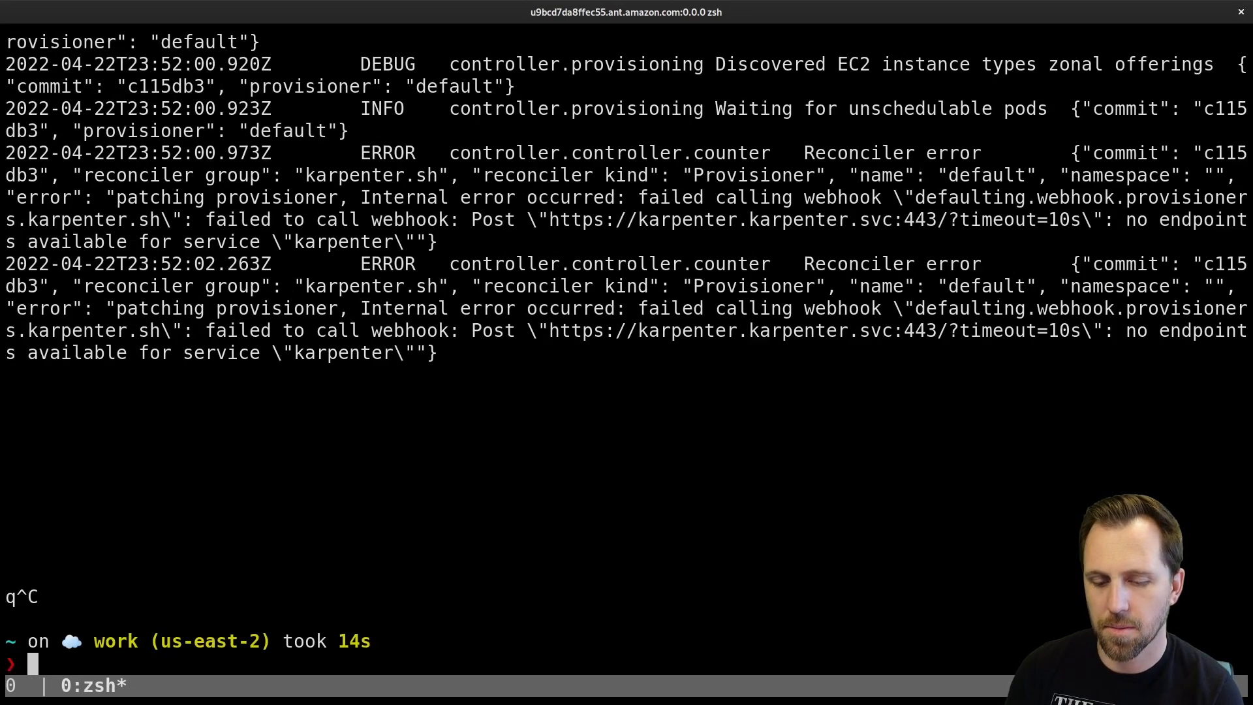
text(k get po)
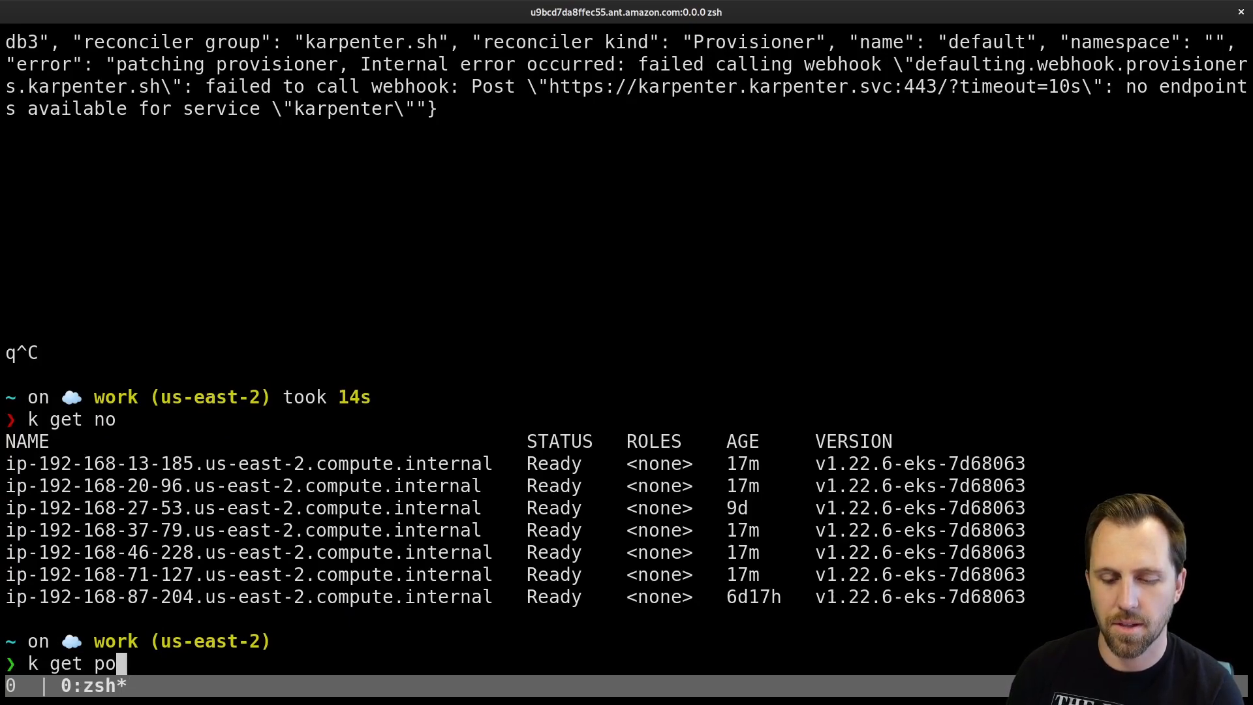
key(Return)
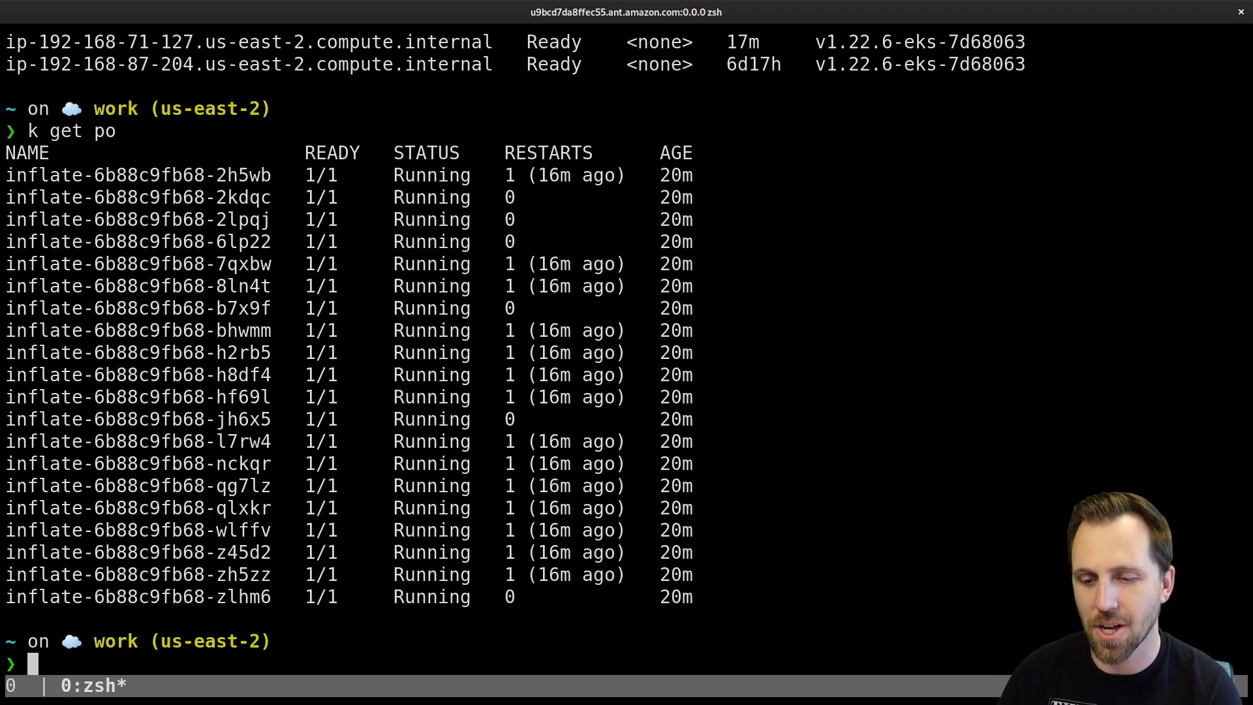
mouse_move(822, 415)
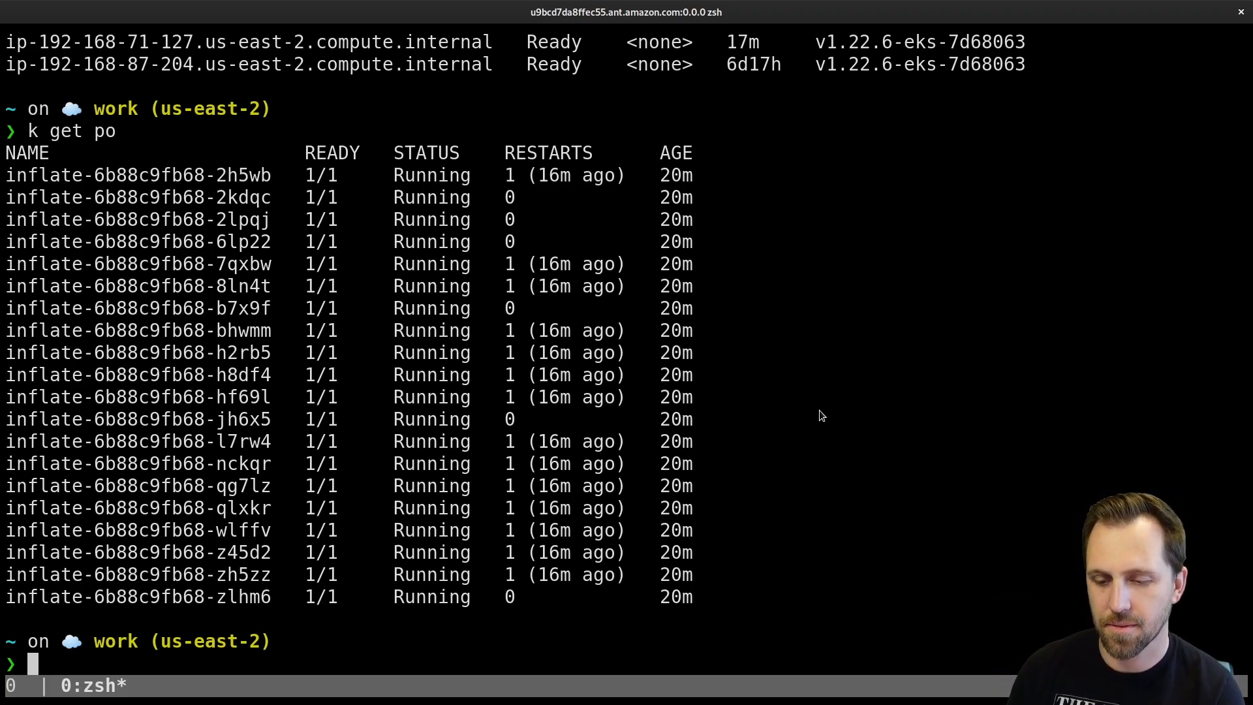
text(viddy k)
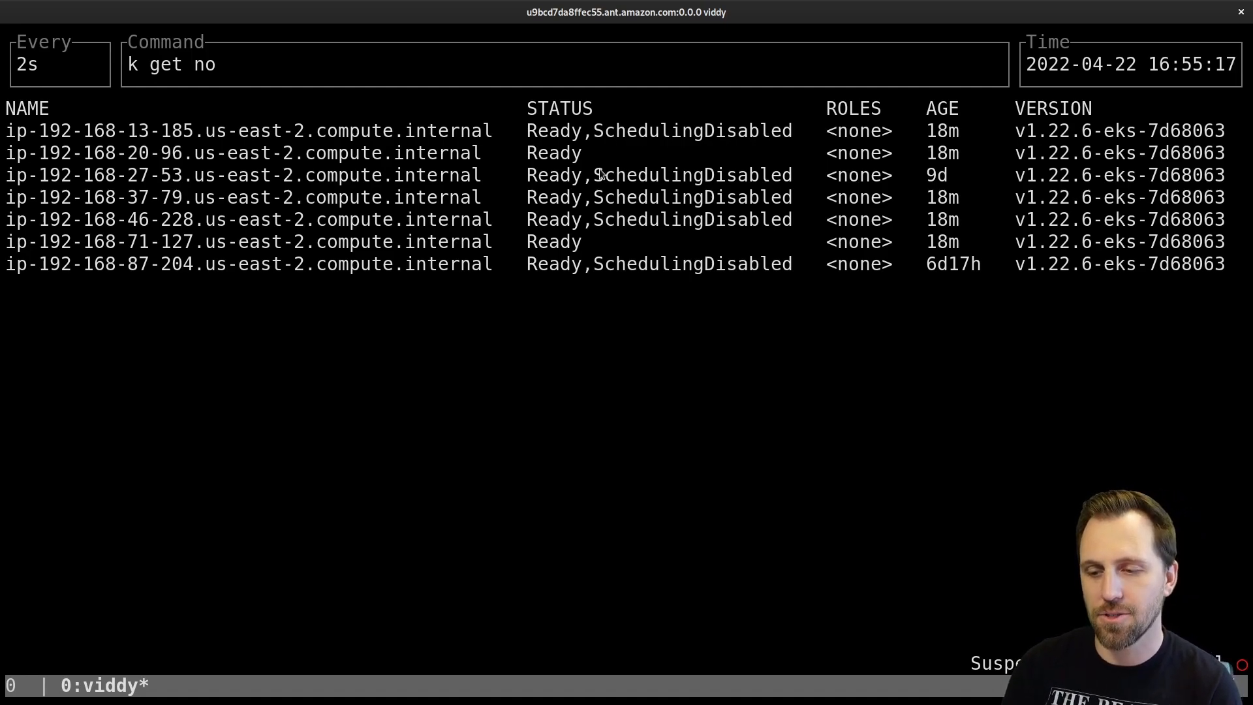
- Watch the node list in viddy until most nodes show SchedulingDisabled, then quit
double_click(553, 242)
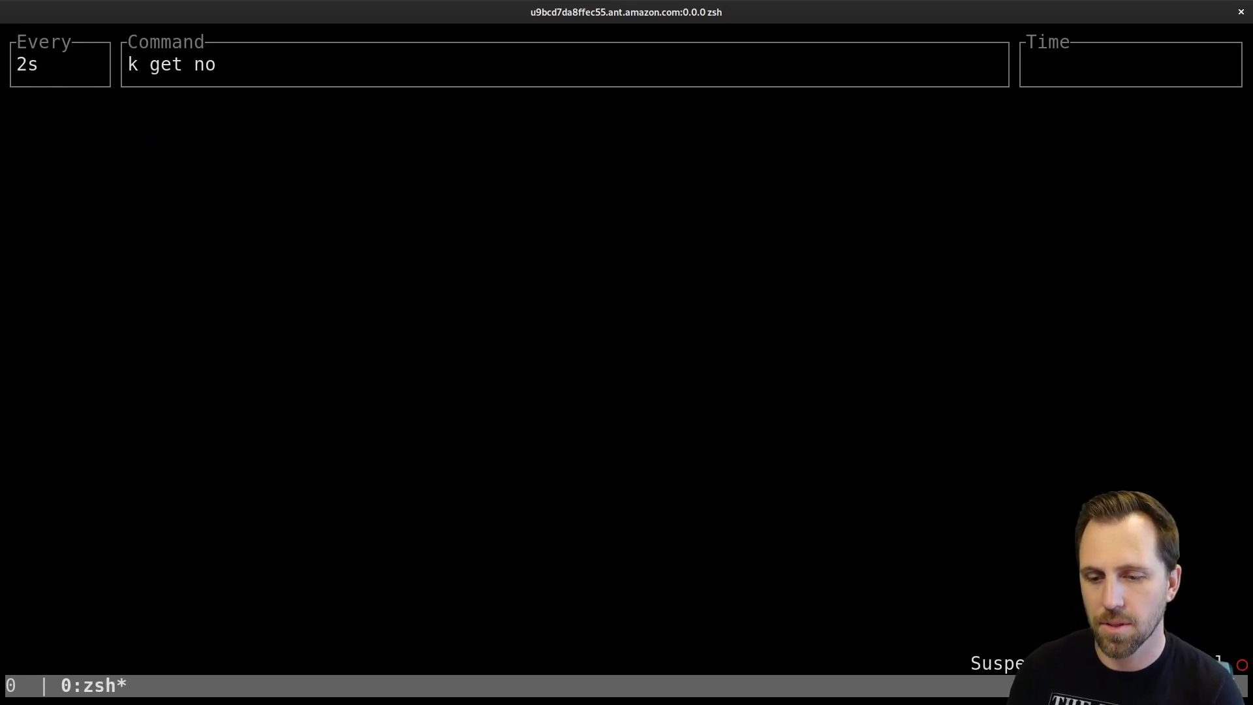
key(Return)
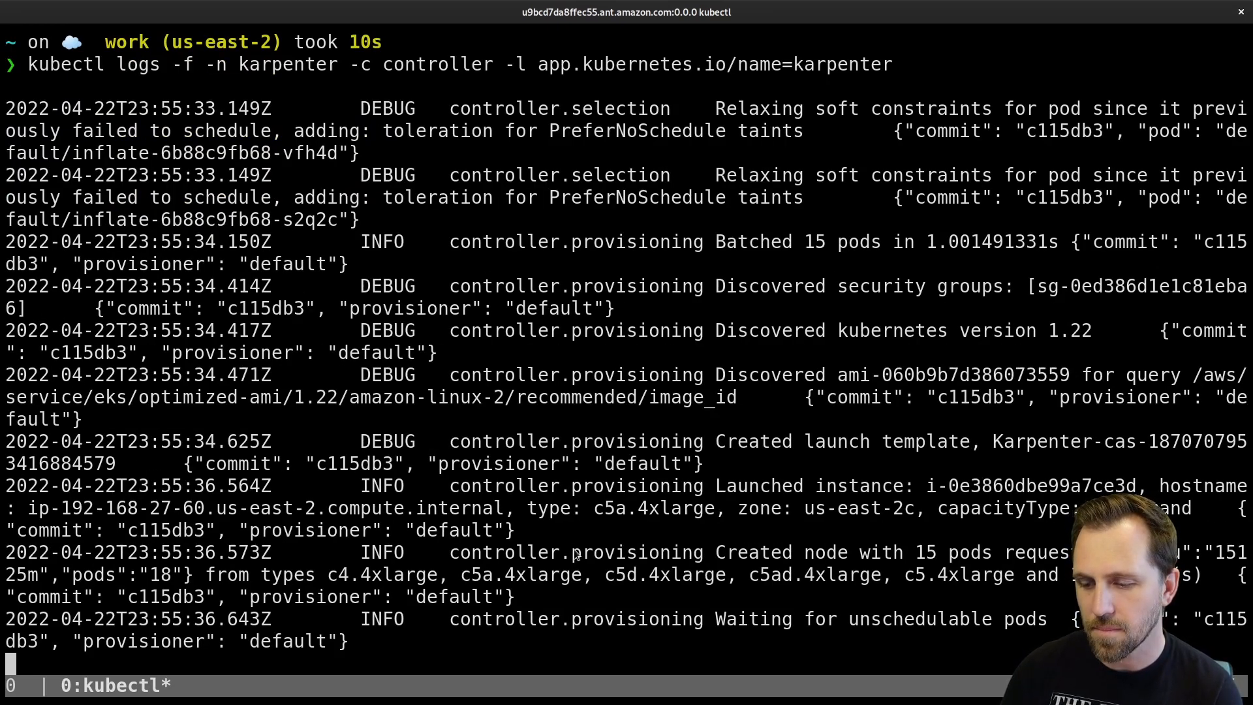
- Follow the Karpenter controller logs as it batches 15 pods and launches a c5a.4xlarge node
drag(503, 552, 1031, 552)
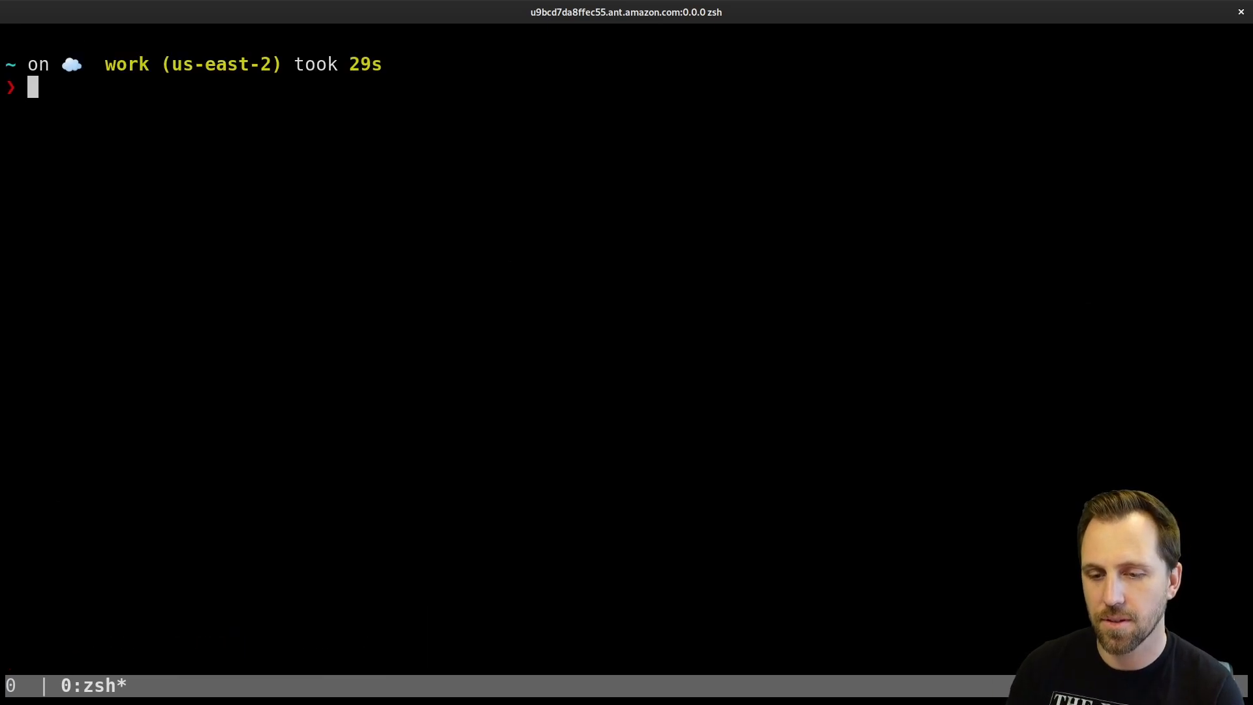
- Watch nodes with viddy k get no, clear the screen, then watch the inflate pods with viddy
text(viddy k get no)
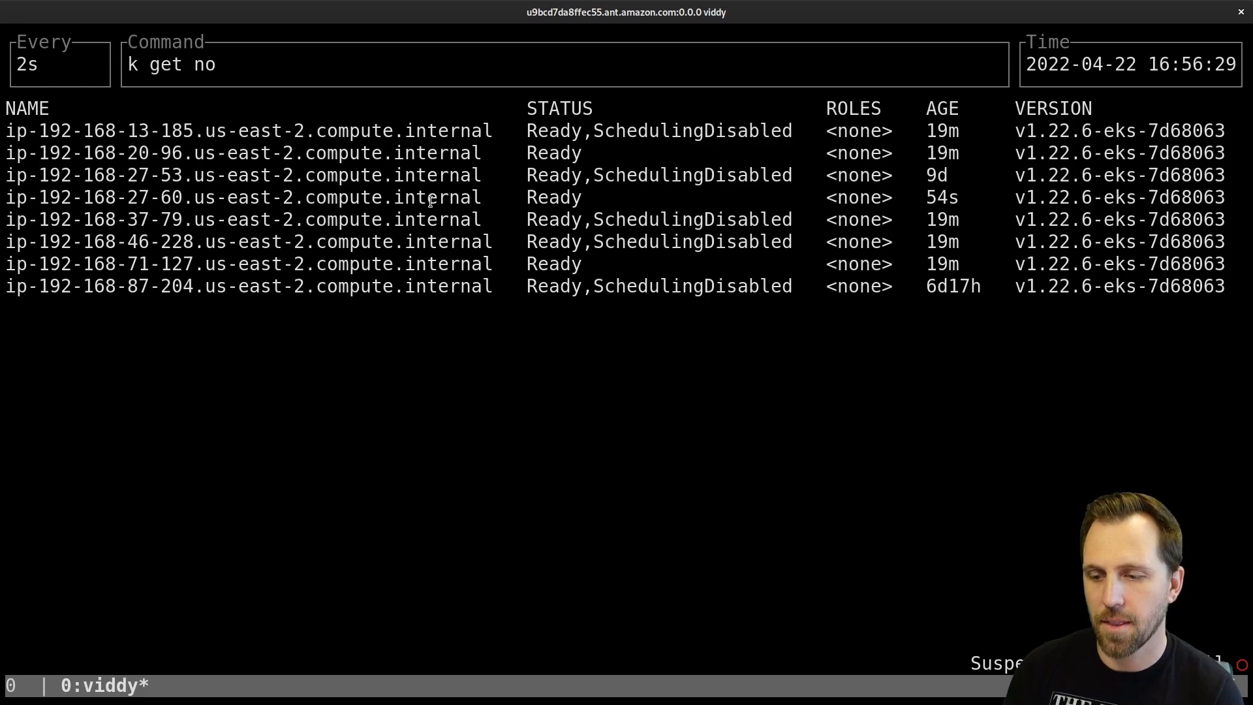
mouse_move(479, 310)
text(k get po)
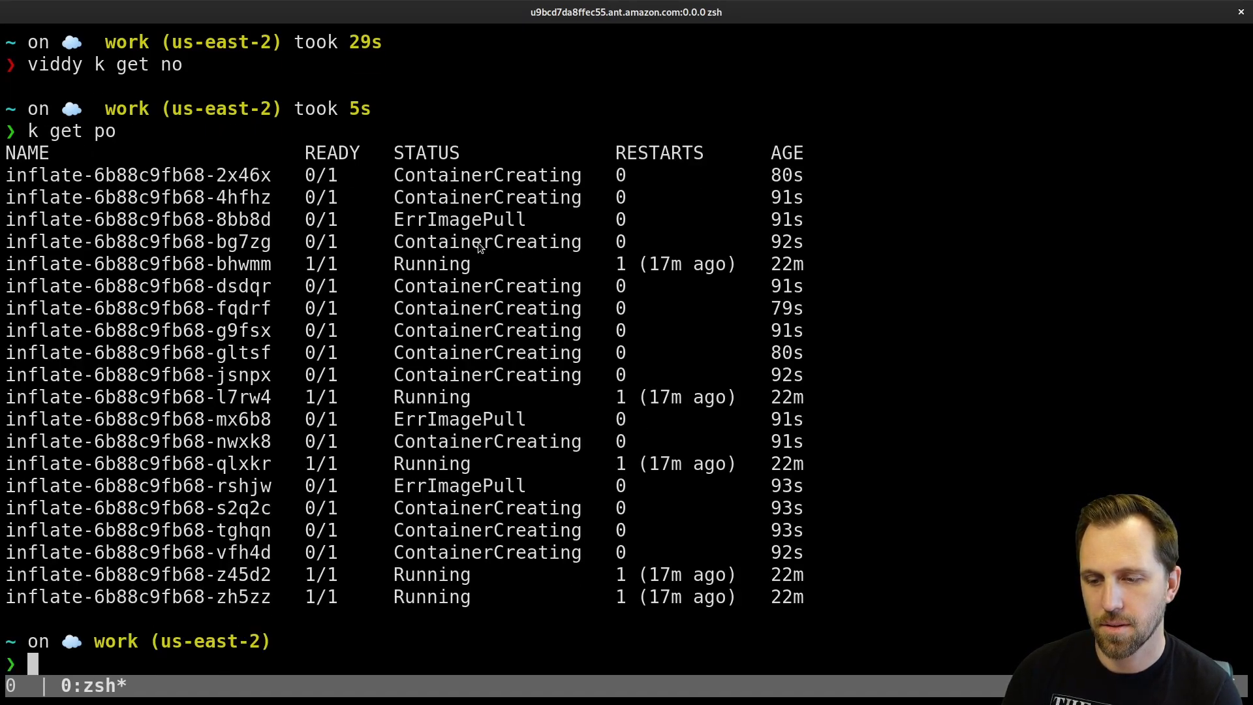
double_click(486, 242)
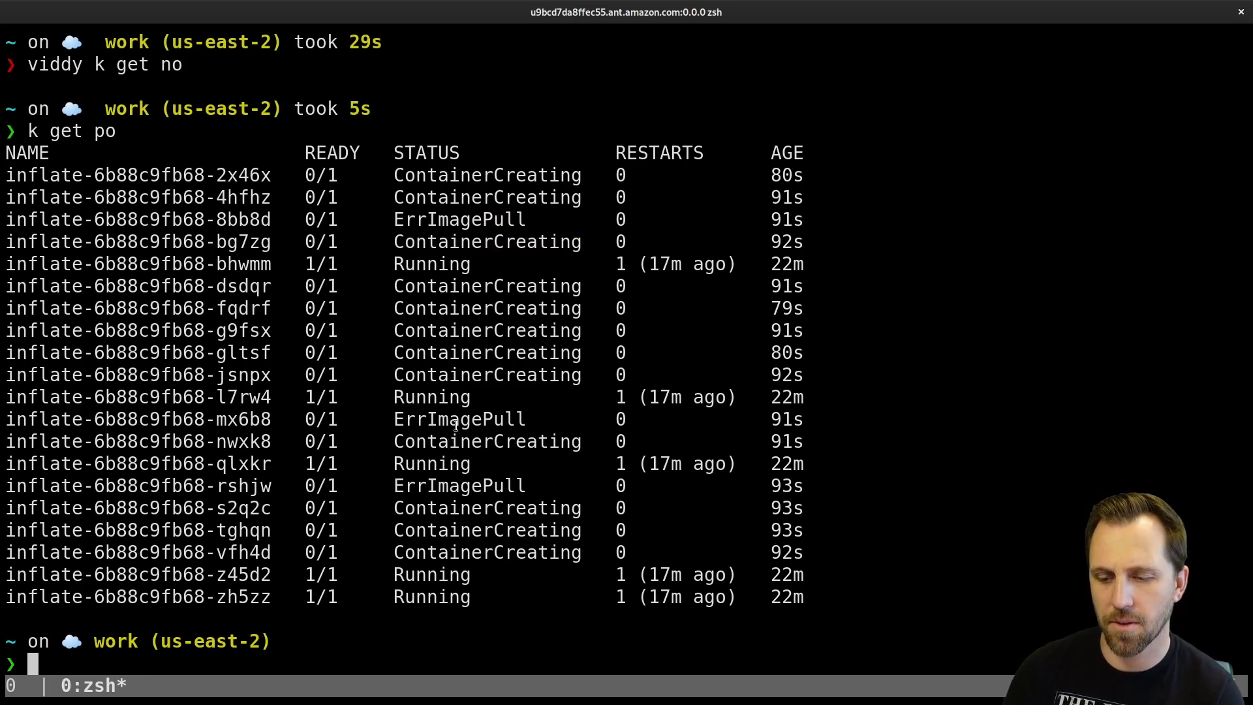
key(ctrl+l)
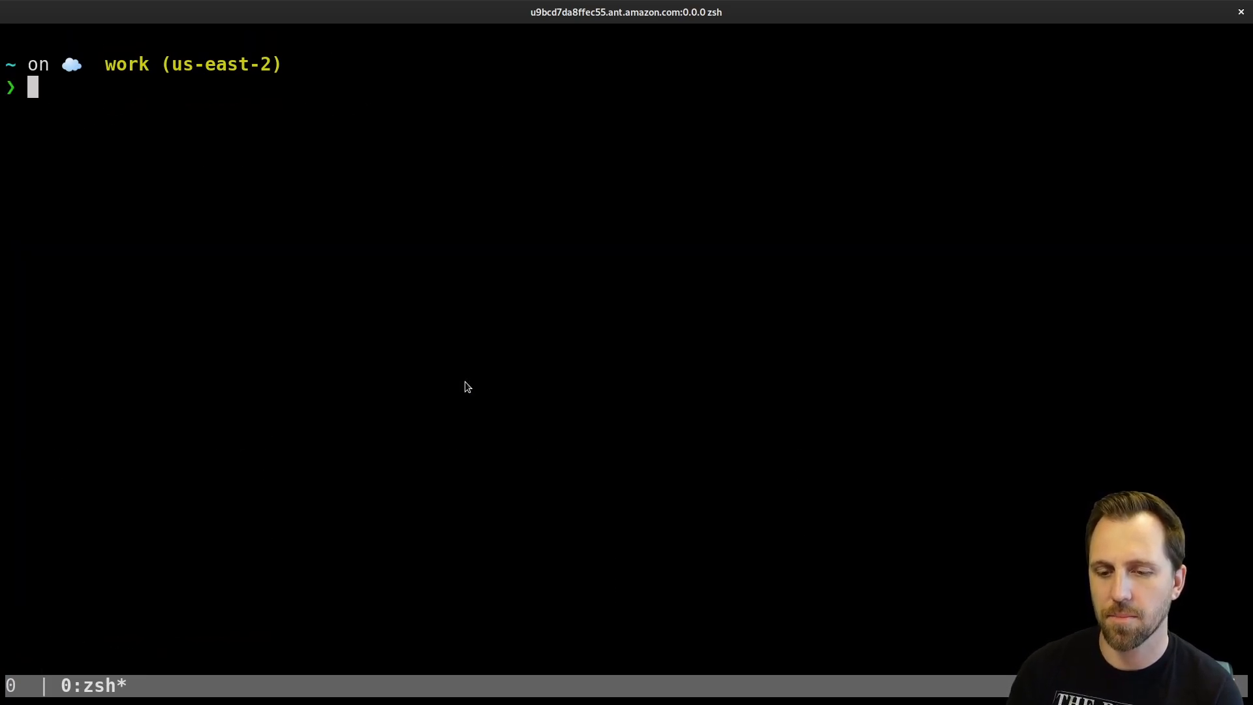
text(viddy k get po)
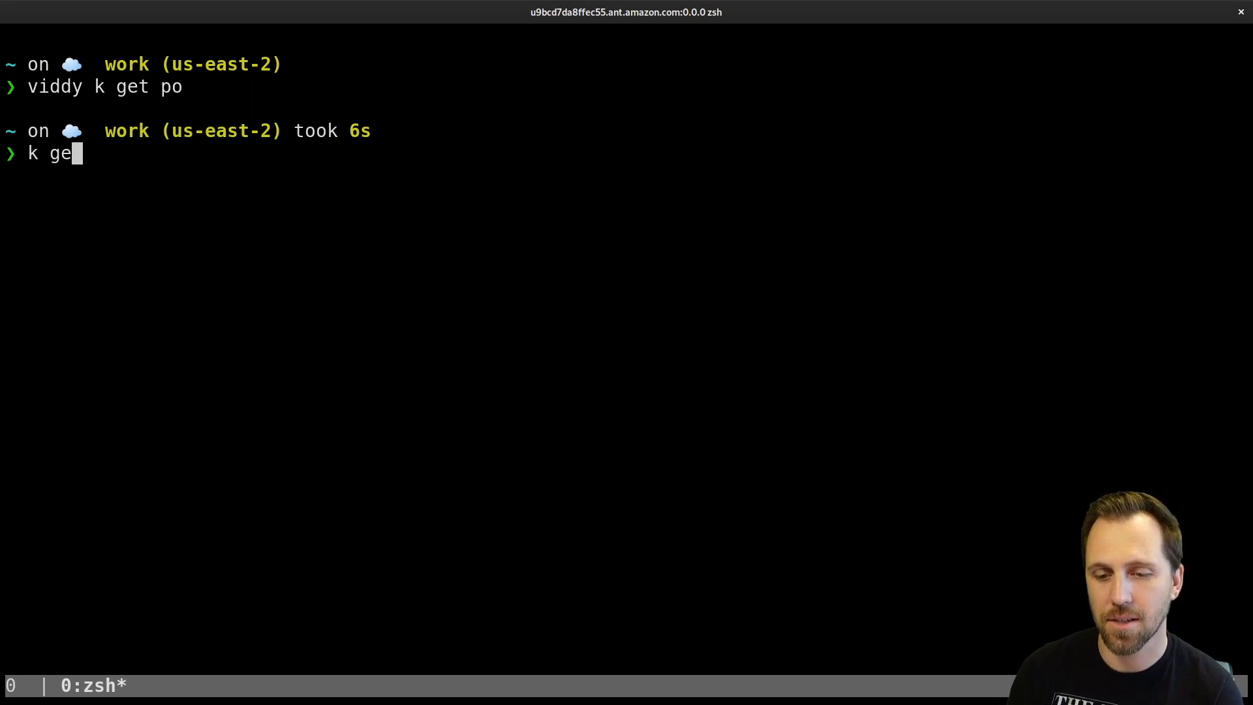
key(Return)
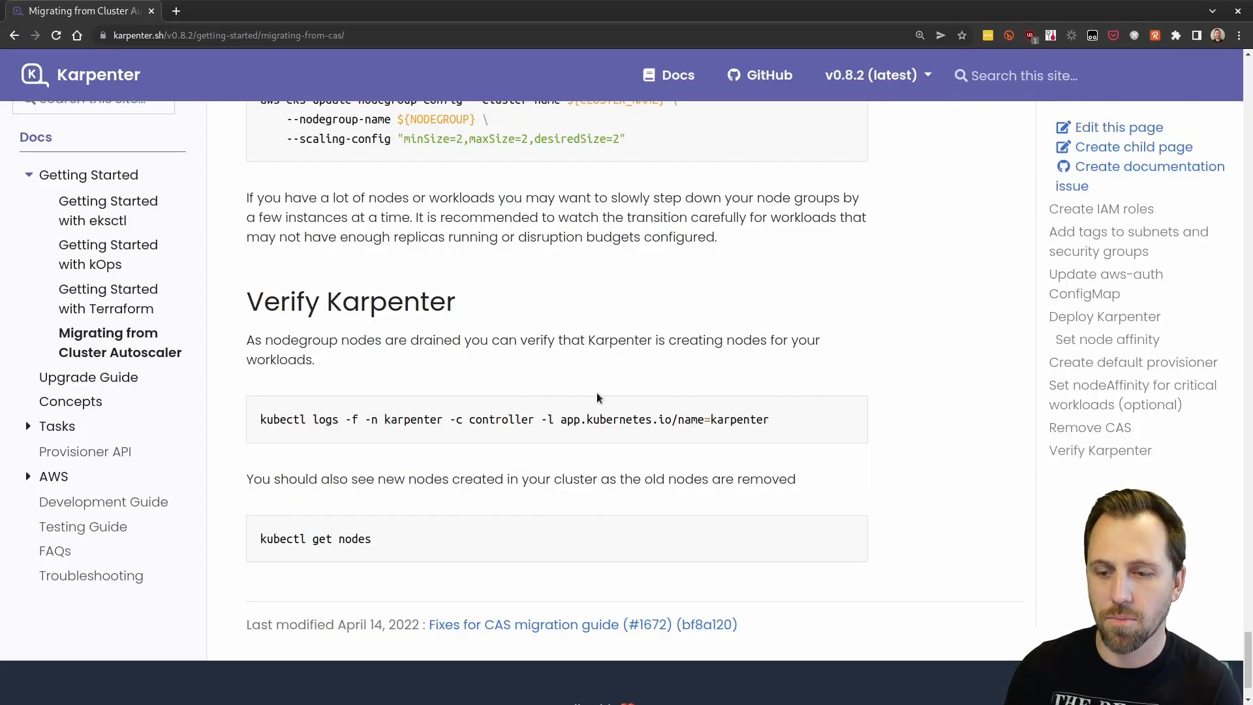
- Scroll between the Remove CAS scale-down note and Verify Karpenter's kubectl get nodes command
scroll(up, 3)
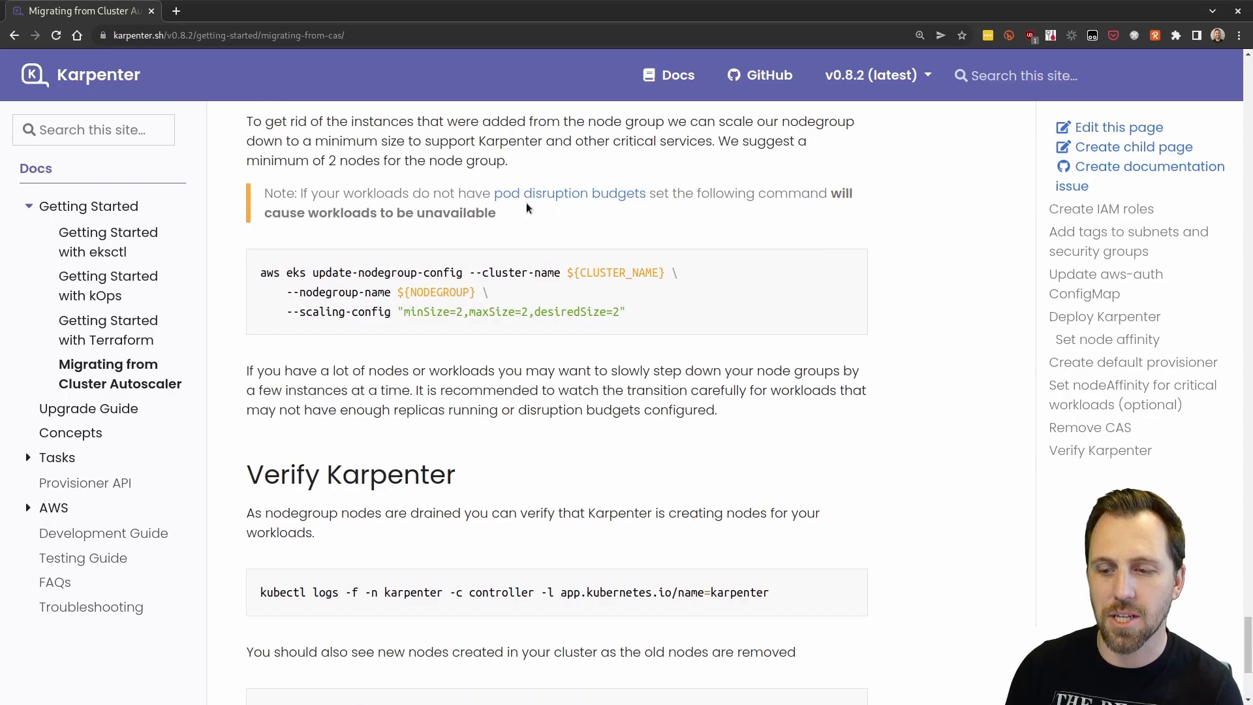
mouse_move(592, 216)
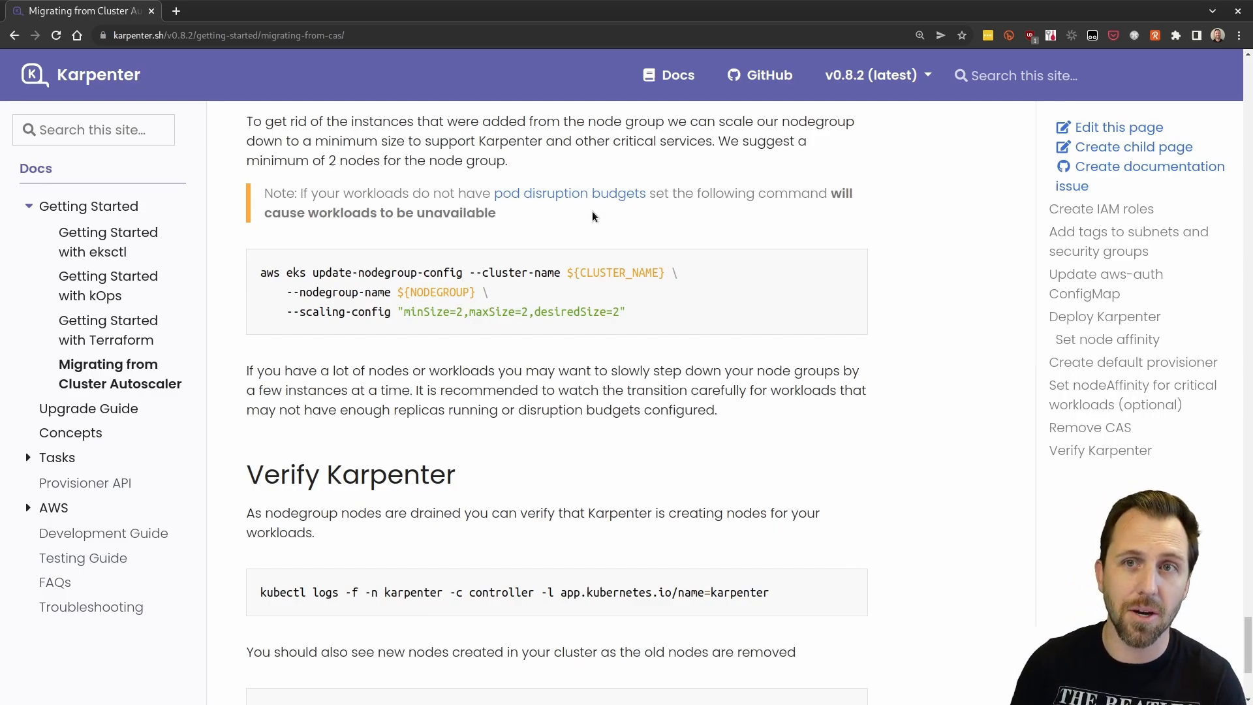
scroll(down, 3)
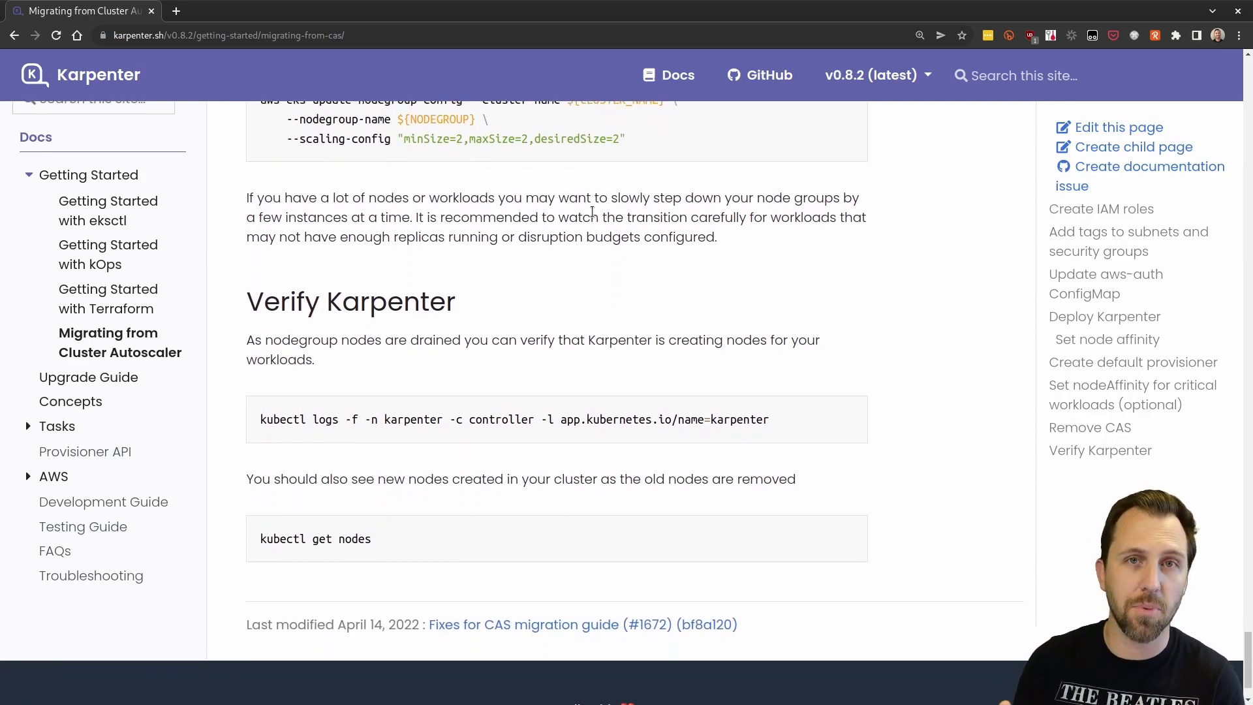